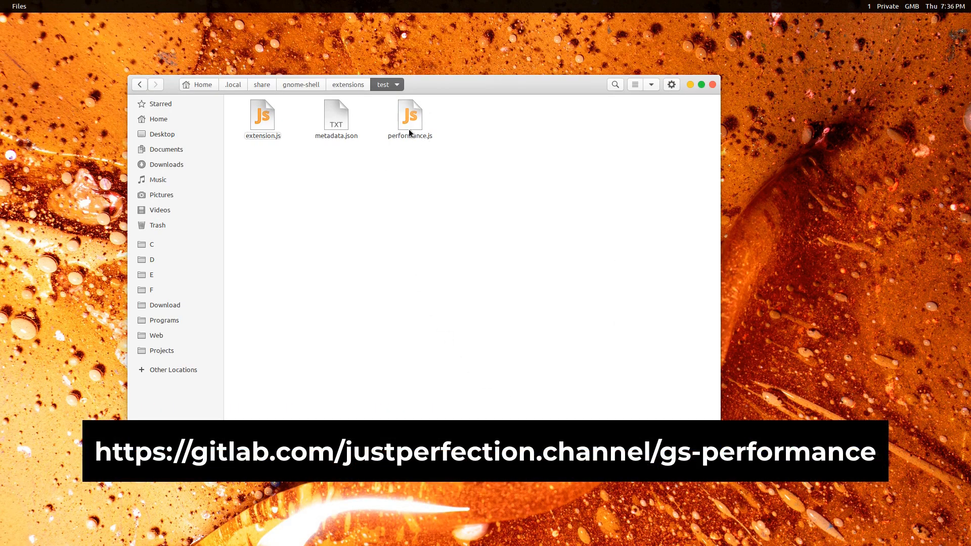
pyautogui.moveTo(445, 184)
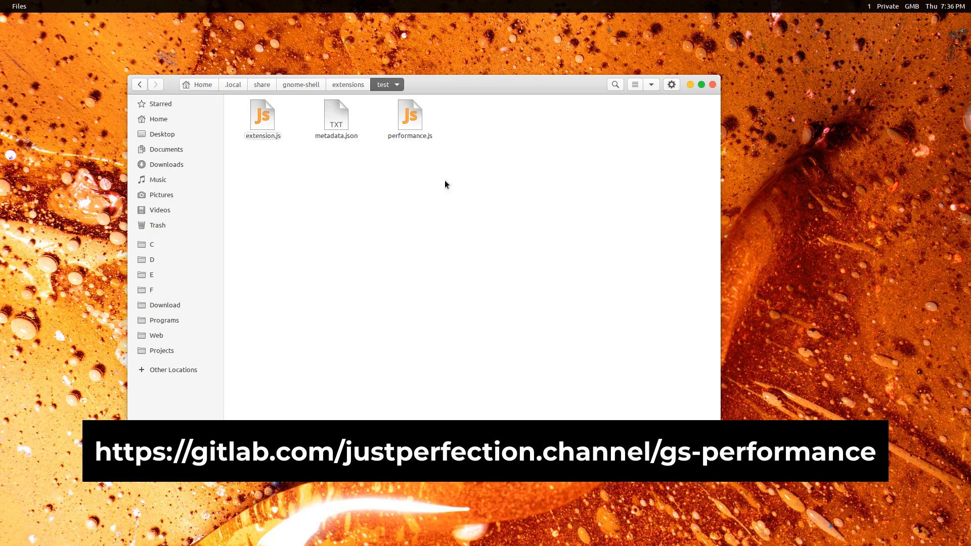
pyautogui.moveTo(573, 253)
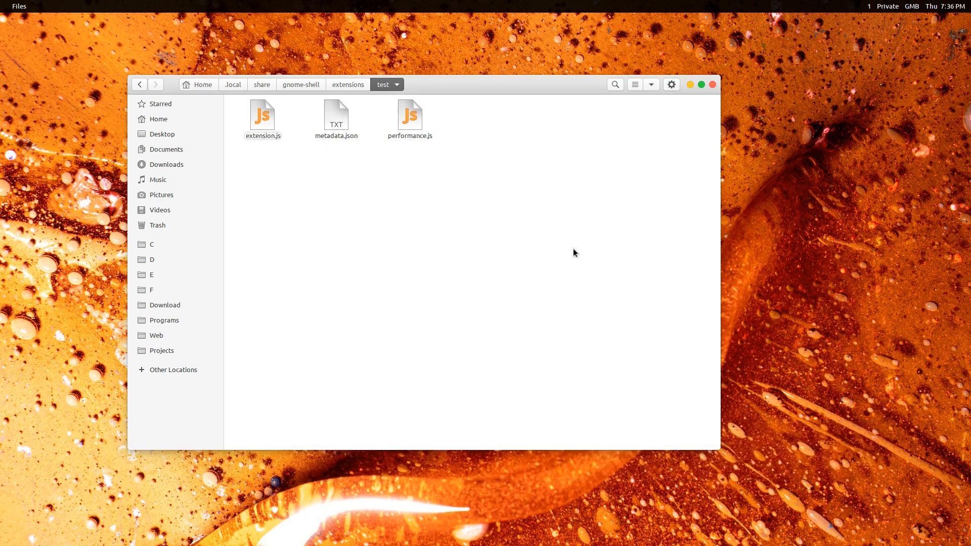
# In extension.js, define const Me = imports.misc.extensionUtils.getCurrentExtension();.
pyautogui.doubleClick(261, 117)
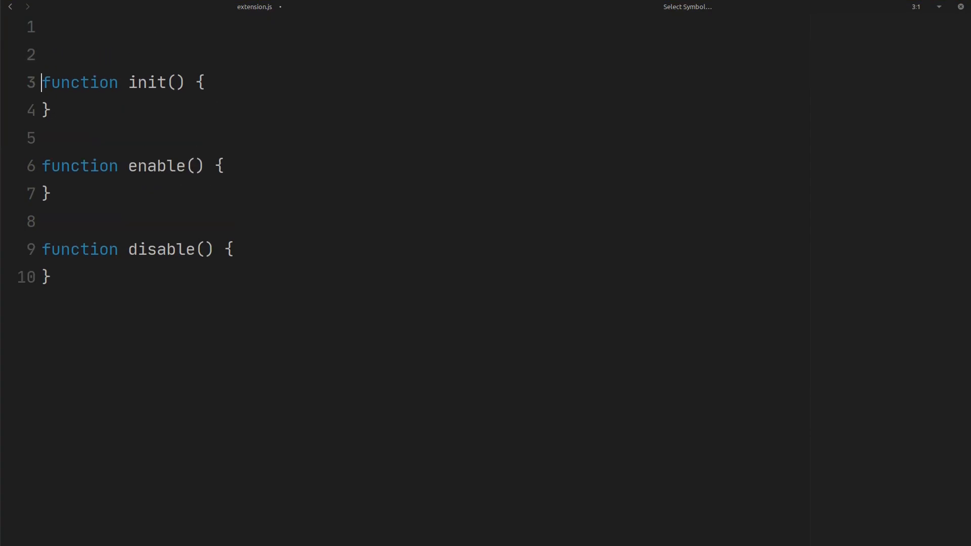
pyautogui.write('const')
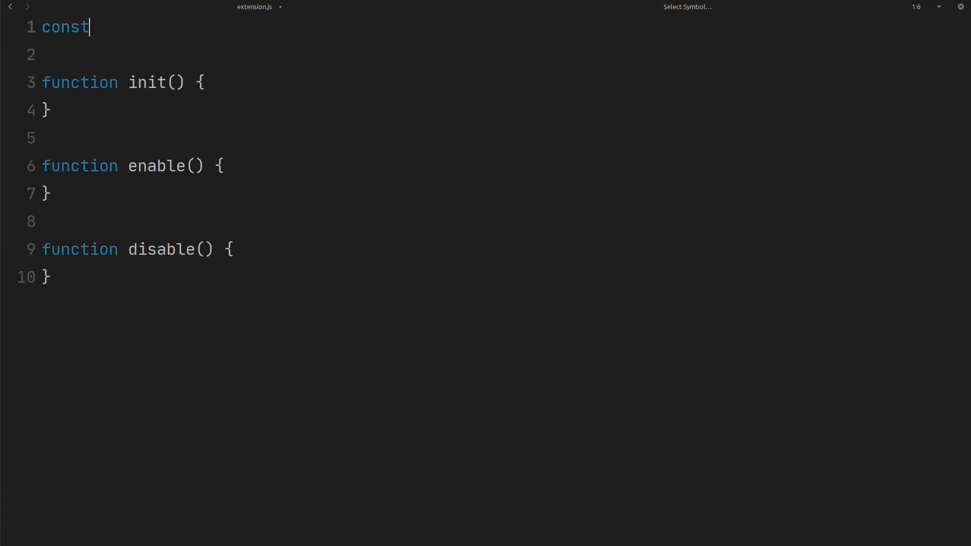
pyautogui.write('Me = imp')
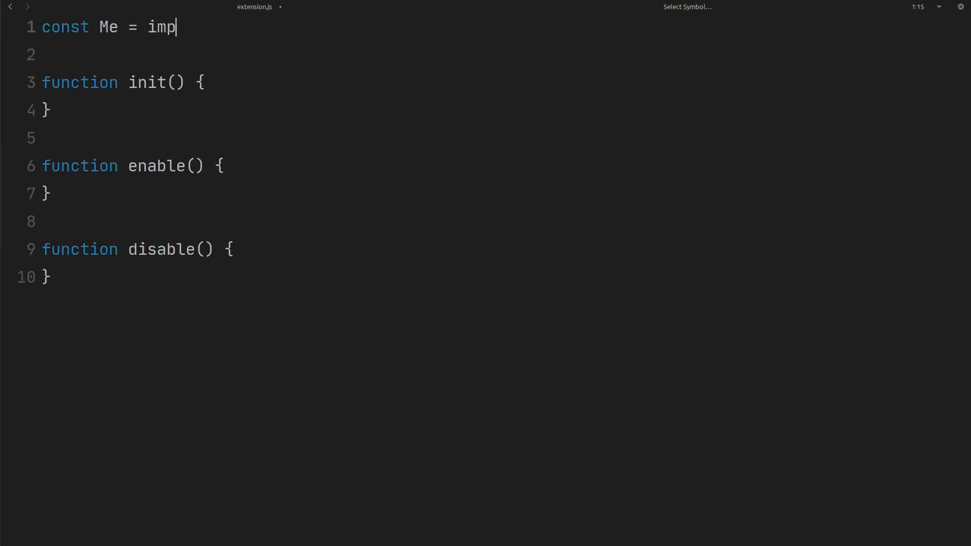
pyautogui.write('orts.misc')
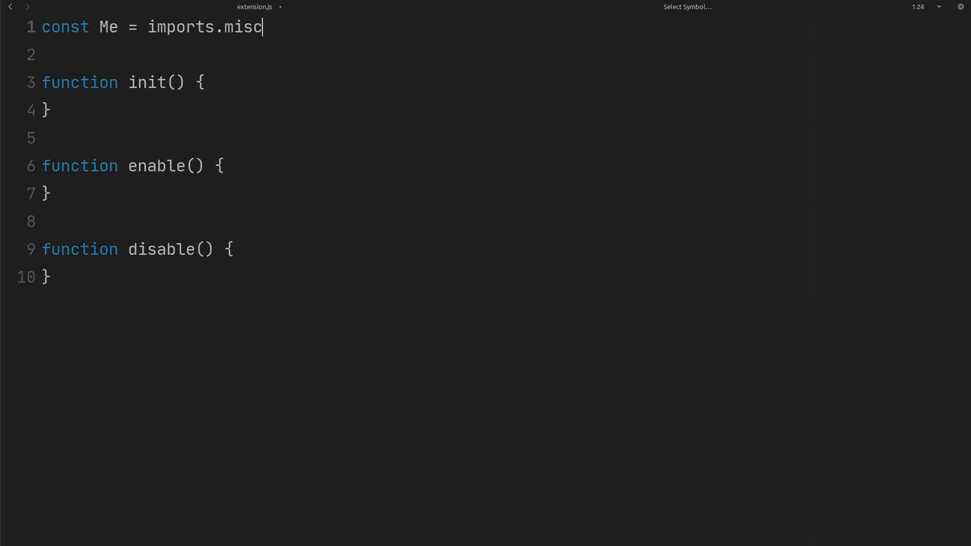
pyautogui.write('.extension')
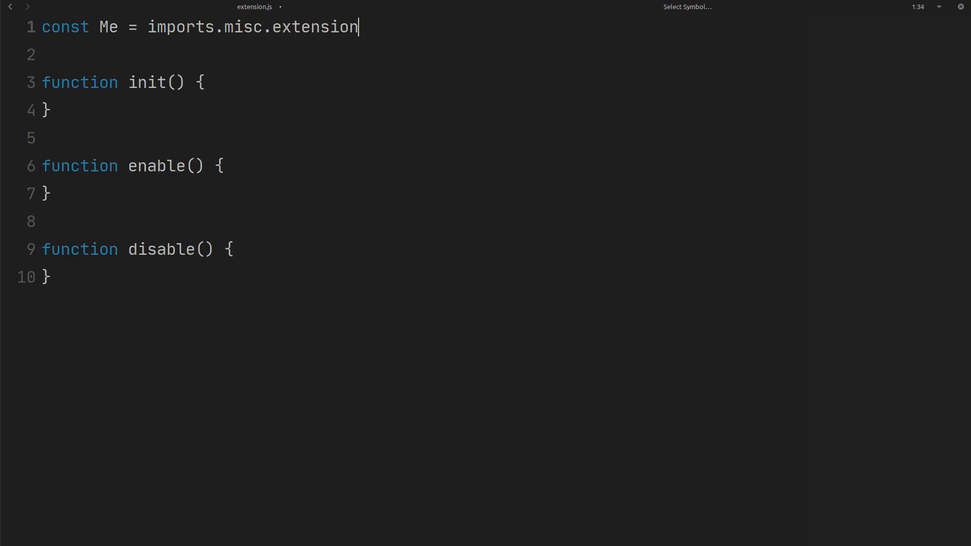
pyautogui.write('Utils.')
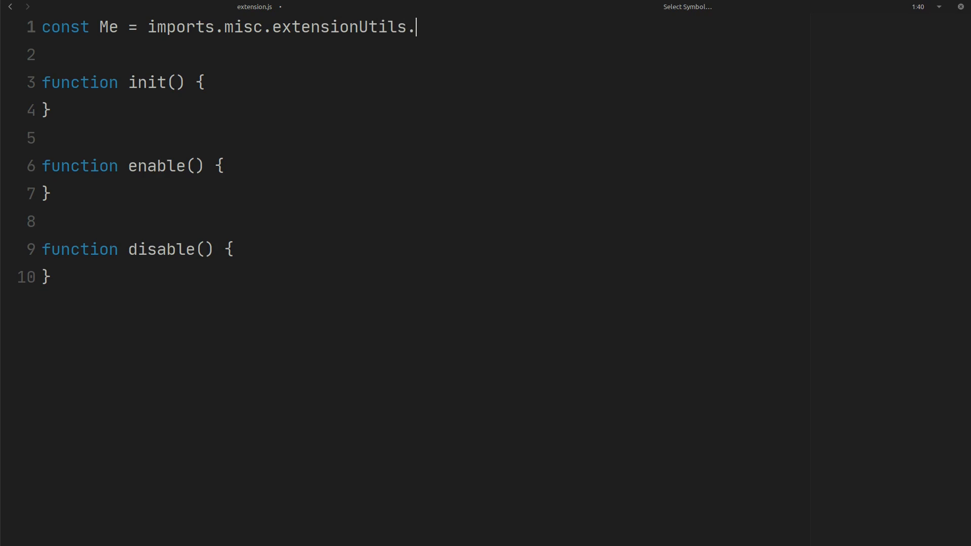
pyautogui.write('getCurrentEx')
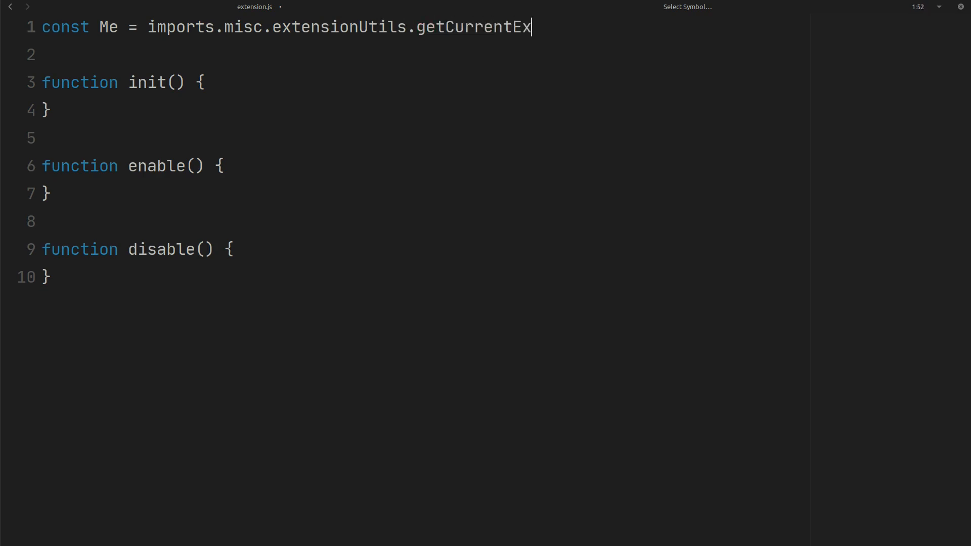
pyautogui.write('tension();')
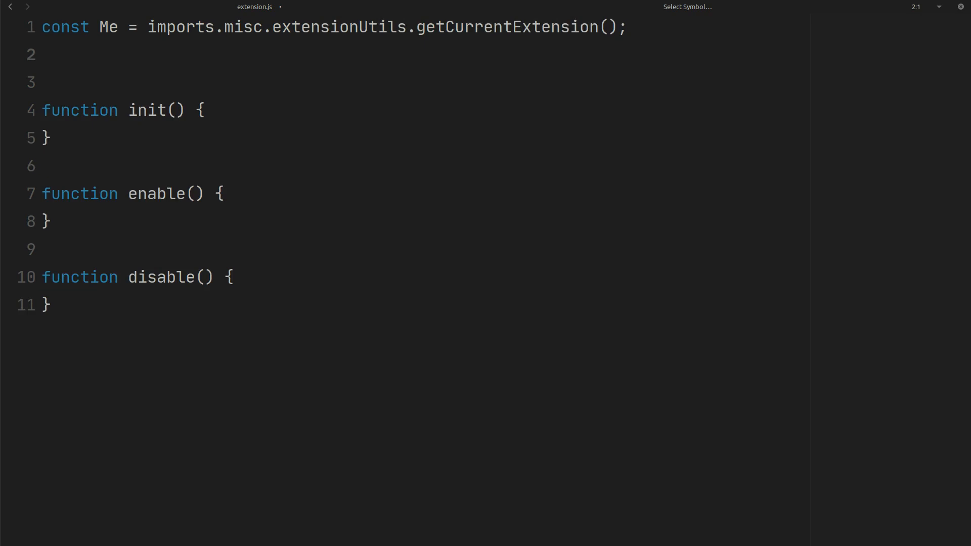
# Add const Performance = Me.imports.performance; to load the performance module.
pyautogui.write('const')
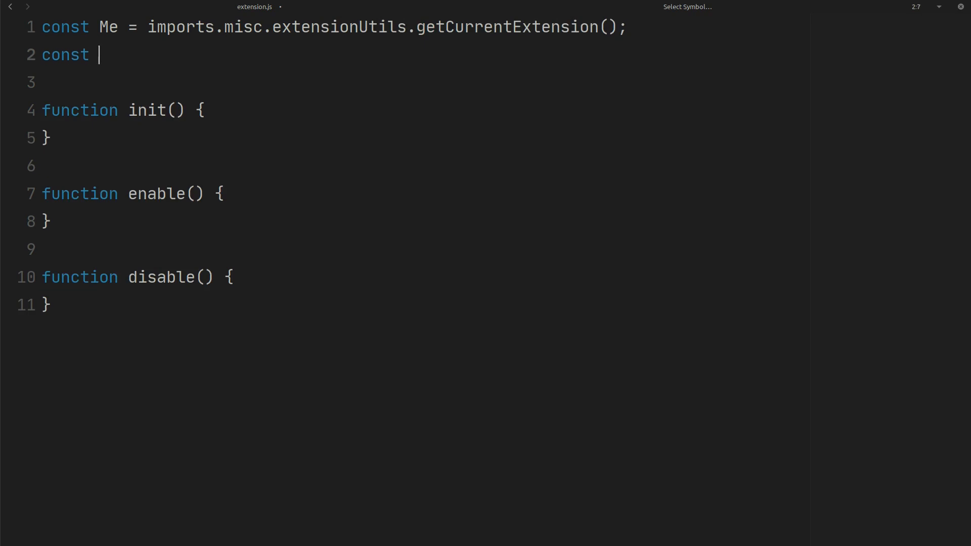
pyautogui.write('Performance.')
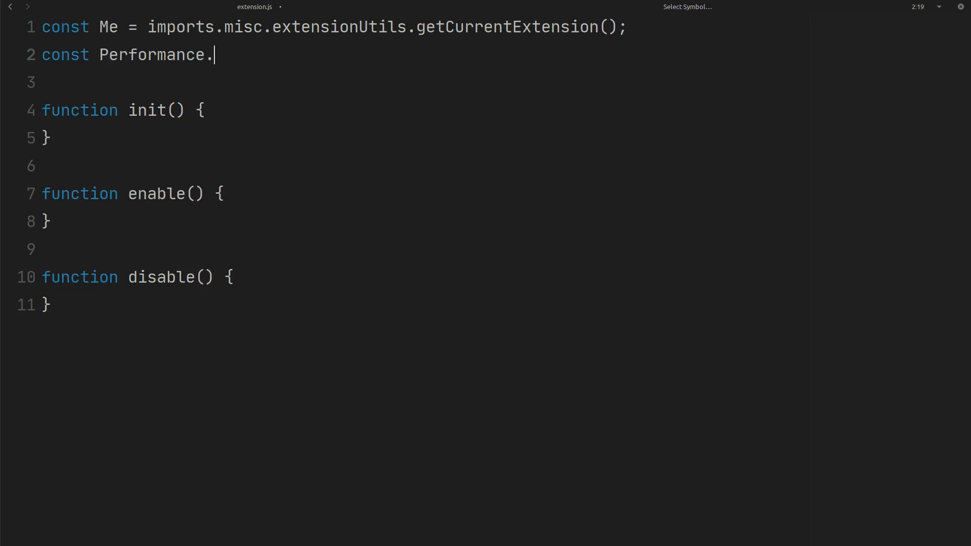
pyautogui.write('=')
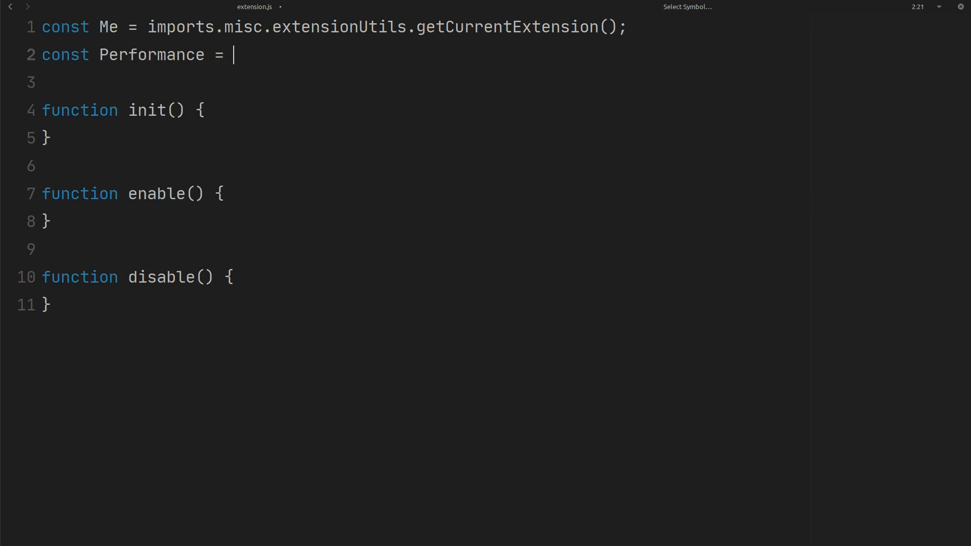
pyautogui.write('Me.i')
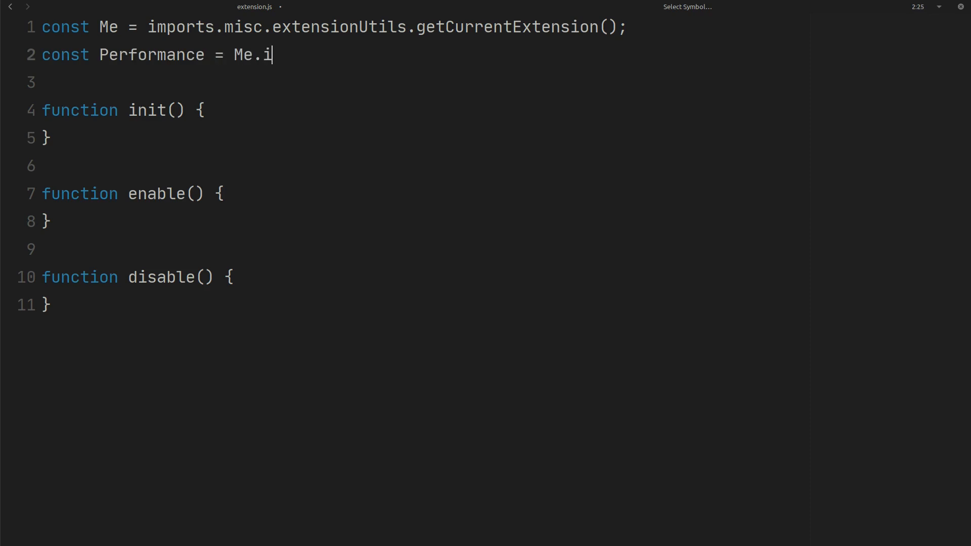
pyautogui.write('mports.')
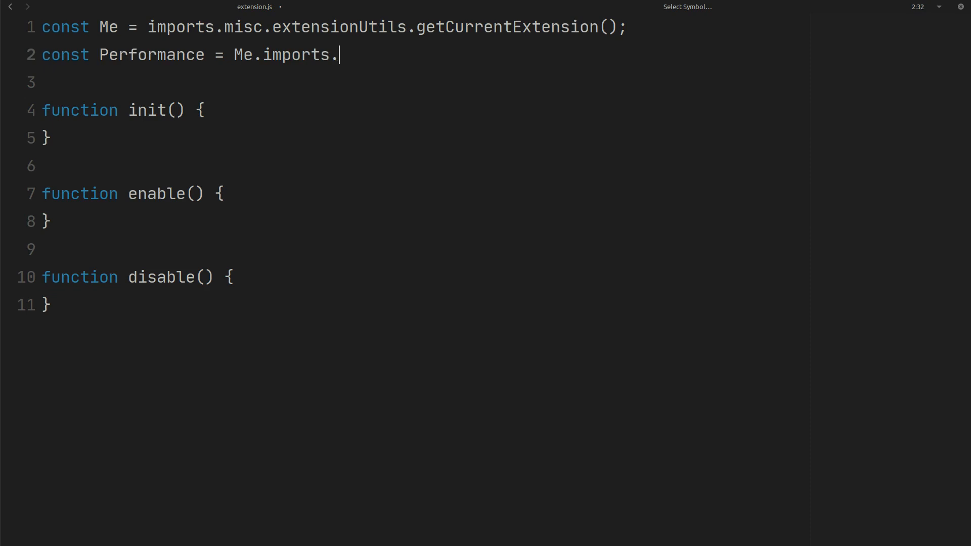
pyautogui.write('performance;')
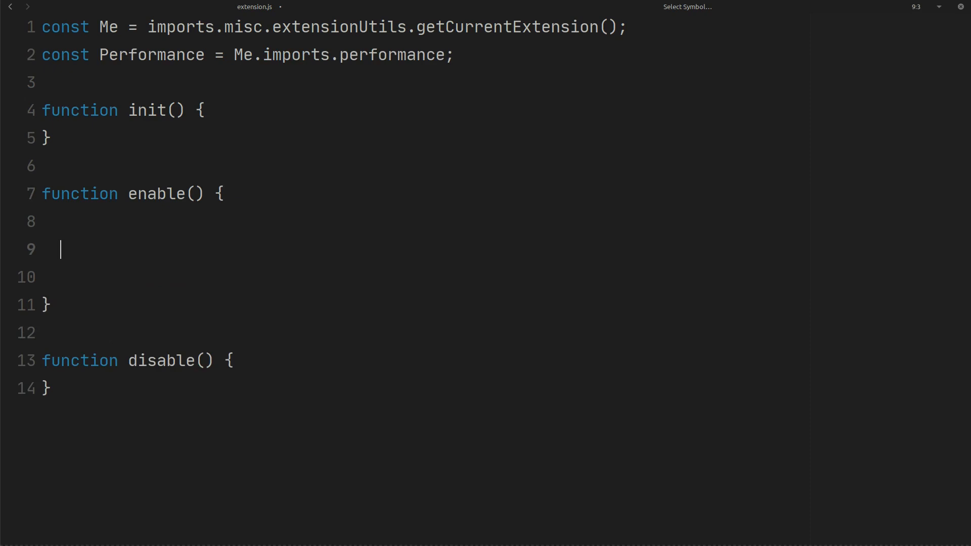
# In enable(), add Performance.start('test') and Performance.end() calls.
pyautogui.write('Performance.star')
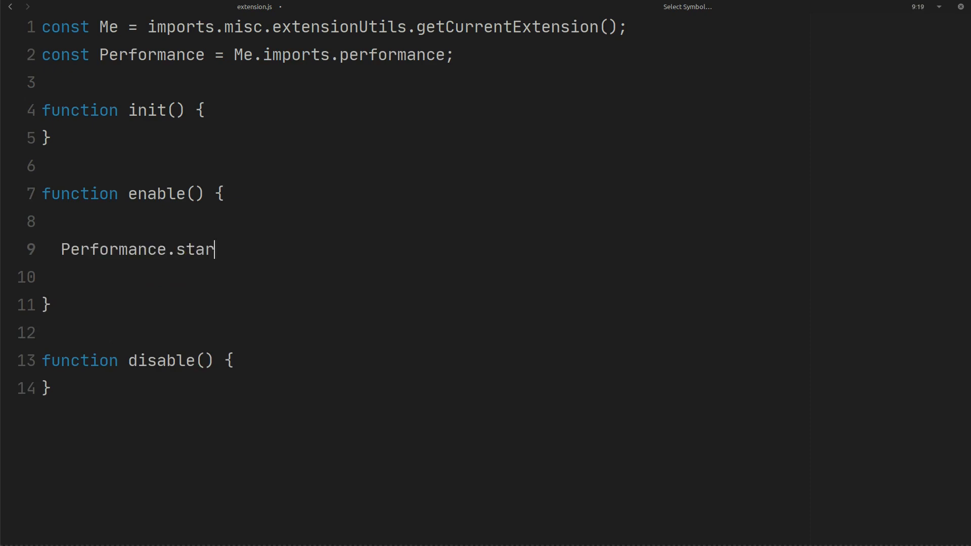
pyautogui.write("t('test');")
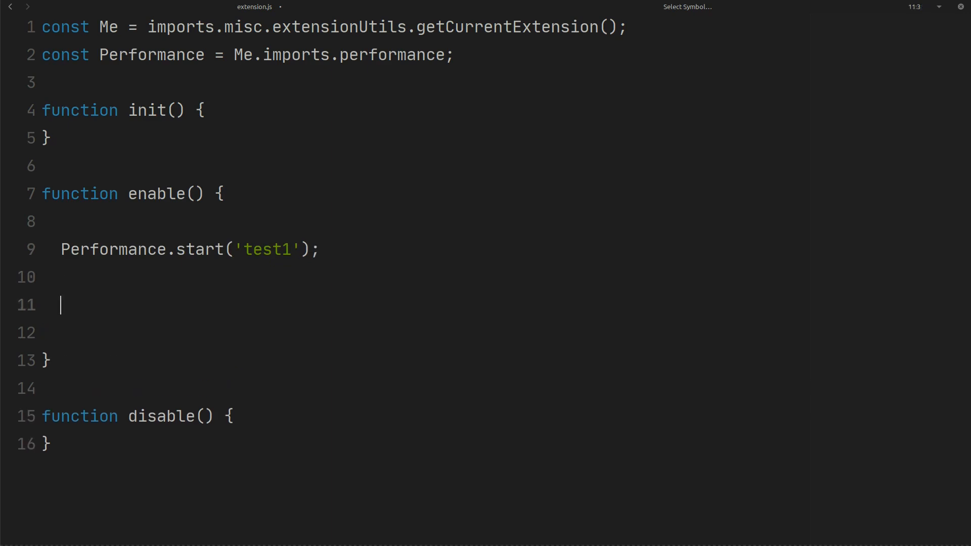
pyautogui.write('Performance.e')
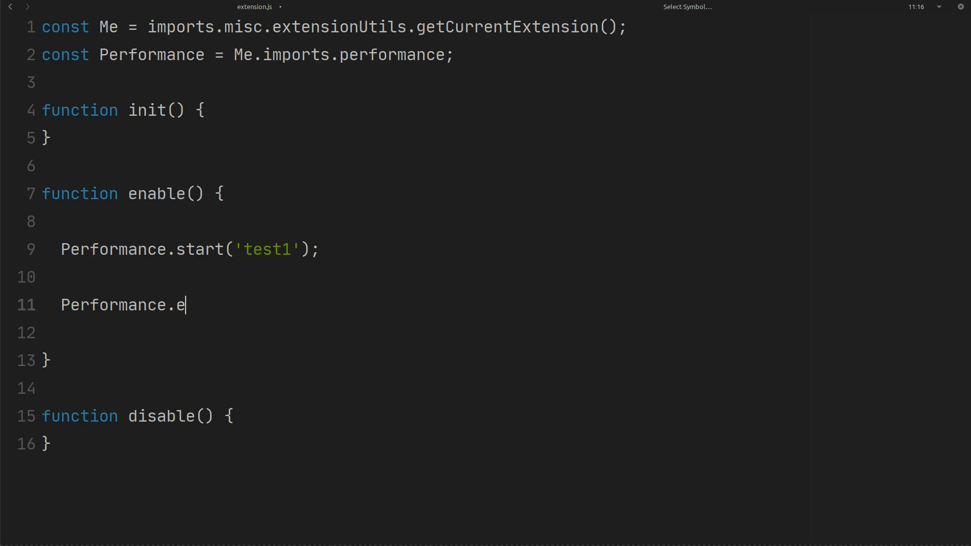
pyautogui.write('nd();')
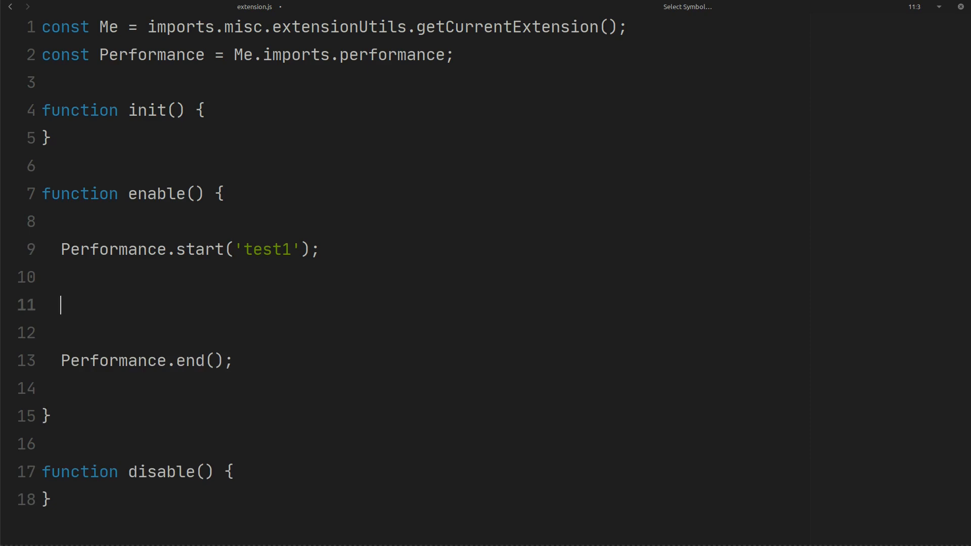
# Between them, declare myVar = '' and a for loop to 100000 doing myVar += i;.
pyautogui.write('let')
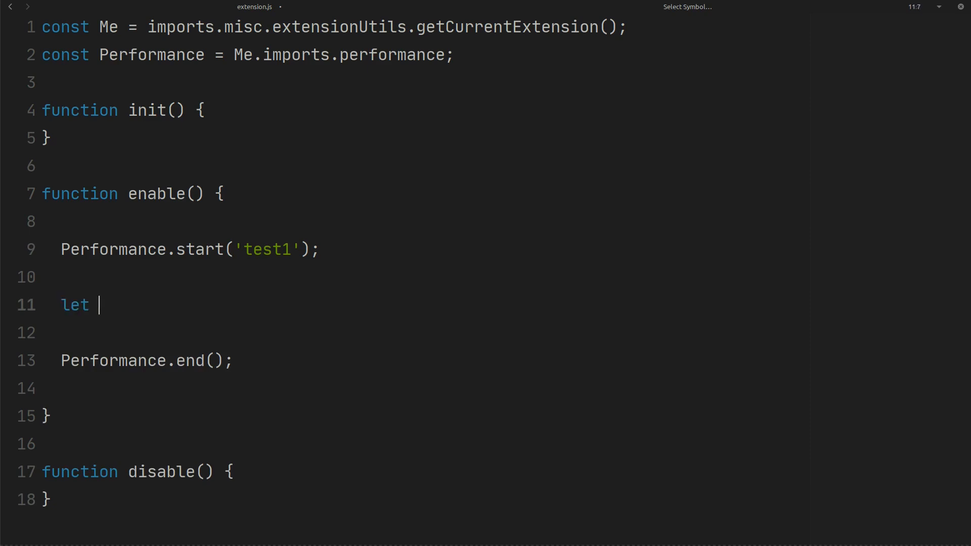
pyautogui.write('myVar')
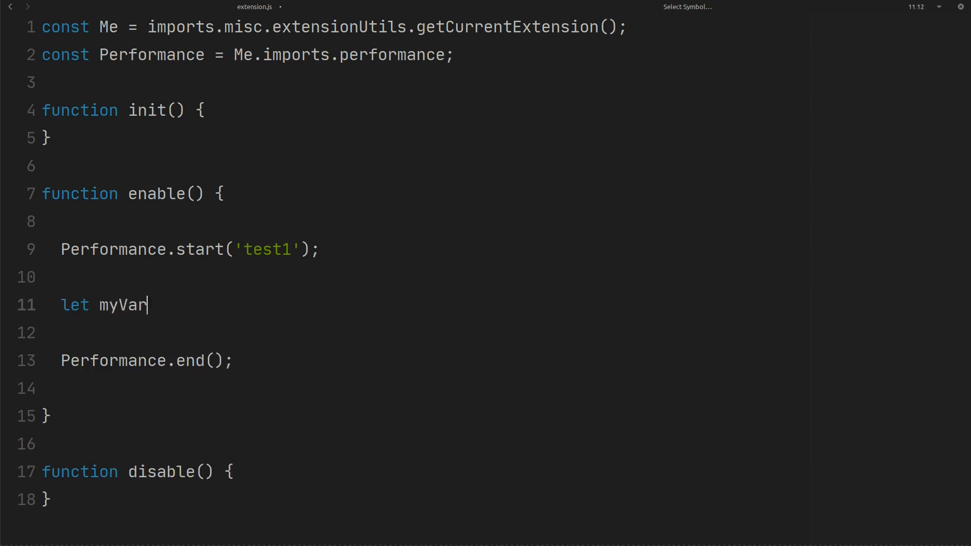
pyautogui.write("= '';")
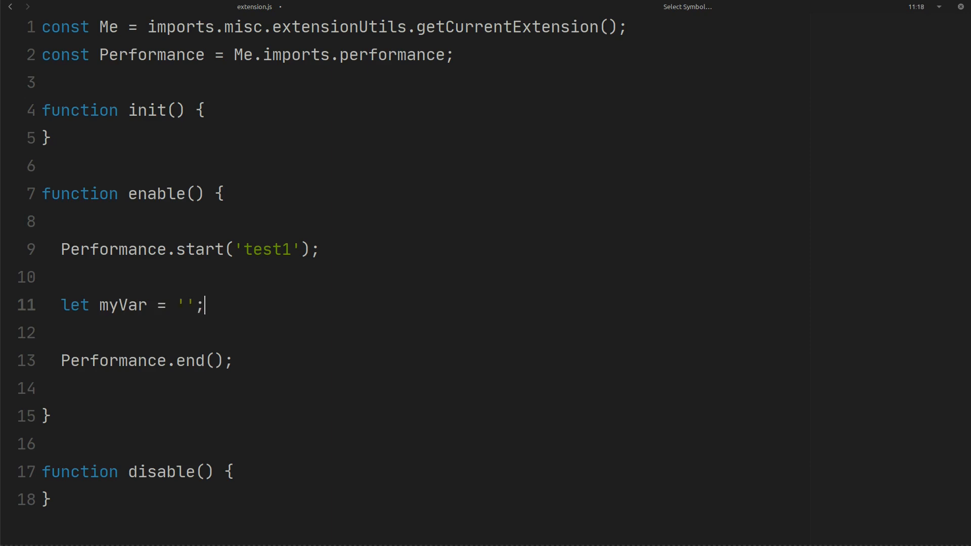
pyautogui.write('for (')
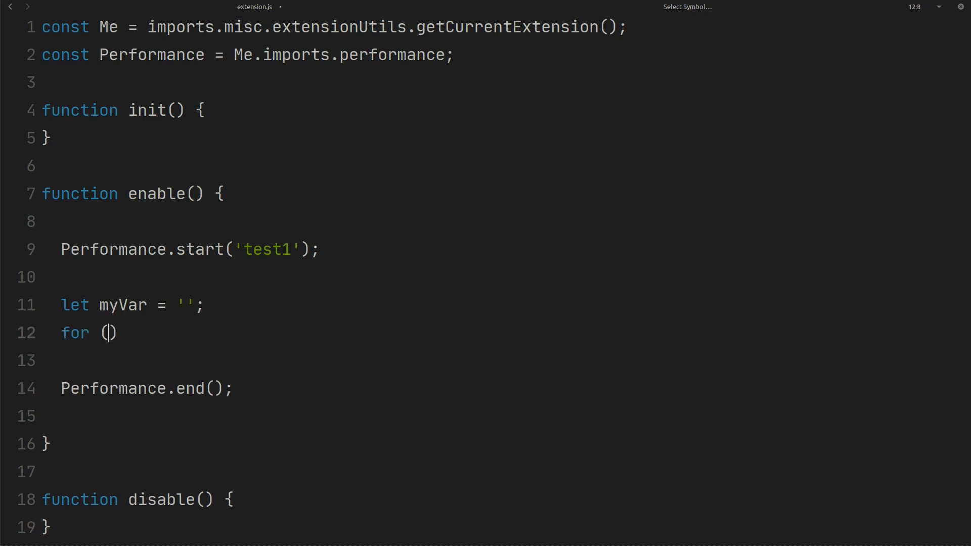
pyautogui.write('let i = 0')
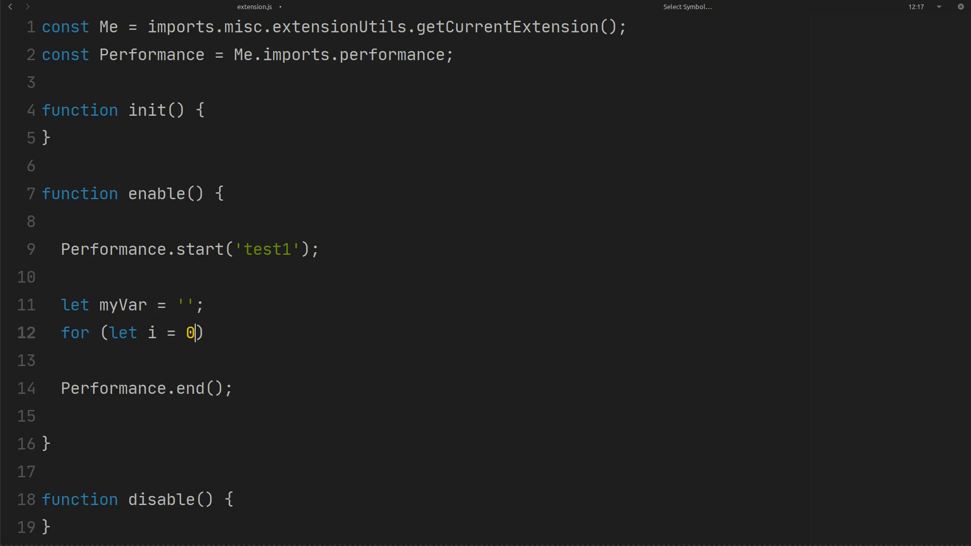
pyautogui.write('; i <')
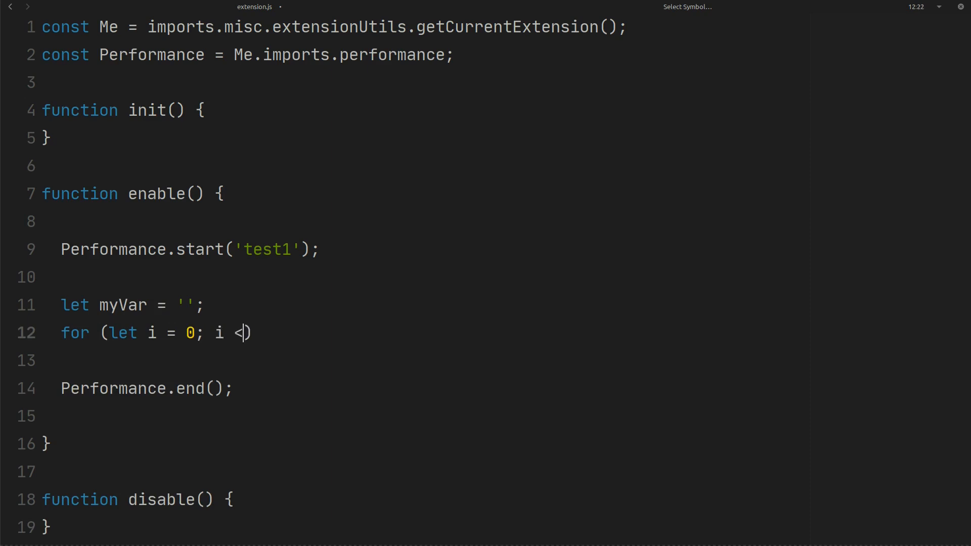
pyautogui.write('= 10000')
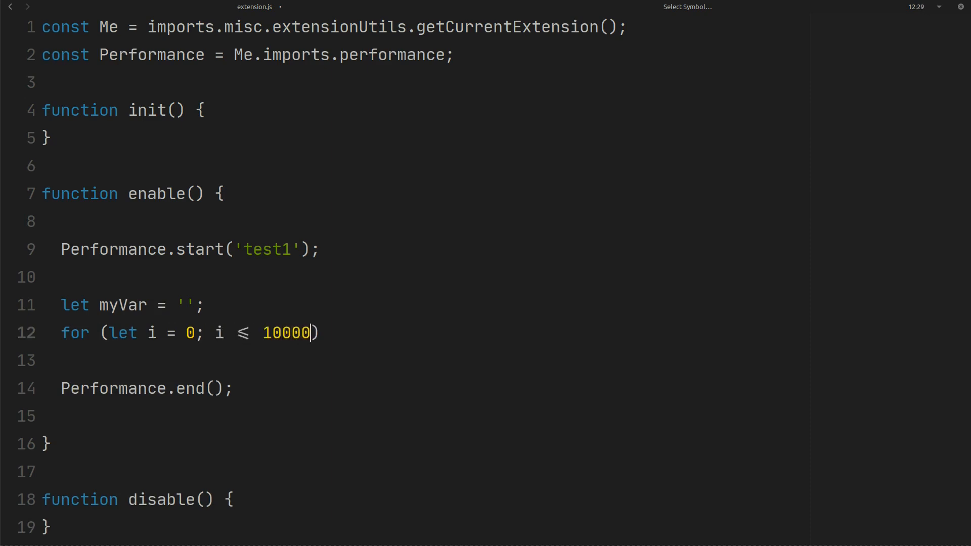
pyautogui.write('0')
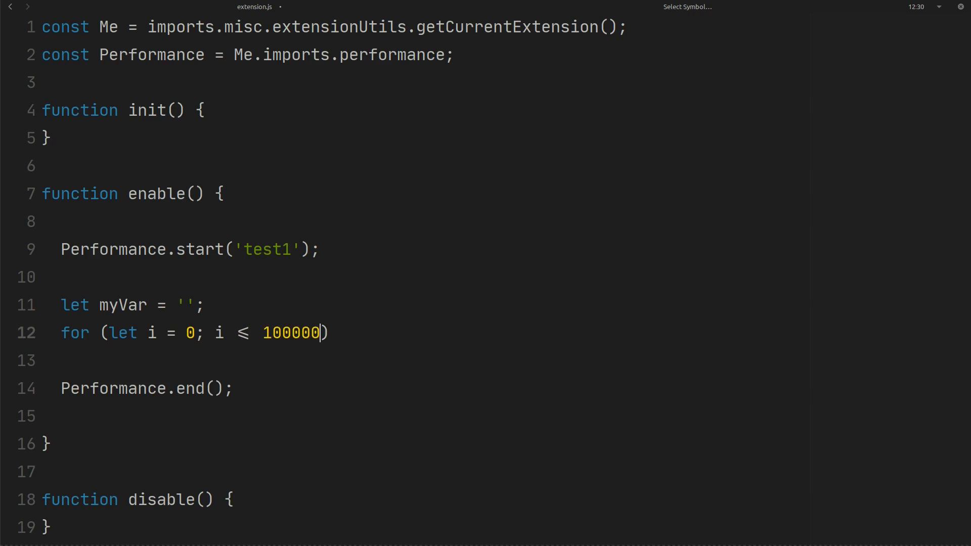
pyautogui.write('; i++')
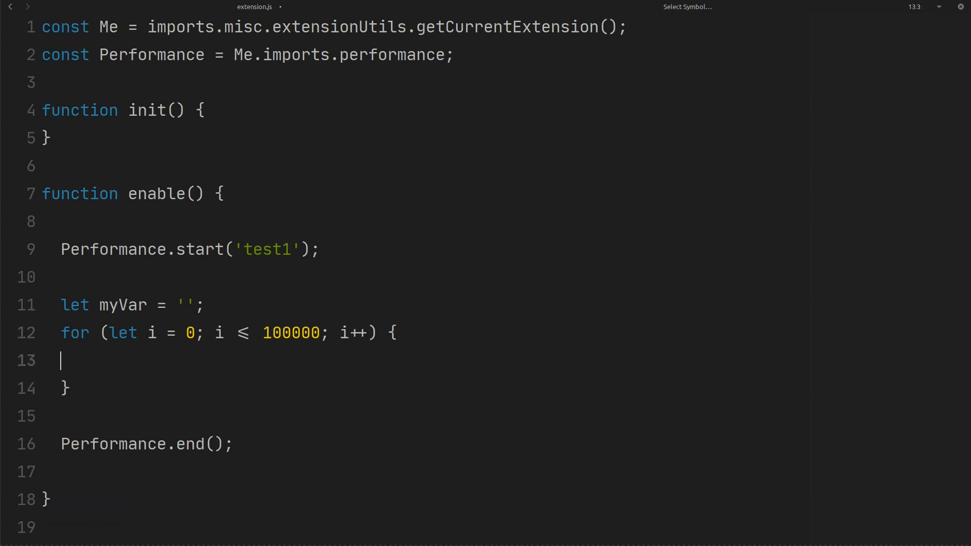
pyautogui.write('m')
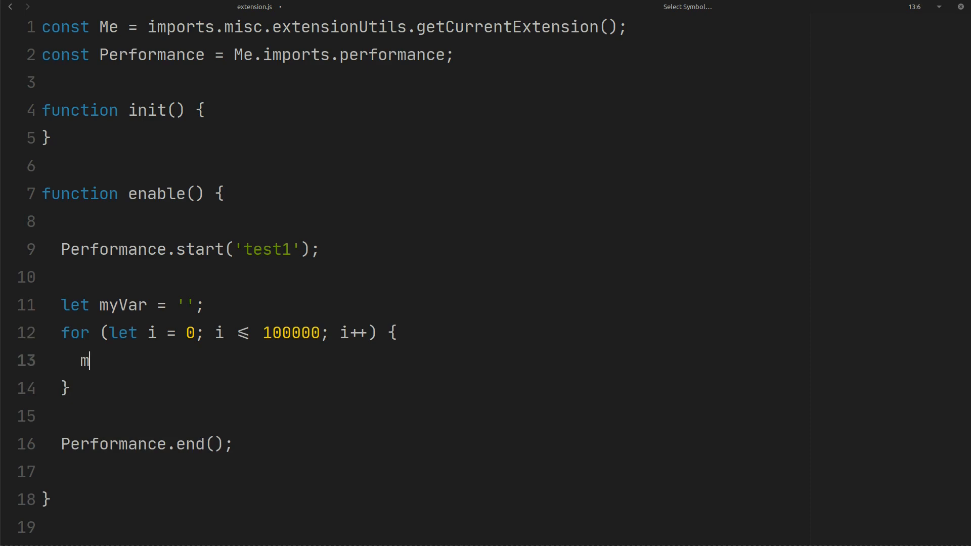
pyautogui.write('yVar')
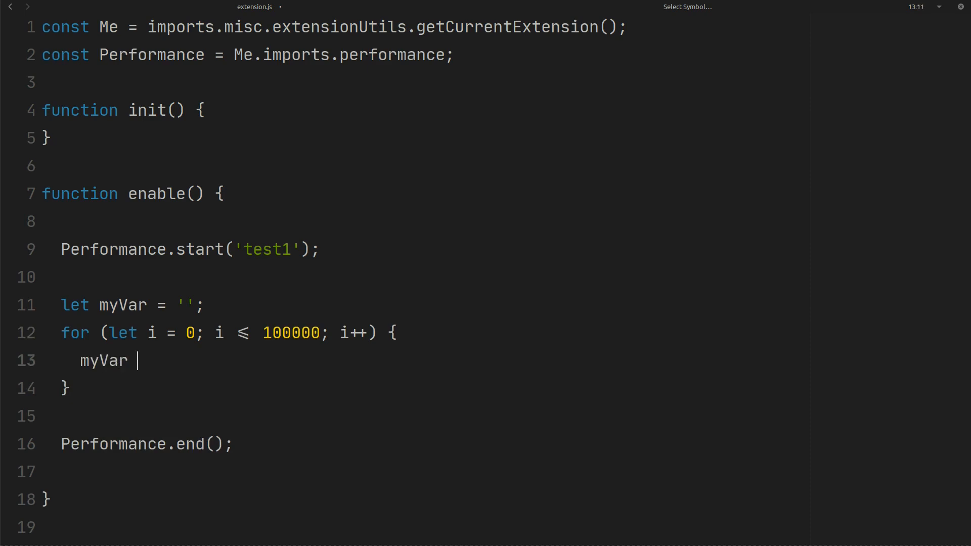
pyautogui.write('+= i')
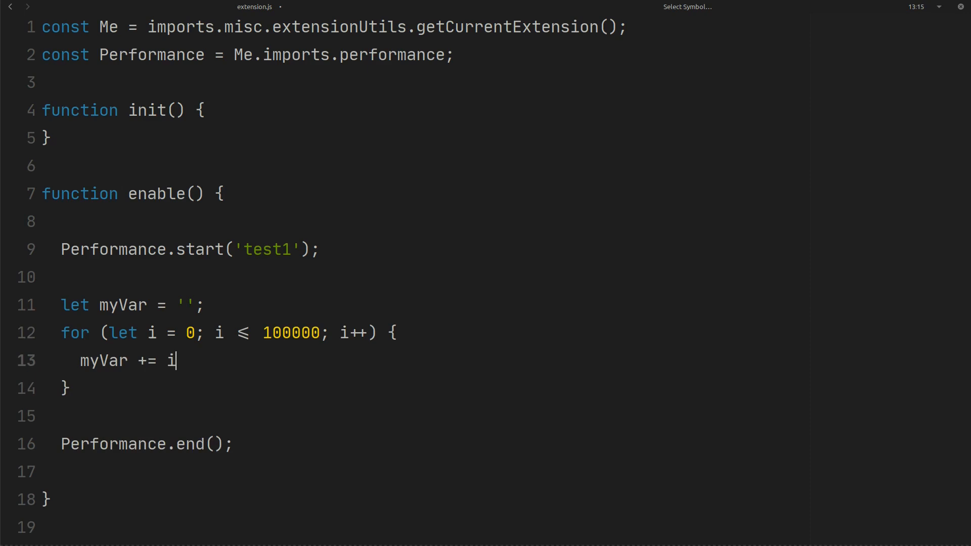
pyautogui.write(';')
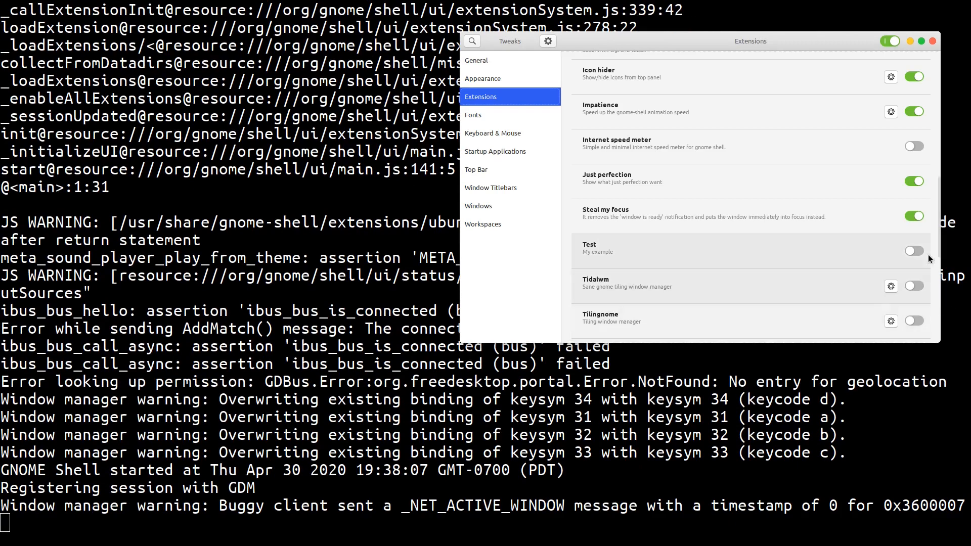
# Toggle the Test extension on in Tweaks so the shell log prints test1 at 15.67 ms and 4.1 MB.
pyautogui.click(913, 251)
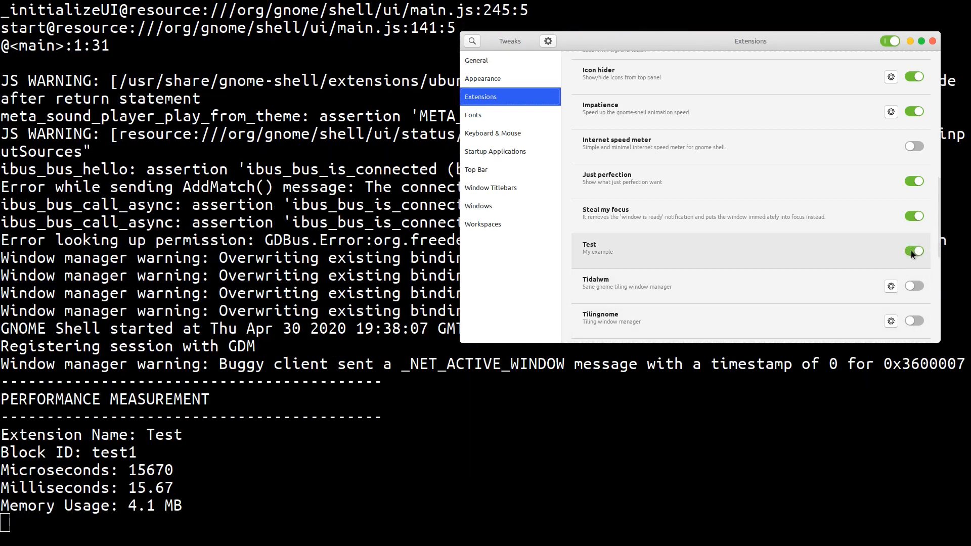
pyautogui.click(914, 251)
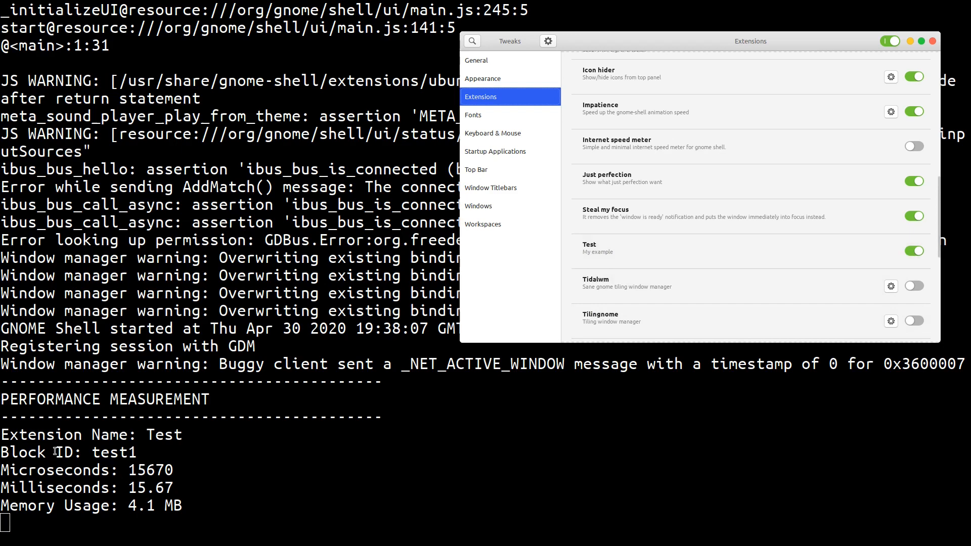
pyautogui.moveTo(132, 436)
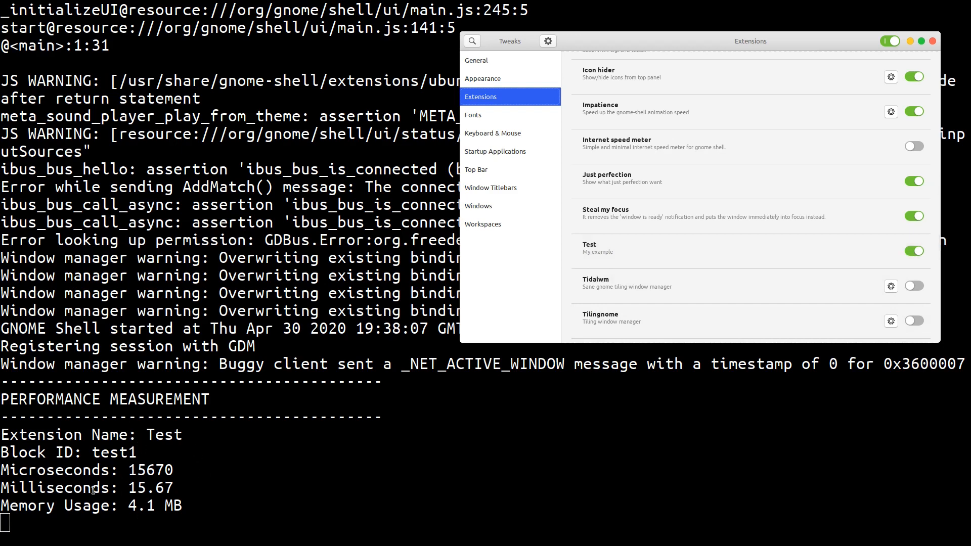
pyautogui.moveTo(176, 526)
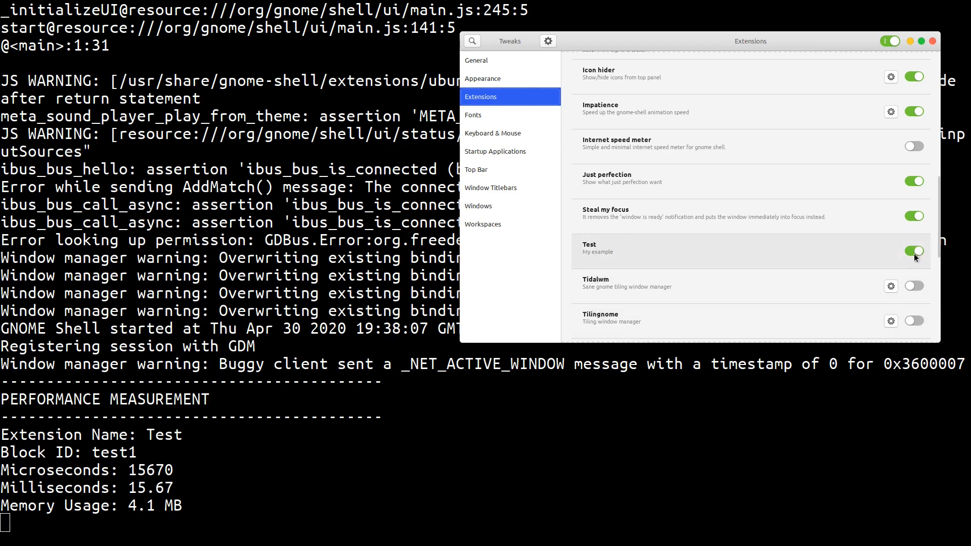
pyautogui.click(914, 251)
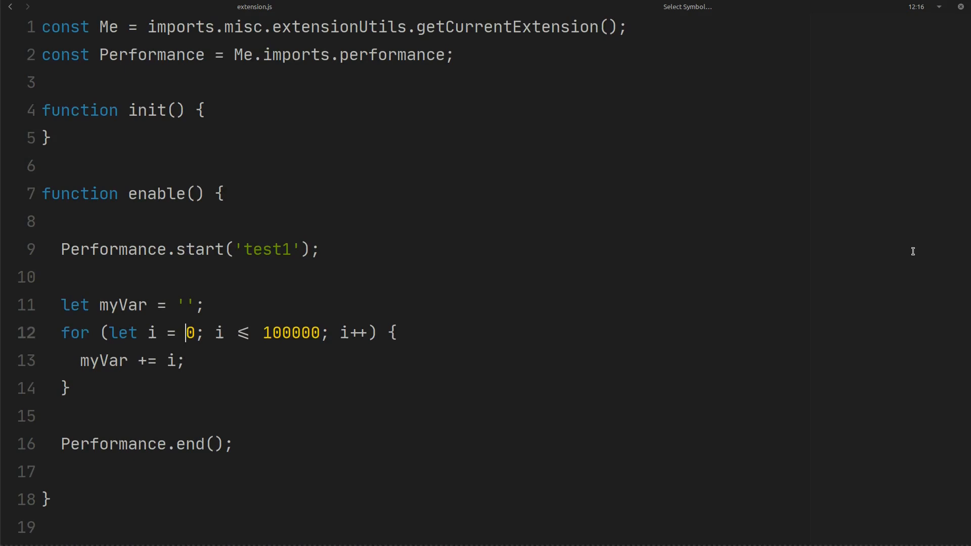
# Wrap the loop in Performance.start('test2') and Performance.end().
pyautogui.click(61, 277)
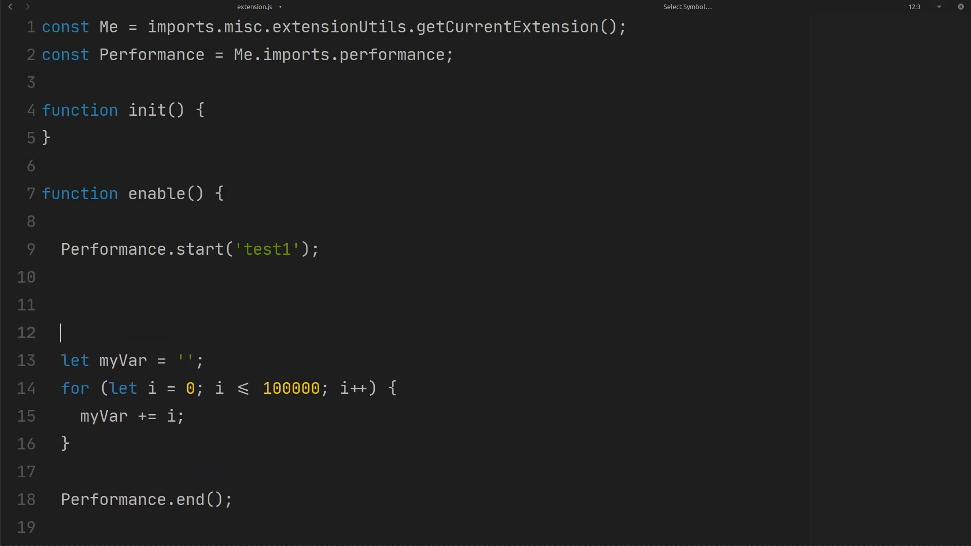
pyautogui.press('shift+Up')
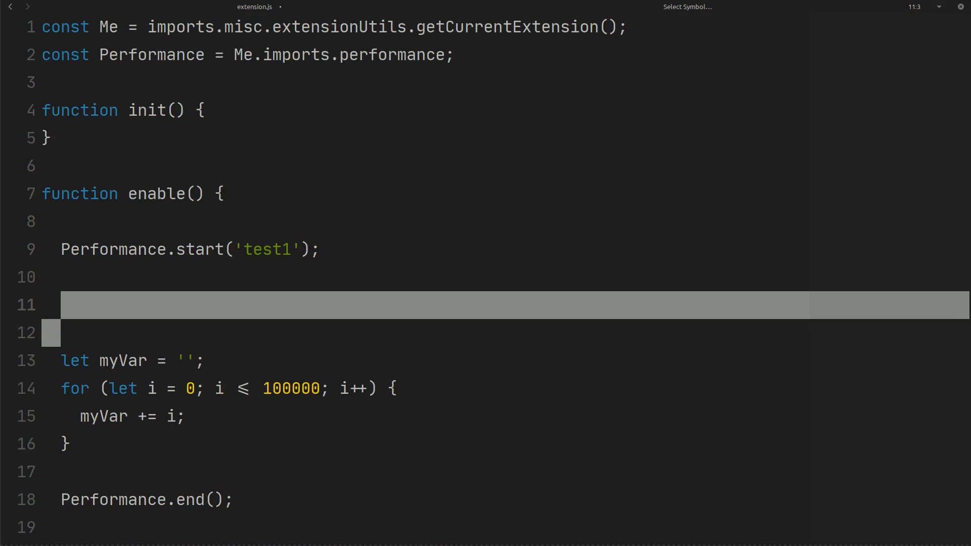
pyautogui.write("Performance.start('test2');")
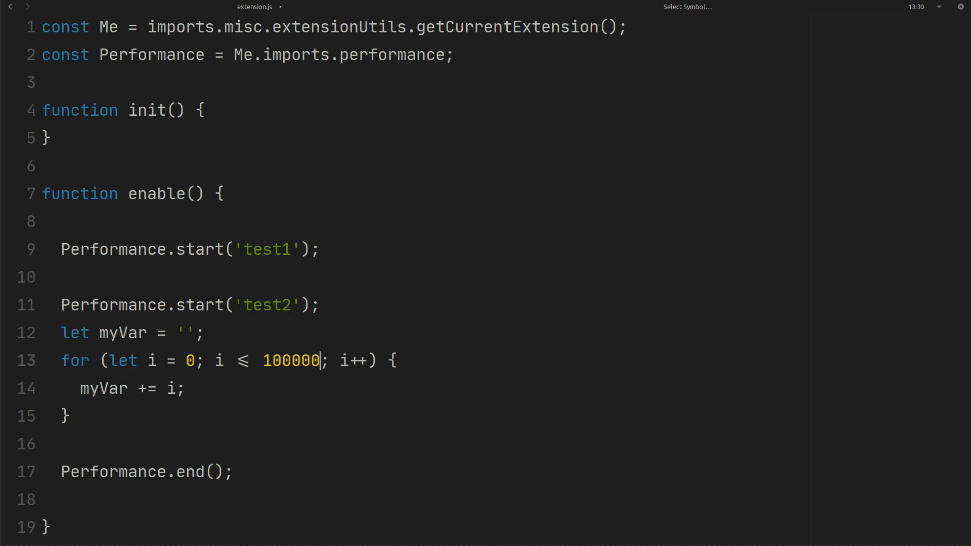
pyautogui.write('P')
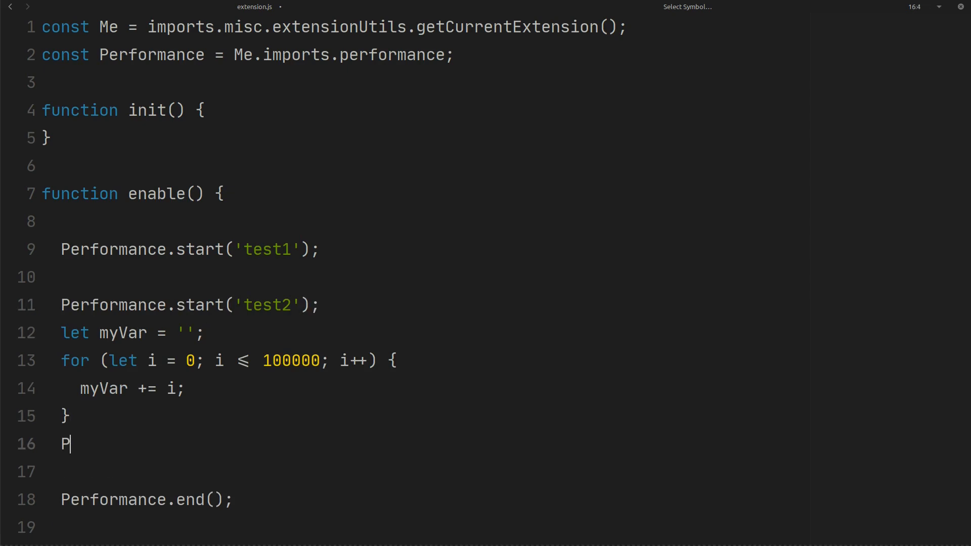
pyautogui.write('erformance.end();')
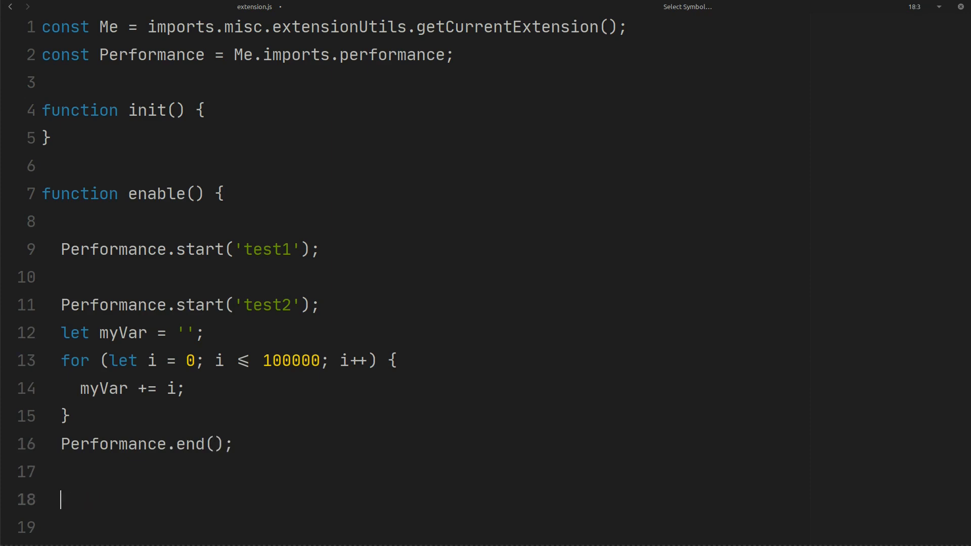
# Add an empty start('test3')/end() block and a final Performance.end() closing test1.
pyautogui.write('Per')
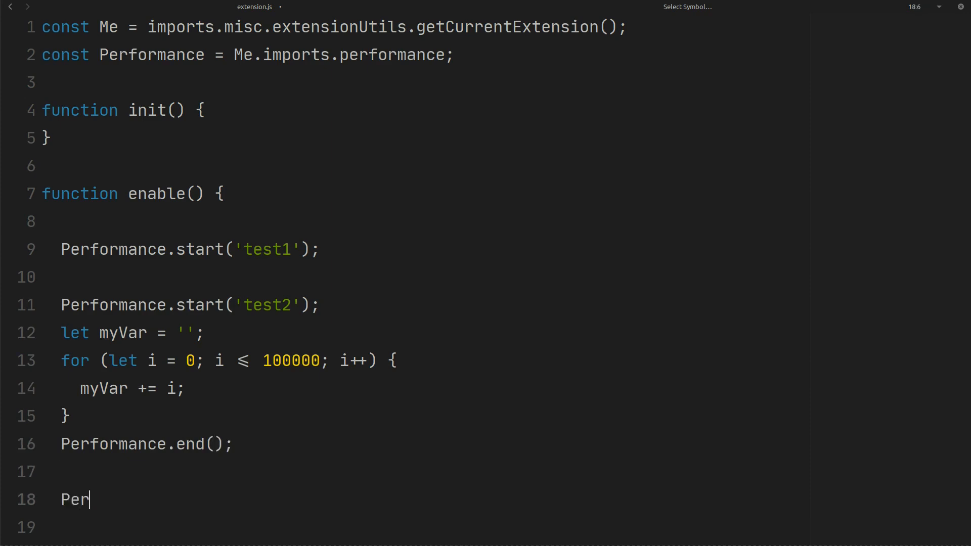
pyautogui.write('formance.s')
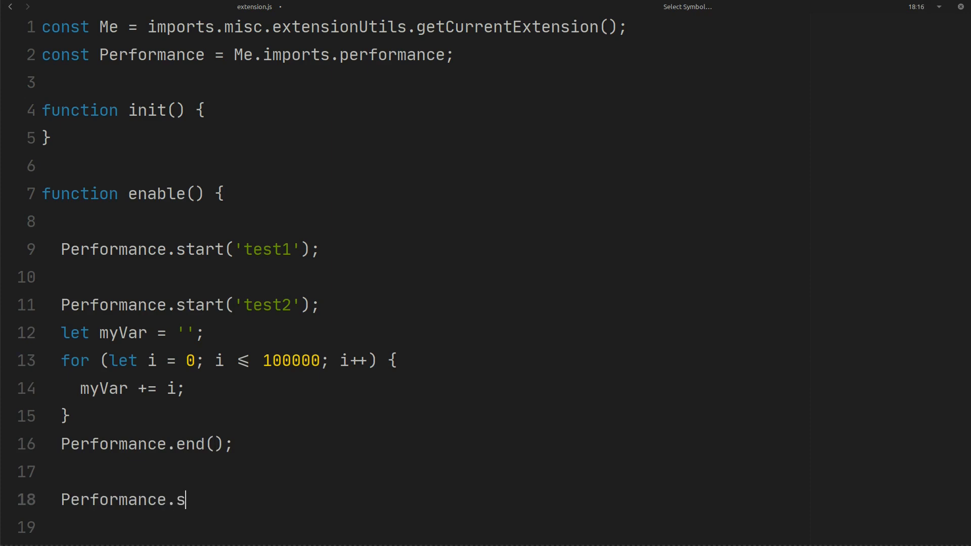
pyautogui.write("tart('')")
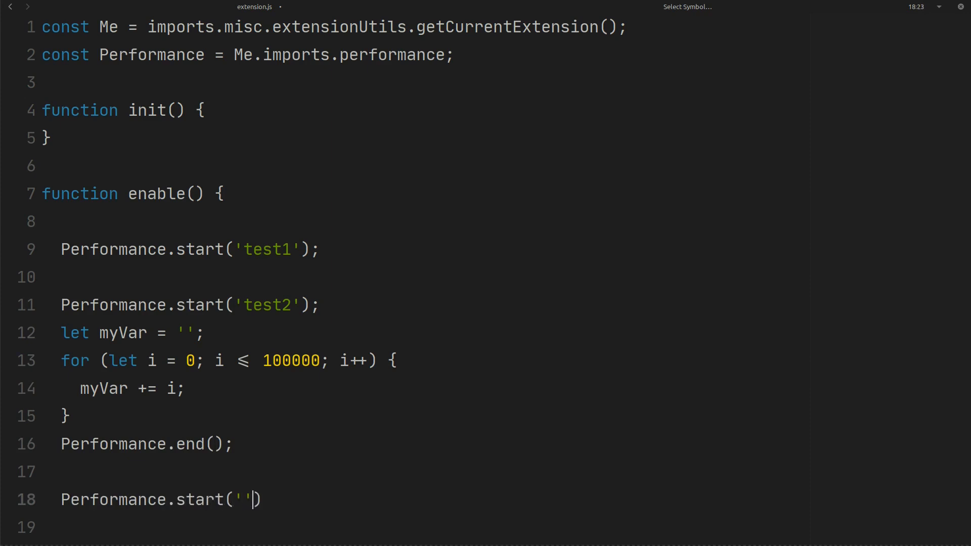
pyautogui.write('test3')
pyautogui.click(506, 528)
pyautogui.write('P')
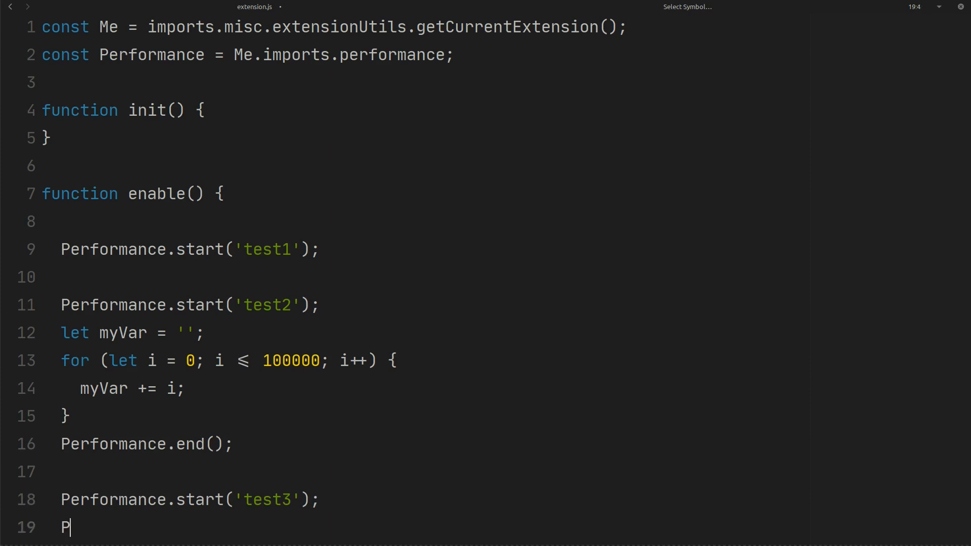
pyautogui.write('erformance.end();')
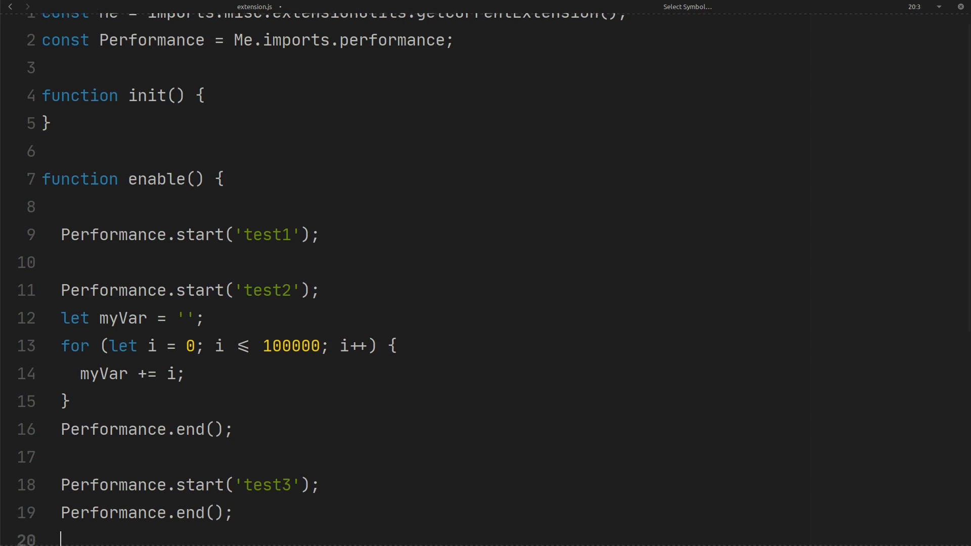
pyautogui.write('Performance.end();')
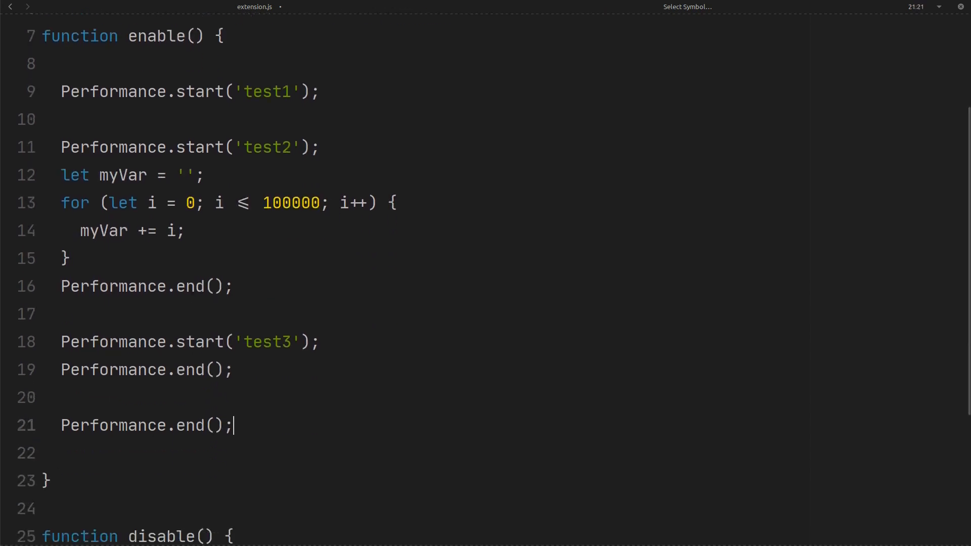
pyautogui.click(232, 147)
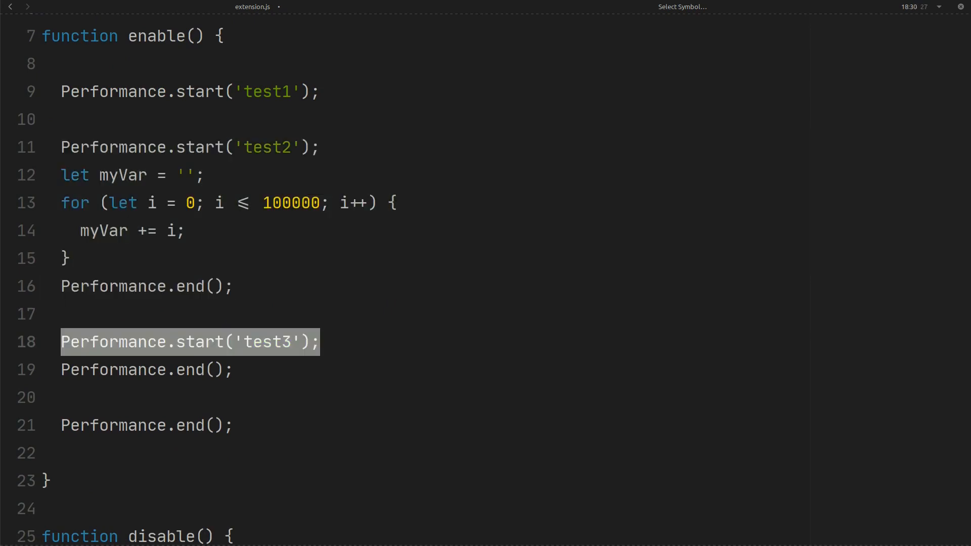
pyautogui.click(319, 91)
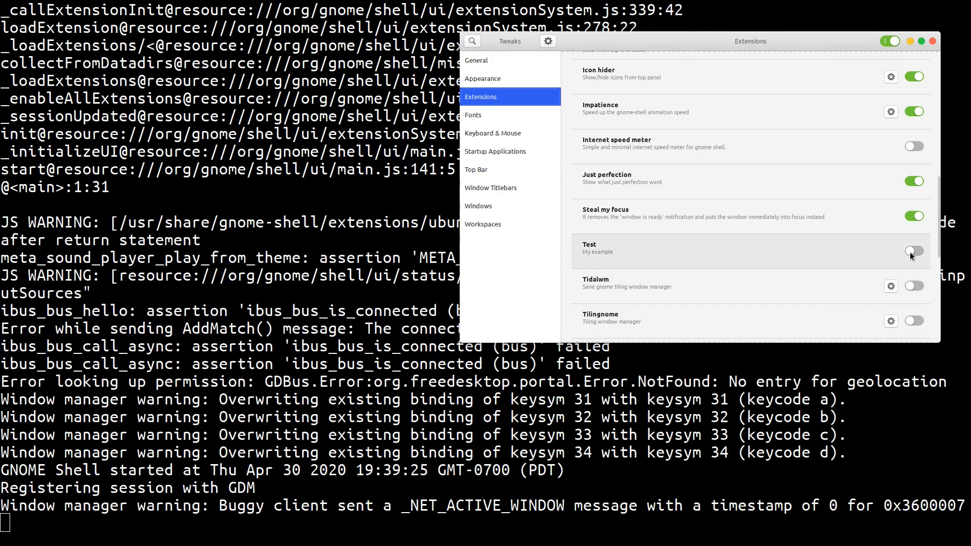
# Toggle the Test extension on in Tweaks to log test2, test3 and test1 measurements.
pyautogui.click(913, 251)
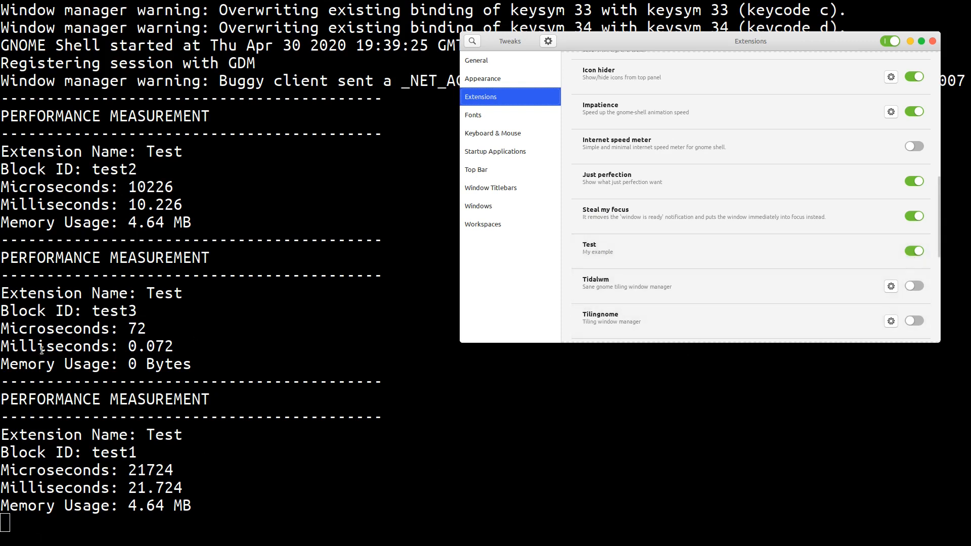
pyautogui.moveTo(177, 376)
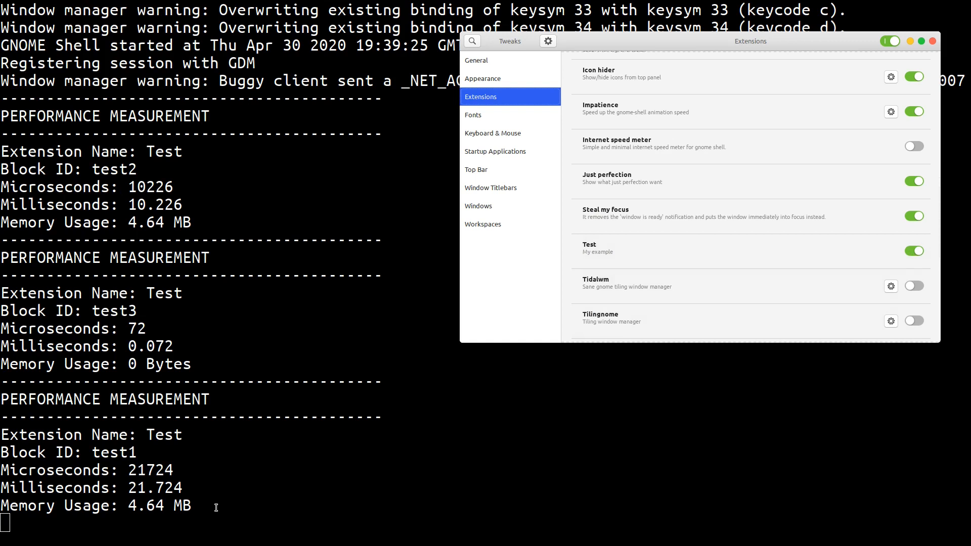
pyautogui.moveTo(245, 505)
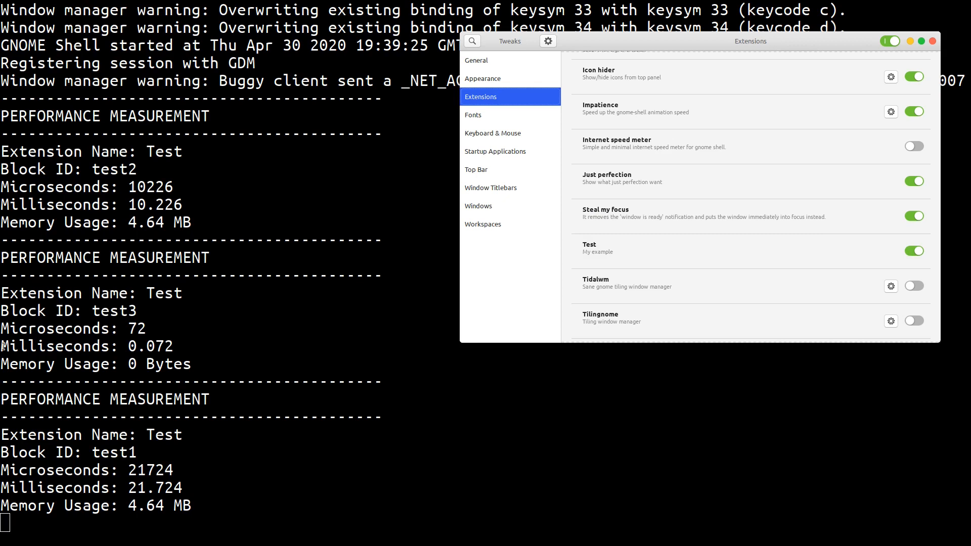
pyautogui.moveTo(845, 296)
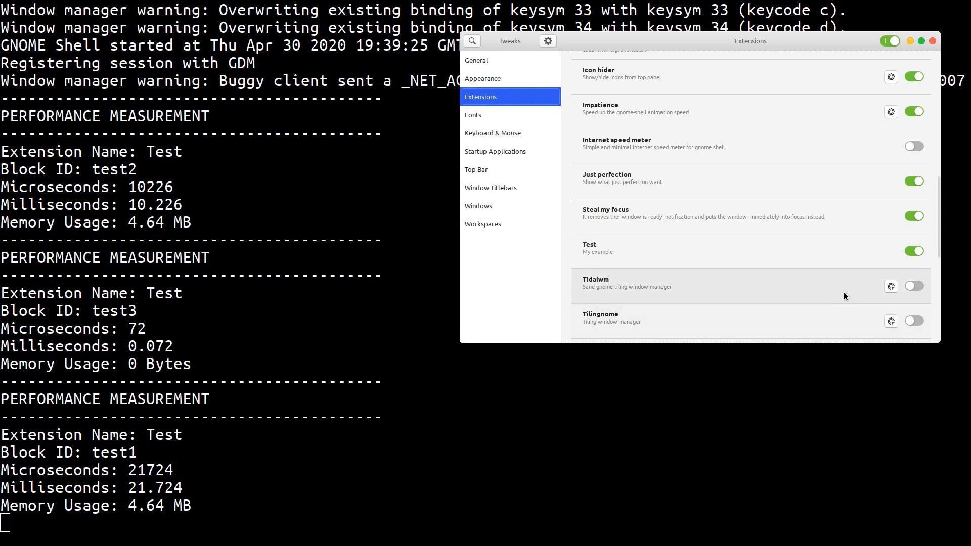
pyautogui.moveTo(963, 318)
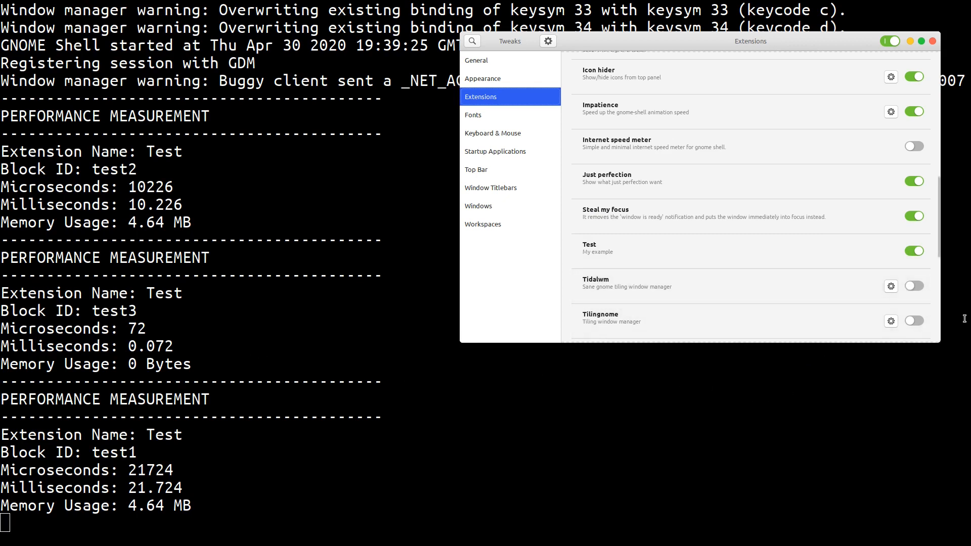
pyautogui.click(913, 251)
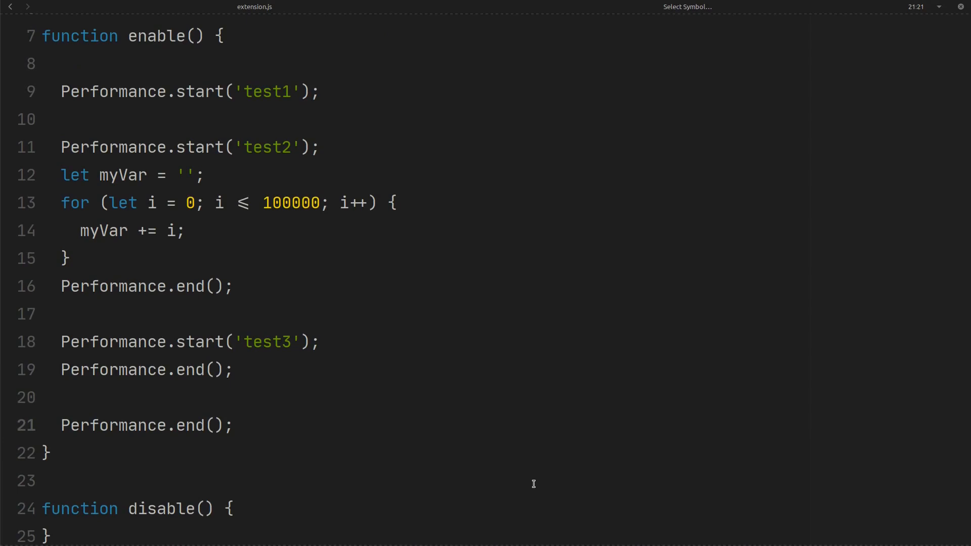
# Open performance.js from the project tree in the sidebar.
pyautogui.click(232, 424)
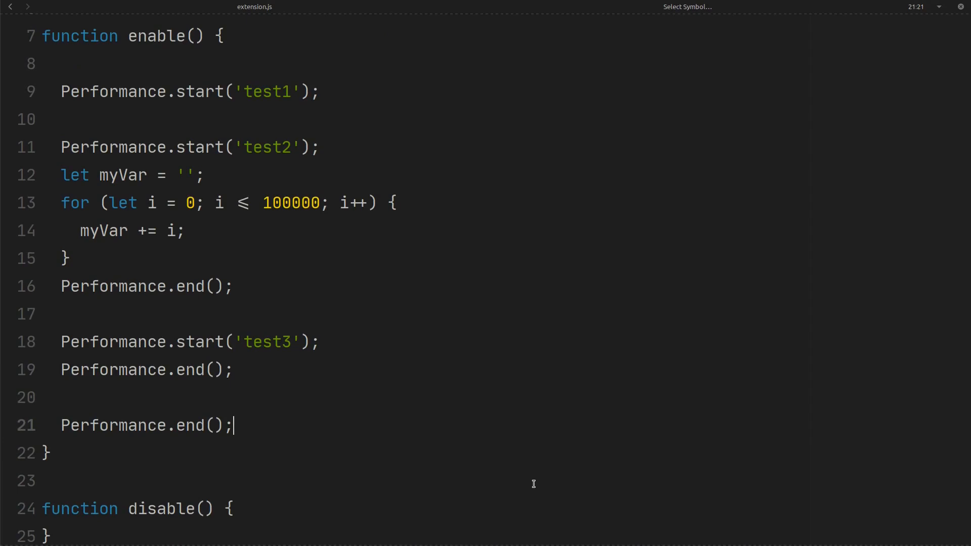
pyautogui.click(61, 9)
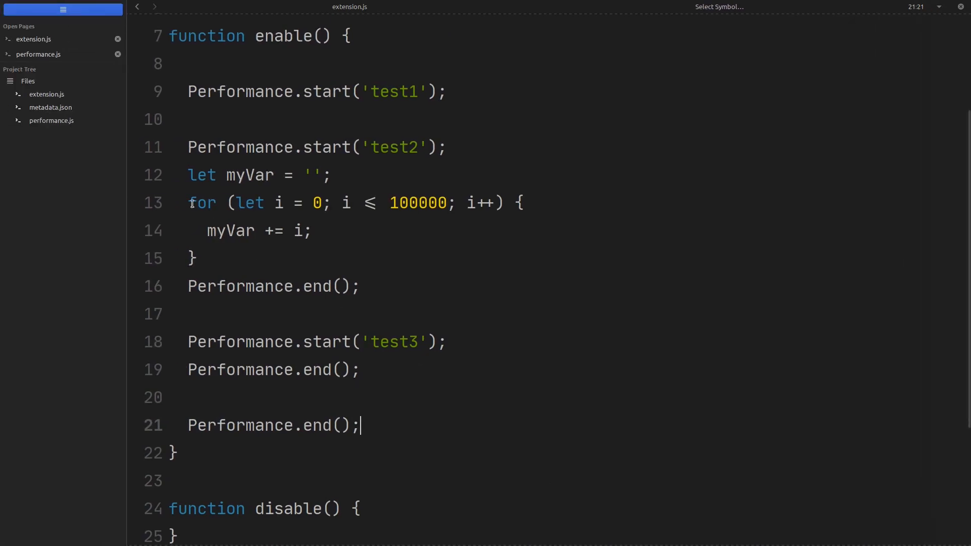
pyautogui.click(50, 120)
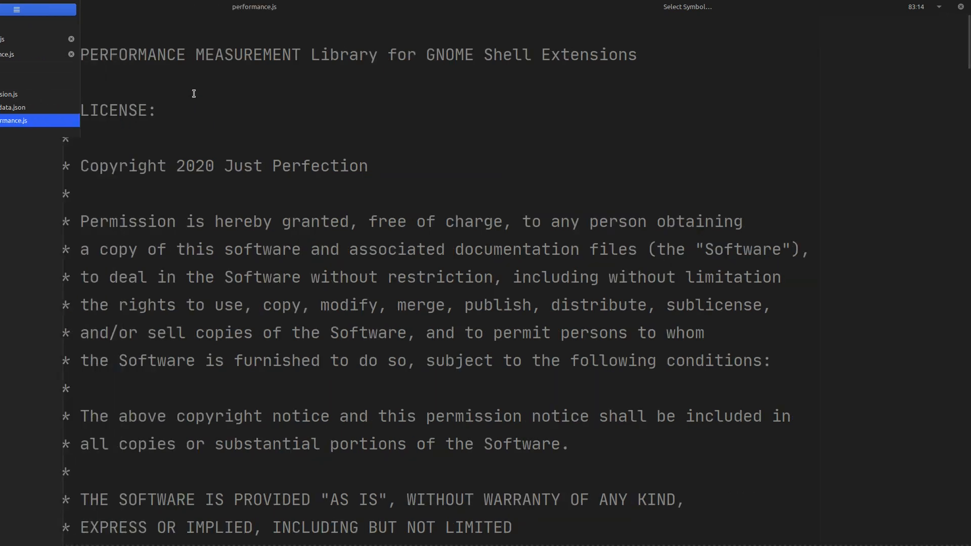
# Hide the file list and read performance.js's header down to the libgtop2 dependency and imports.
pyautogui.click(16, 9)
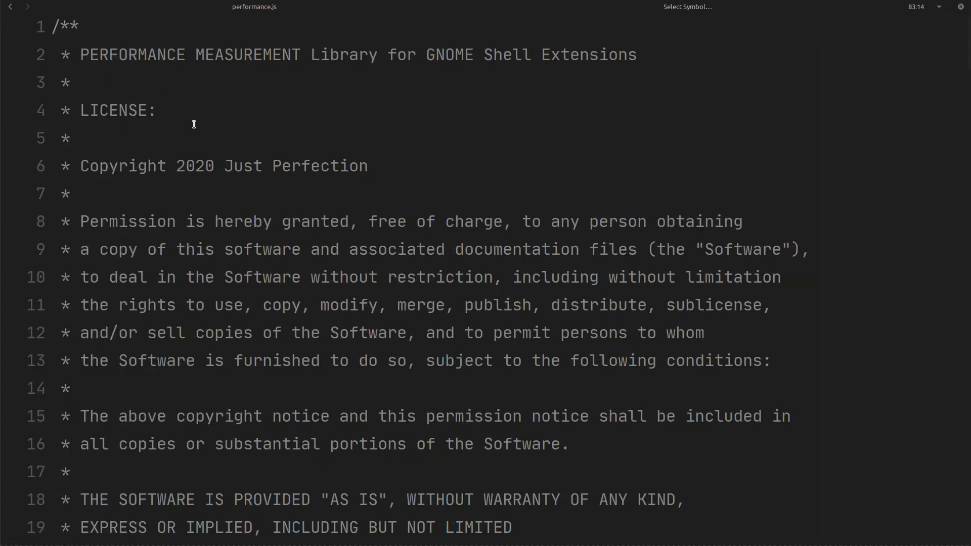
pyautogui.scroll(-3)
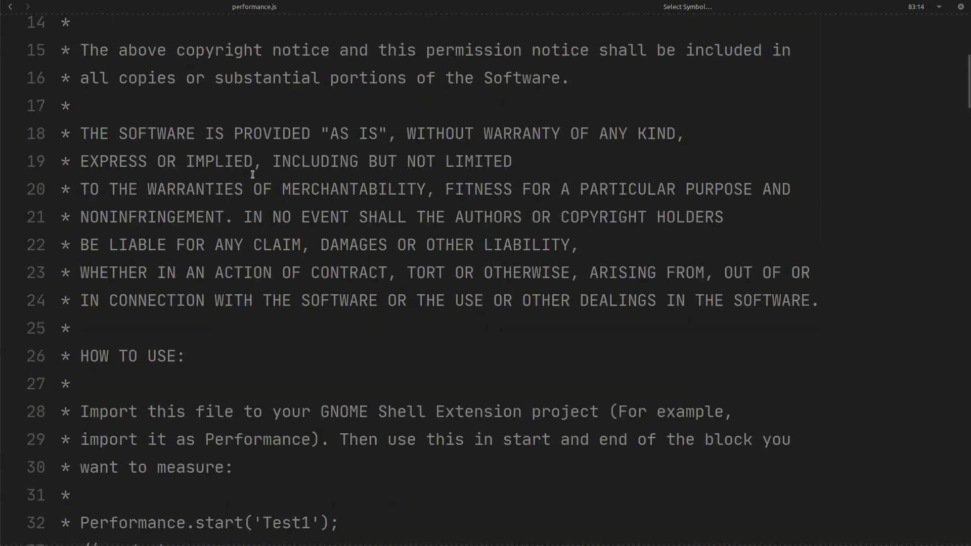
pyautogui.scroll(-3)
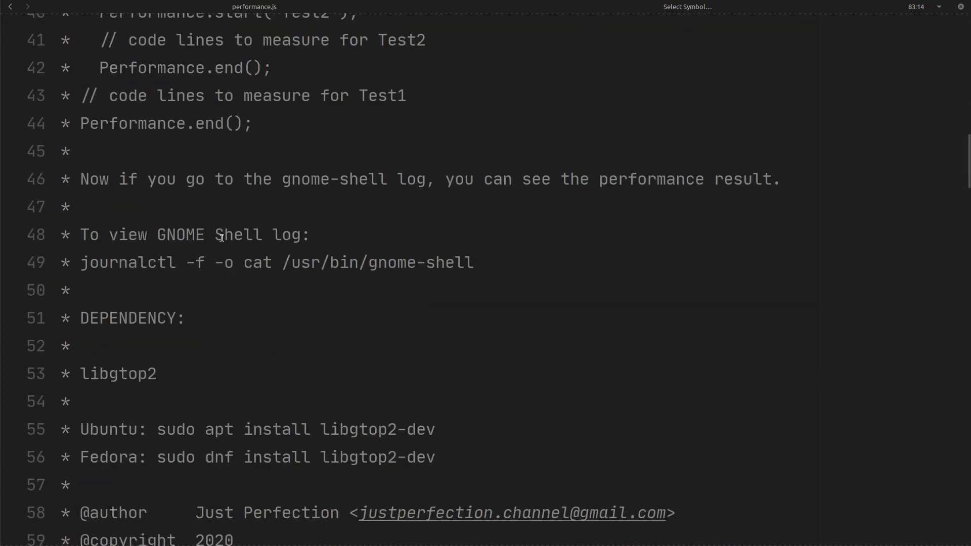
pyautogui.scroll(-3)
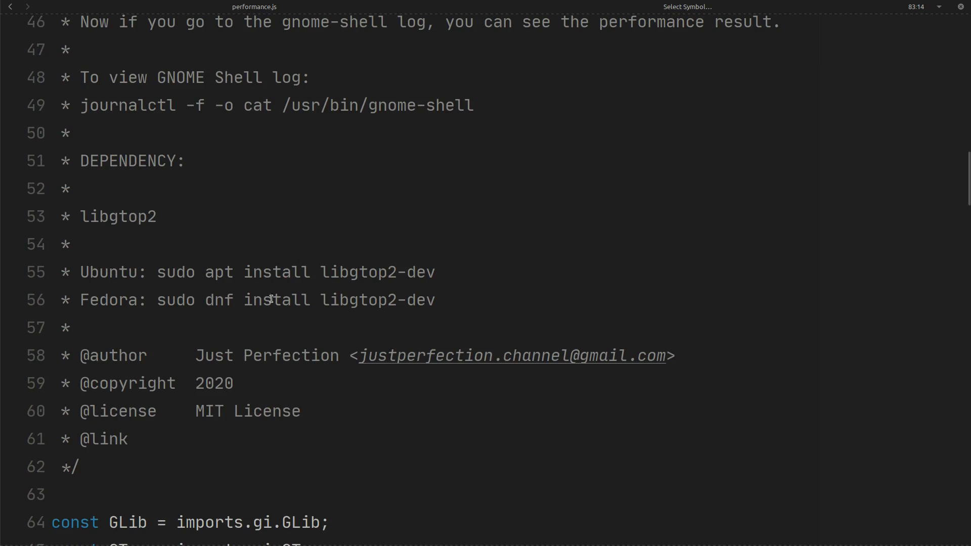
pyautogui.moveTo(443, 277)
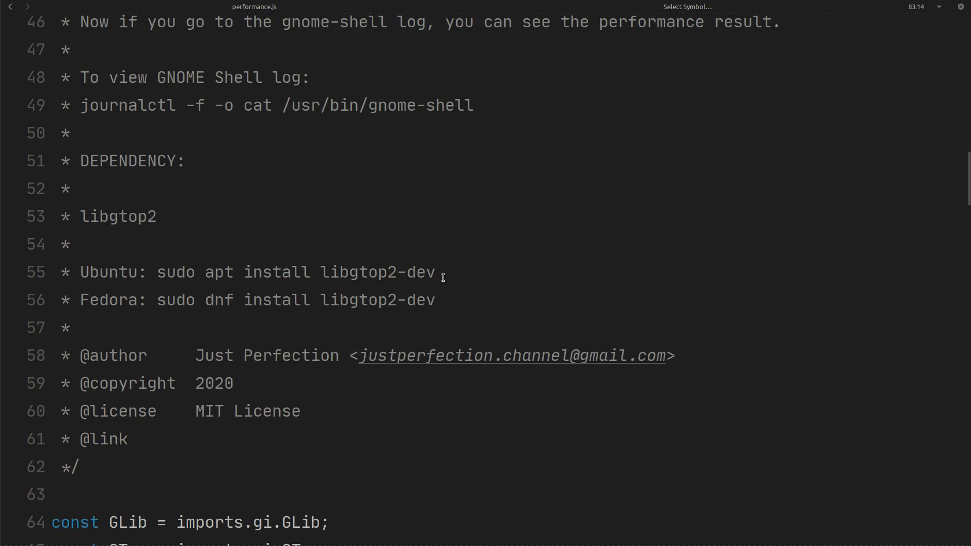
pyautogui.doubleClick(358, 272)
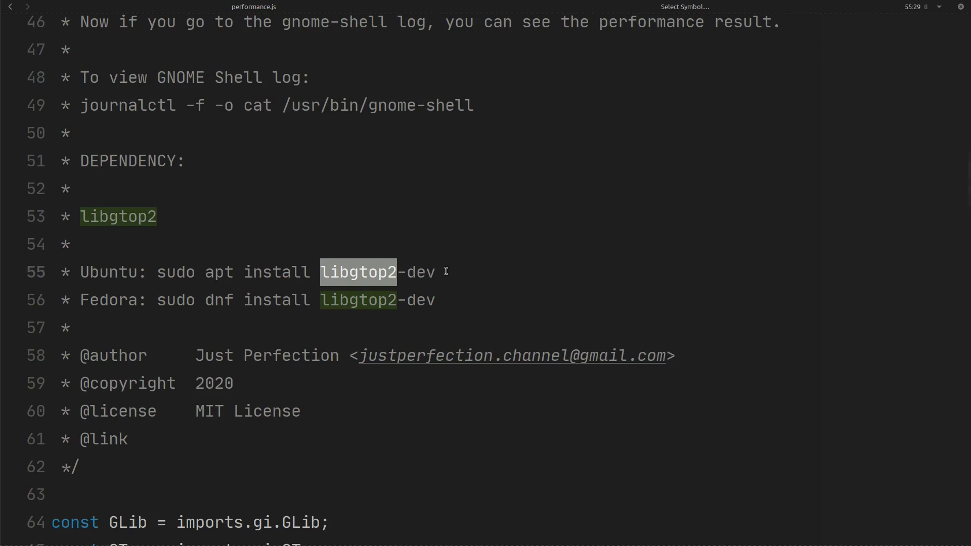
pyautogui.scroll(-3)
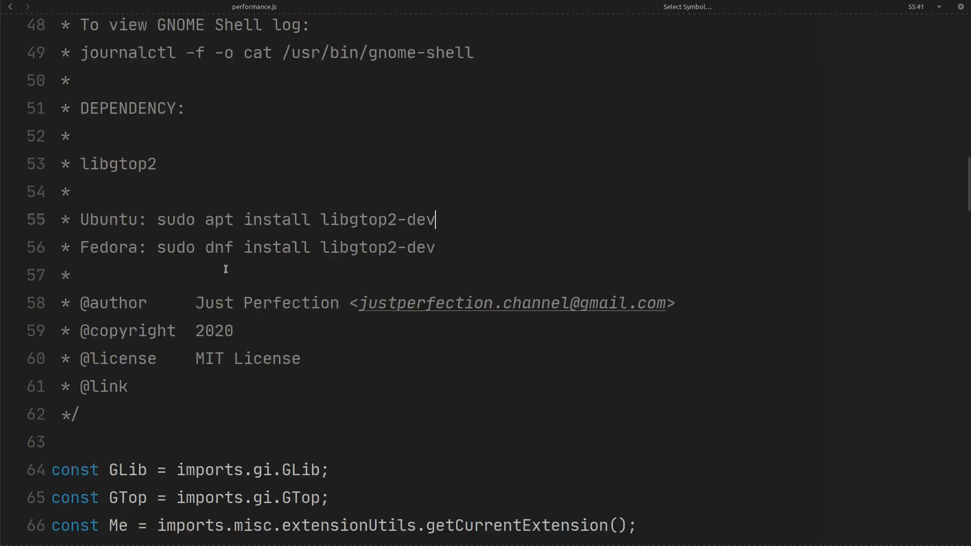
pyautogui.scroll(-3)
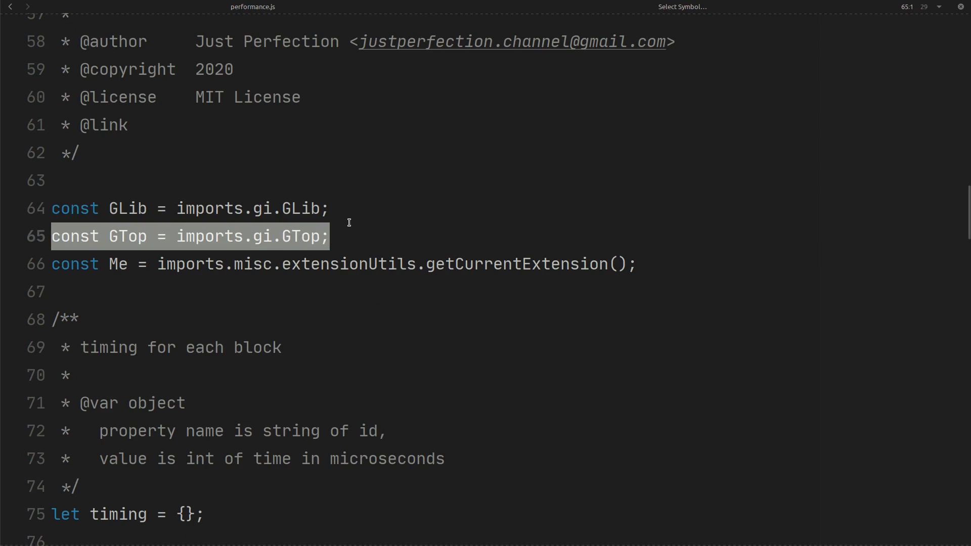
pyautogui.moveTo(352, 240)
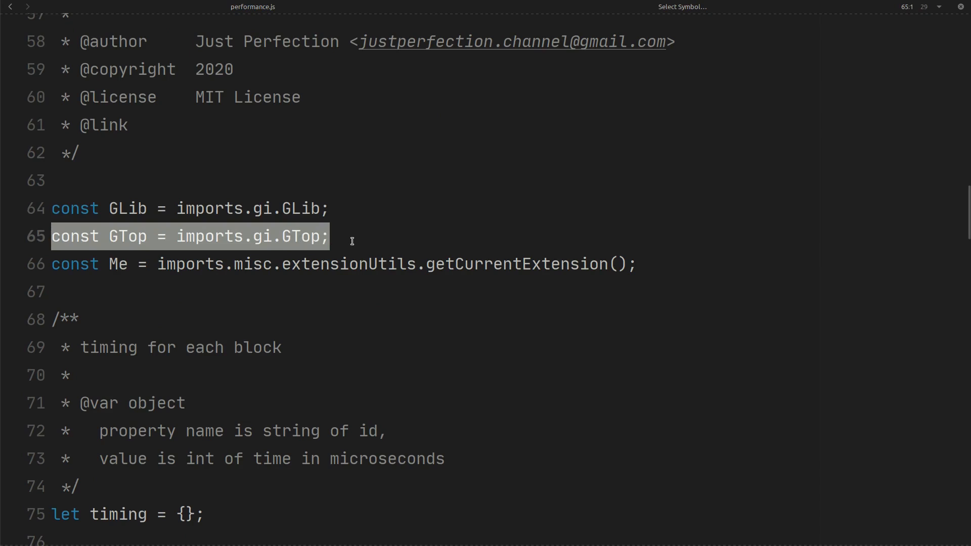
pyautogui.moveTo(341, 245)
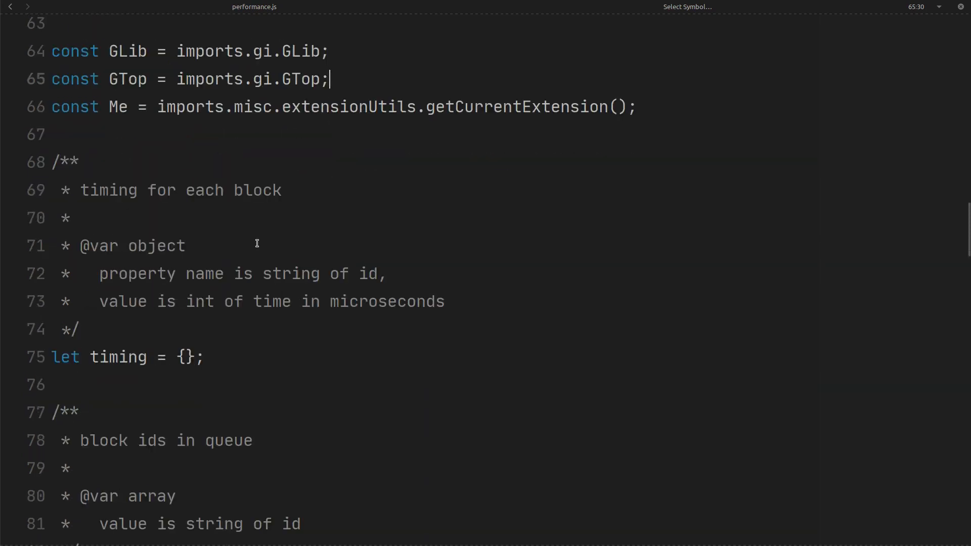
pyautogui.moveTo(129, 356)
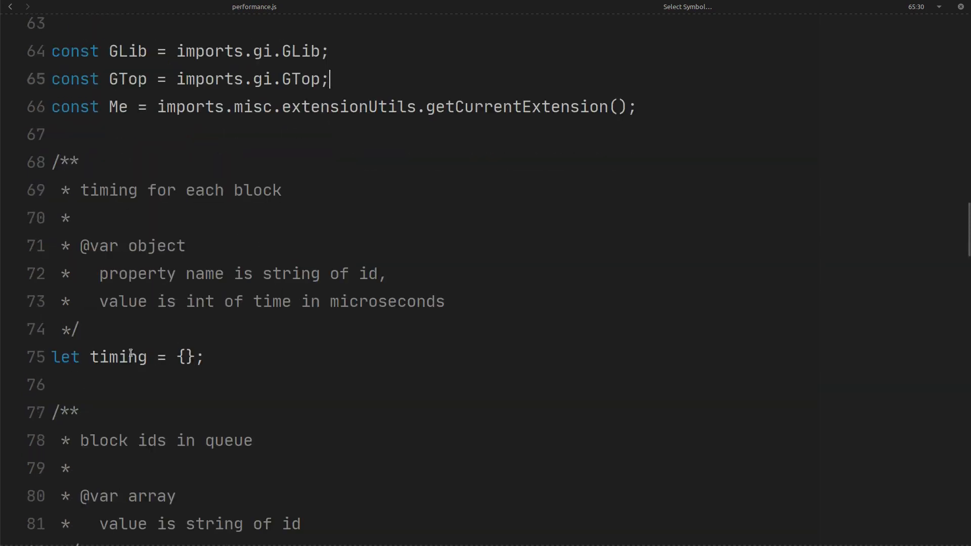
# Highlight the timing object on line 75 and the ids array on line 83 while reading.
pyautogui.doubleClick(118, 357)
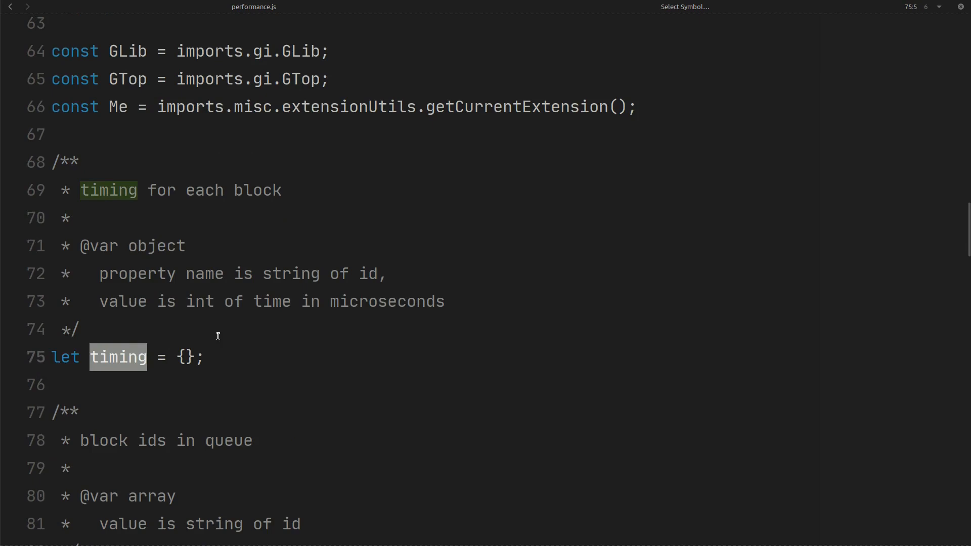
pyautogui.moveTo(218, 355)
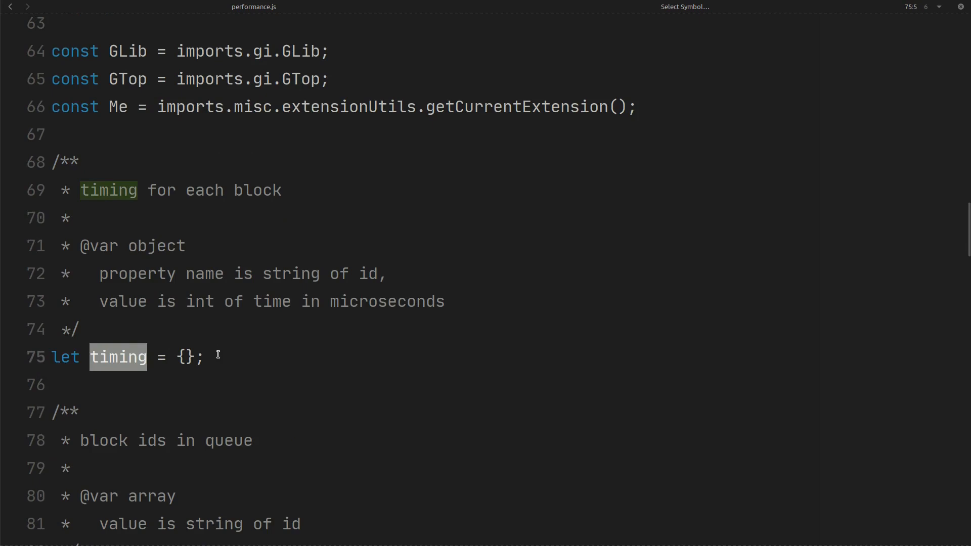
pyautogui.click(204, 356)
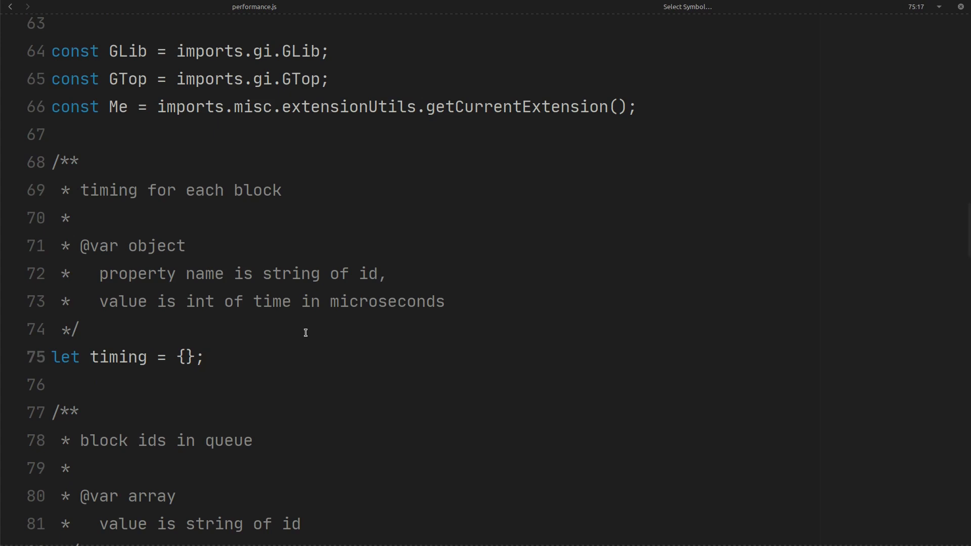
pyautogui.scroll(-3)
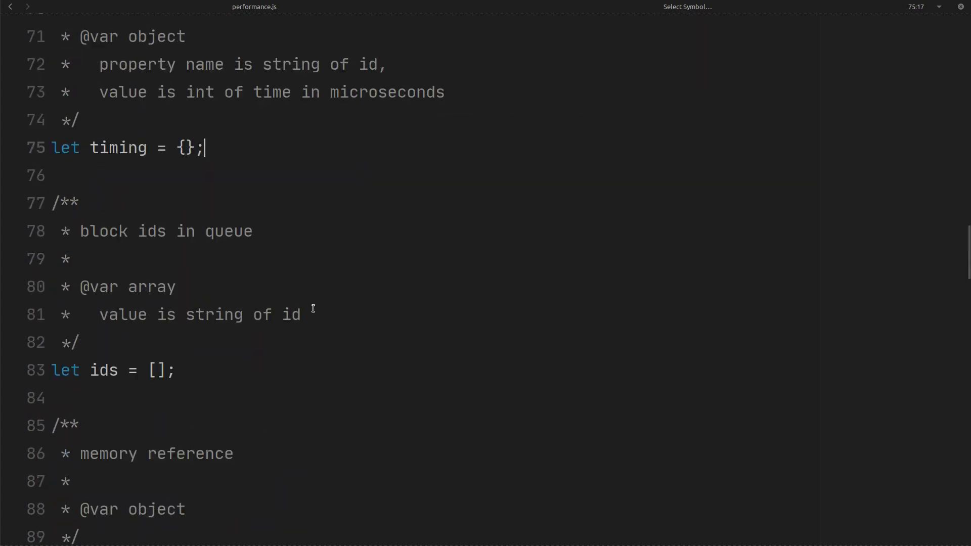
pyautogui.doubleClick(103, 371)
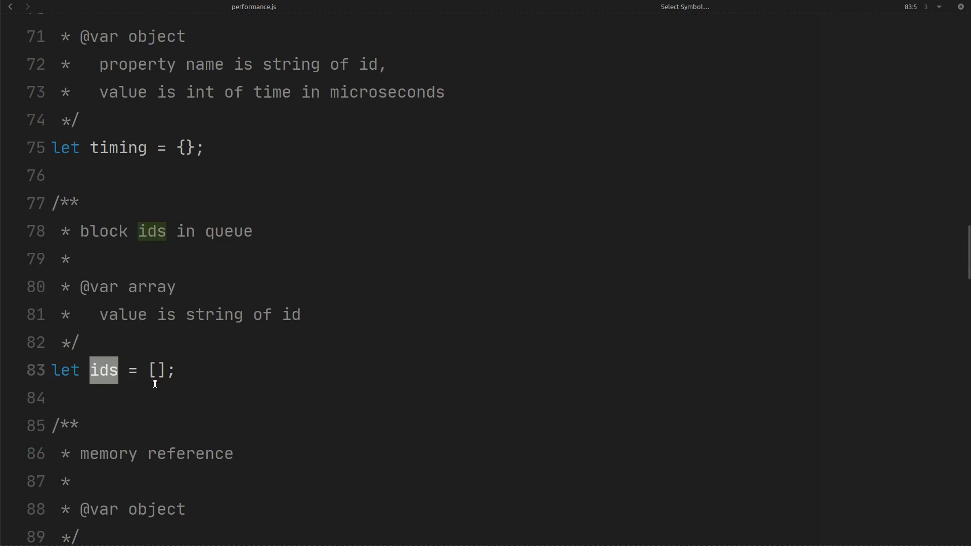
pyautogui.moveTo(195, 370)
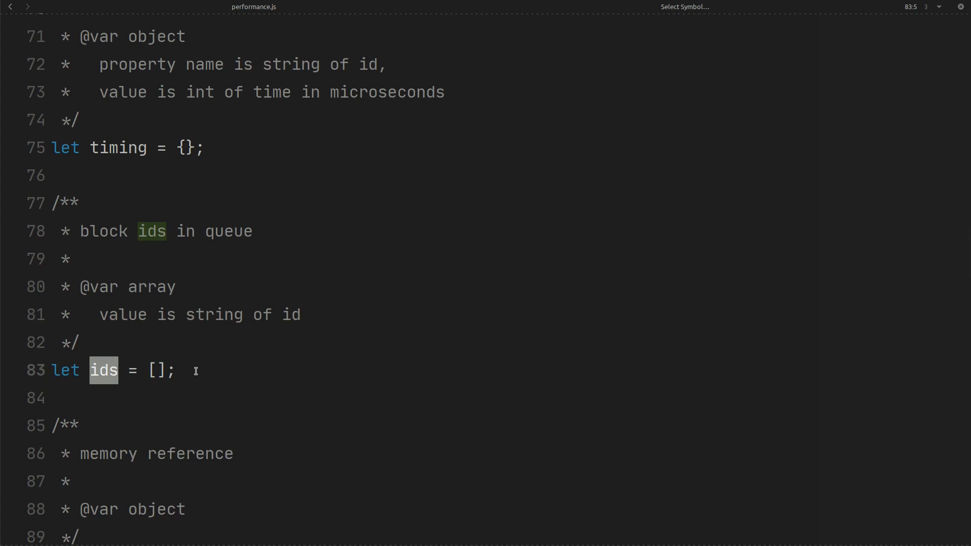
pyautogui.click(185, 370)
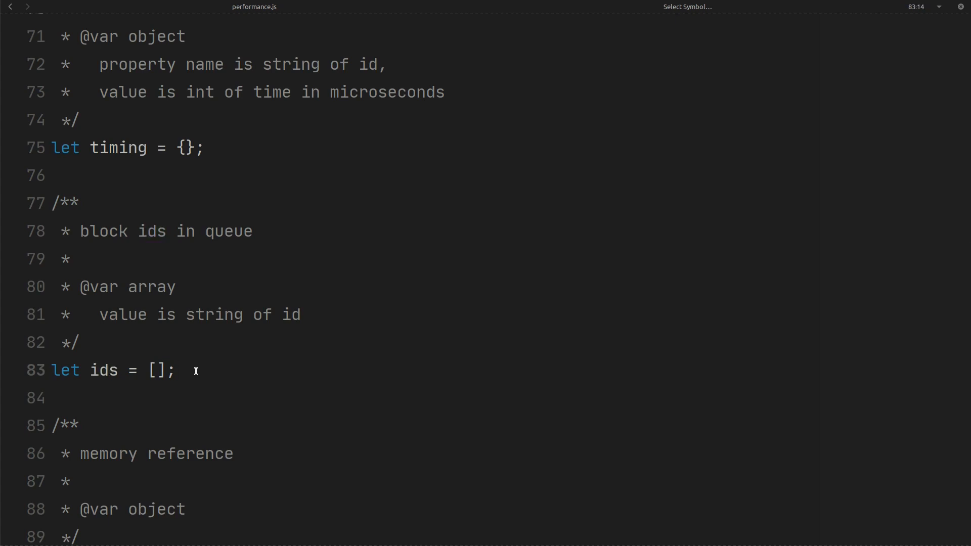
pyautogui.scroll(-3)
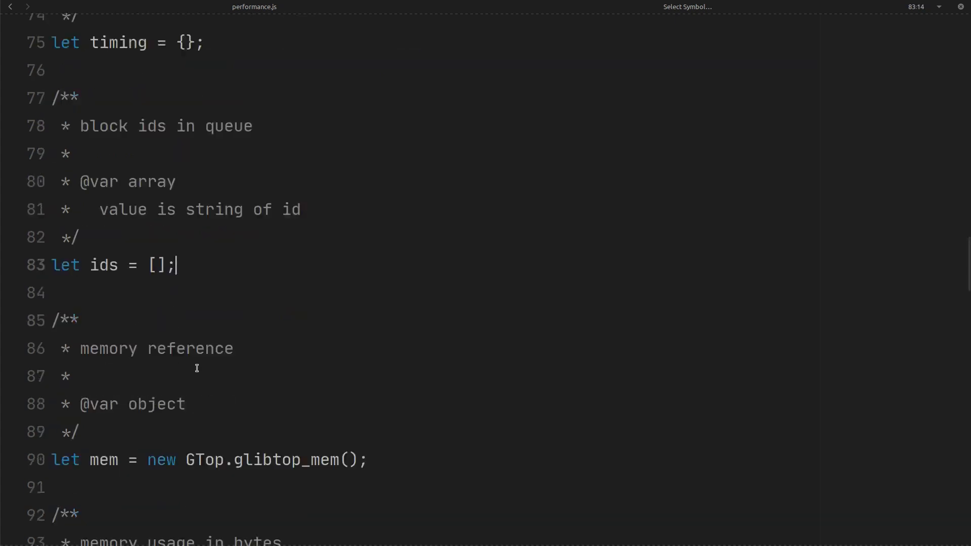
pyautogui.scroll(-3)
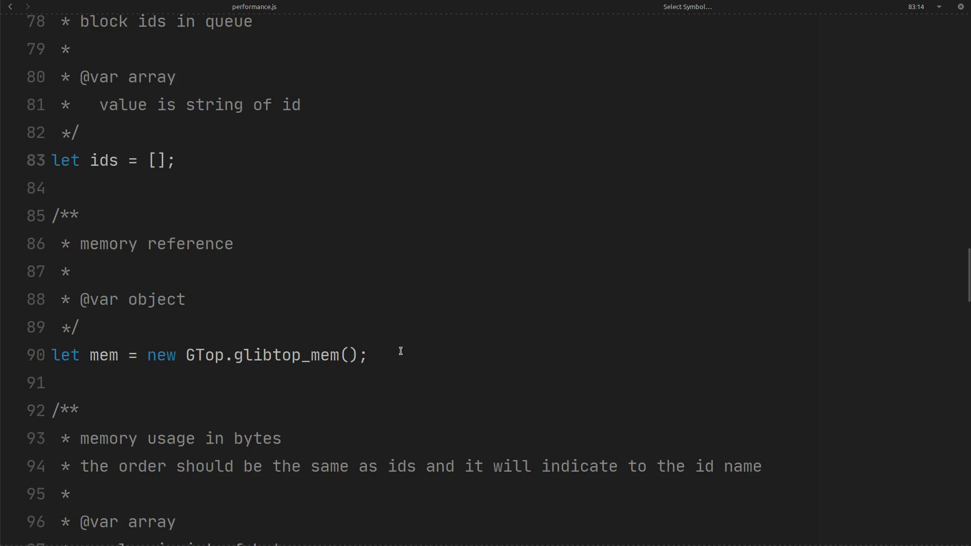
pyautogui.click(176, 161)
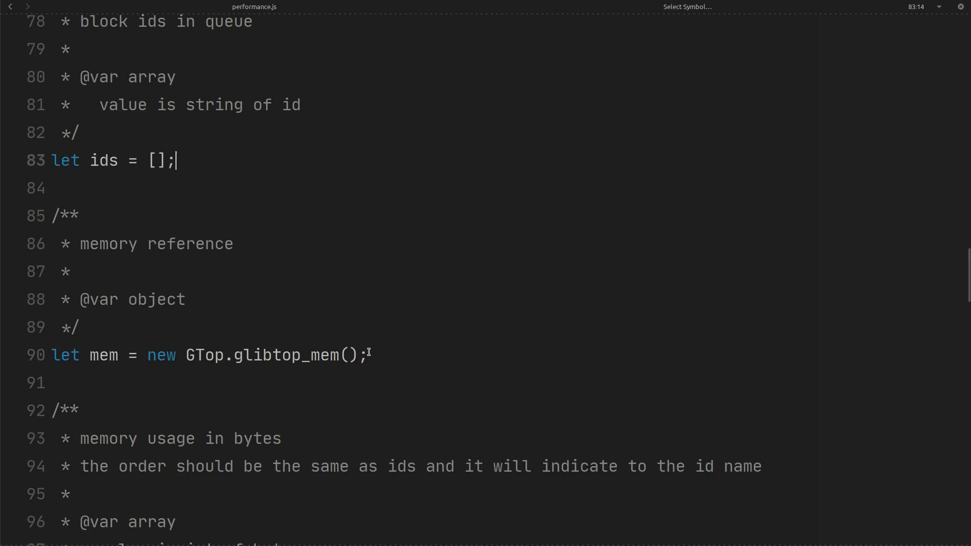
pyautogui.scroll(-3)
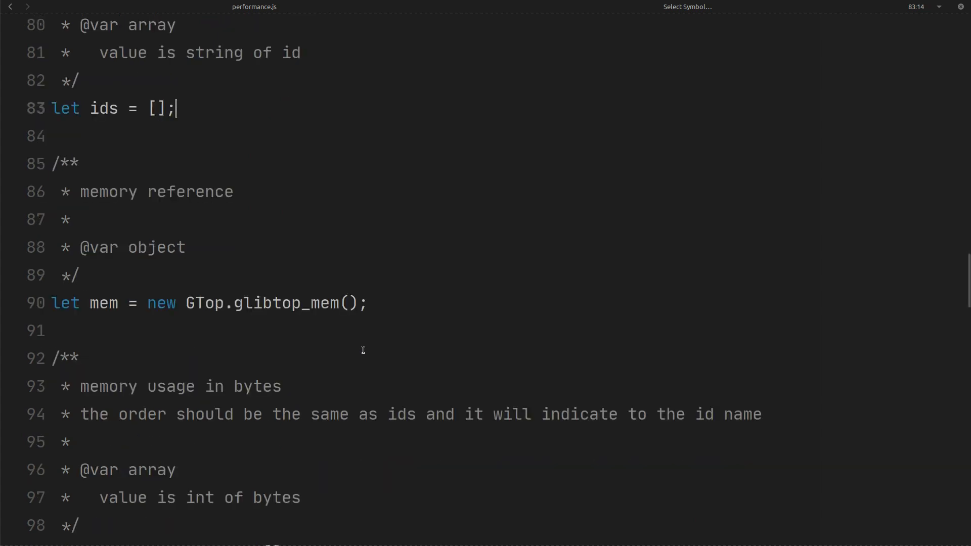
pyautogui.scroll(-3)
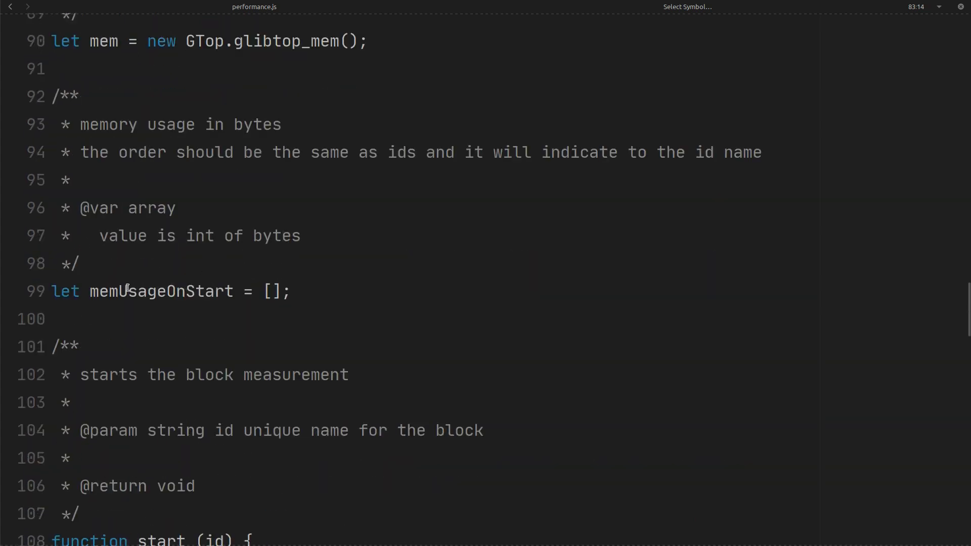
pyautogui.moveTo(301, 291)
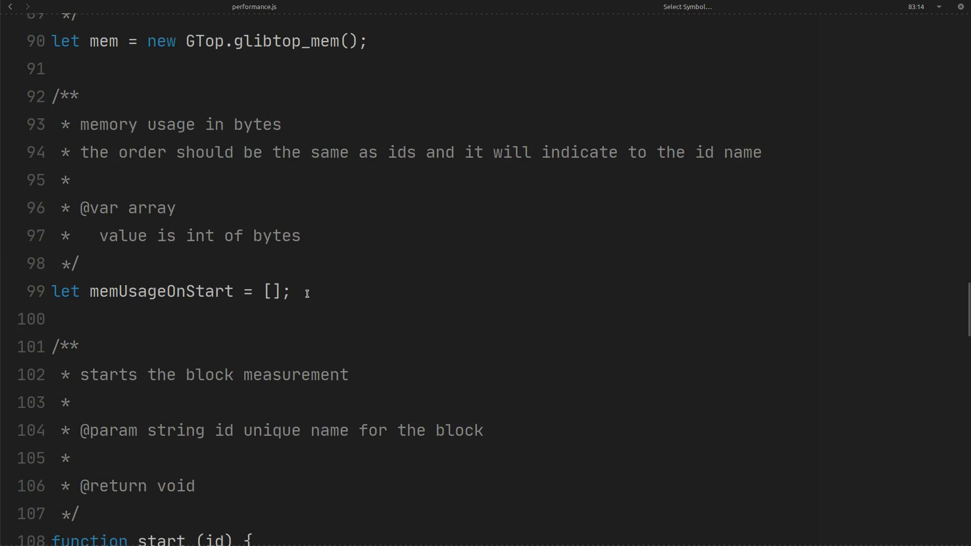
pyautogui.scroll(-3)
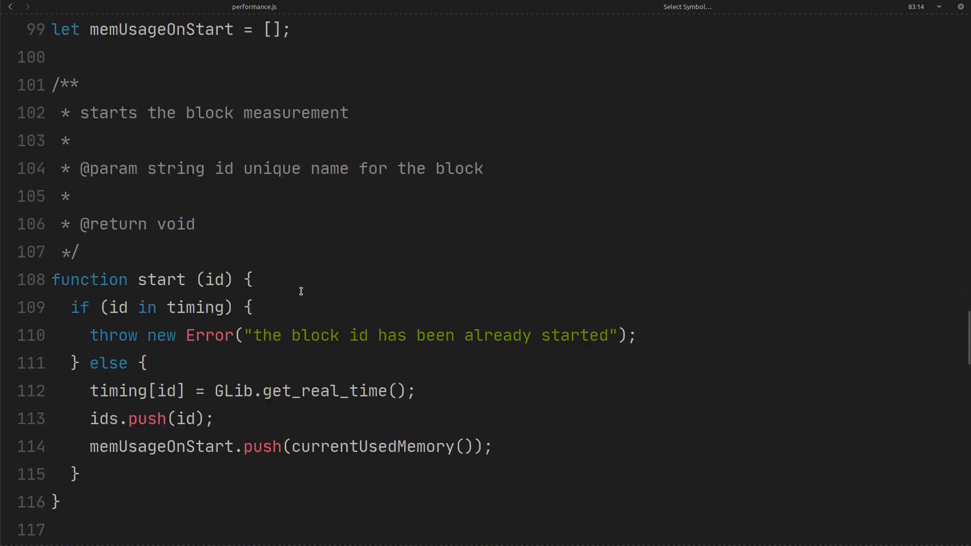
pyautogui.scroll(-3)
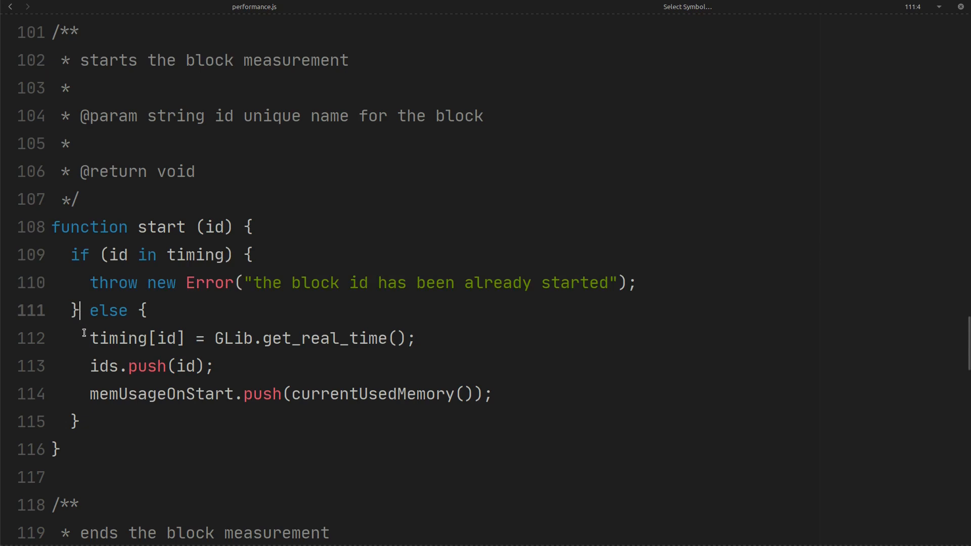
pyautogui.moveTo(382, 332)
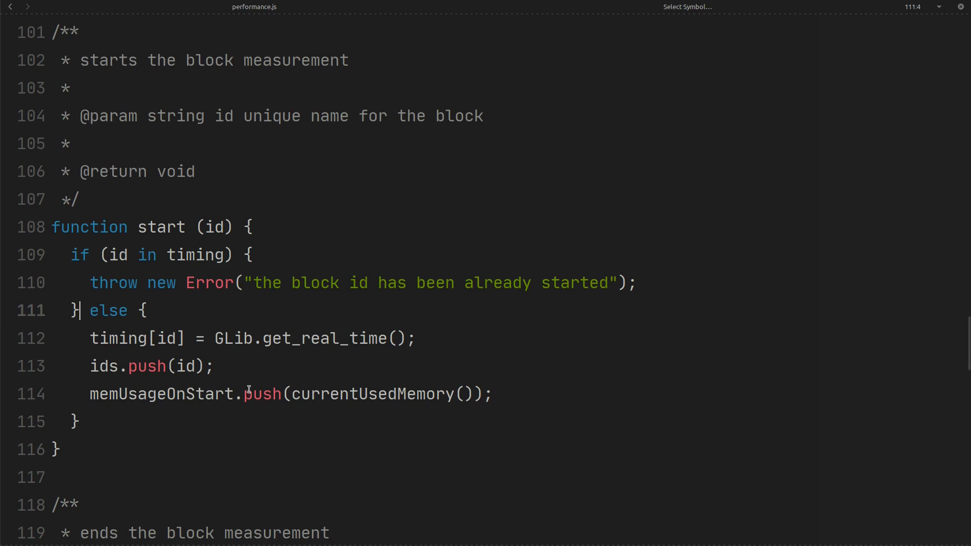
pyautogui.moveTo(508, 397)
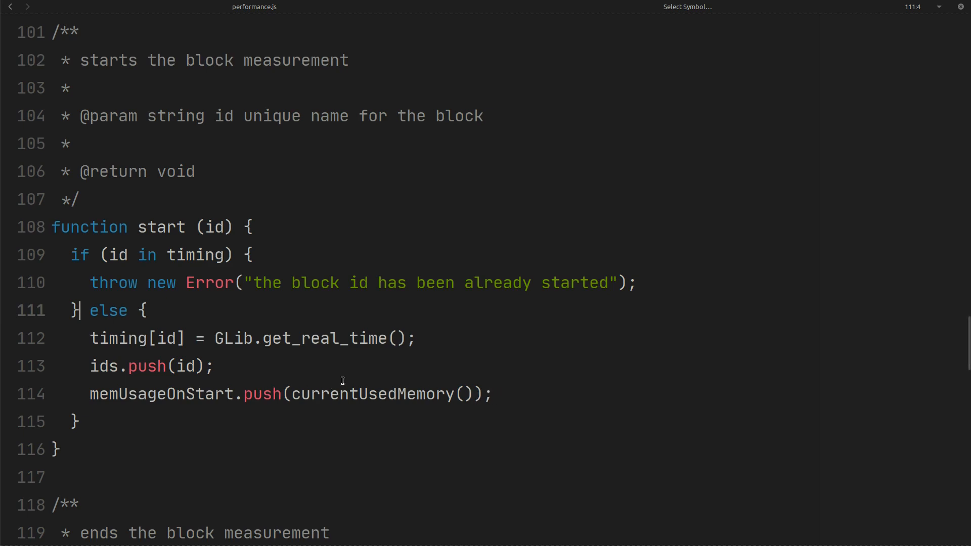
pyautogui.doubleClick(372, 394)
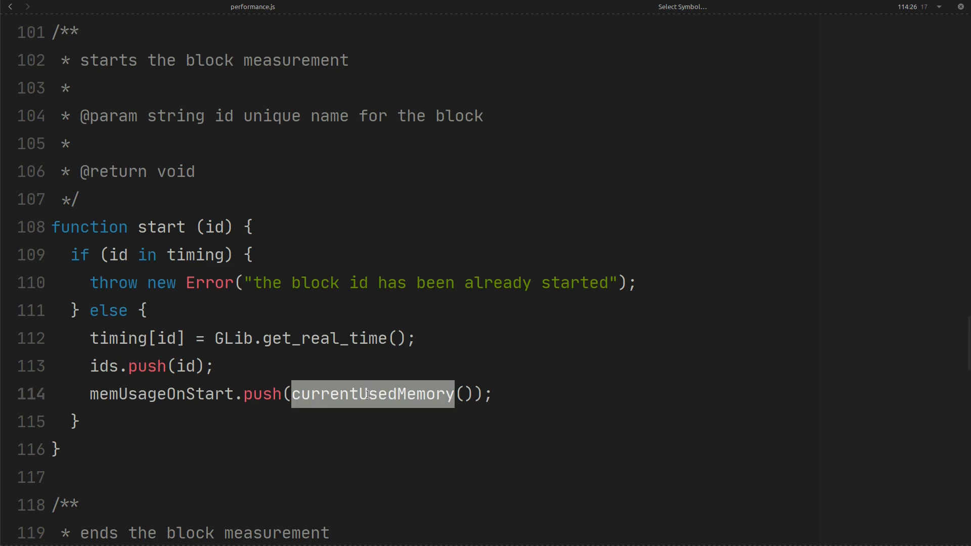
pyautogui.scroll(-3)
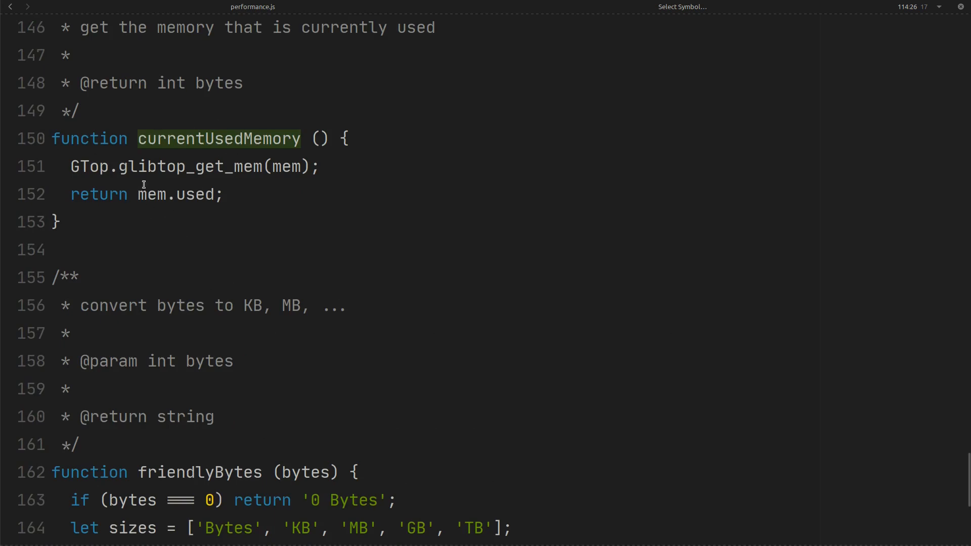
pyautogui.moveTo(261, 173)
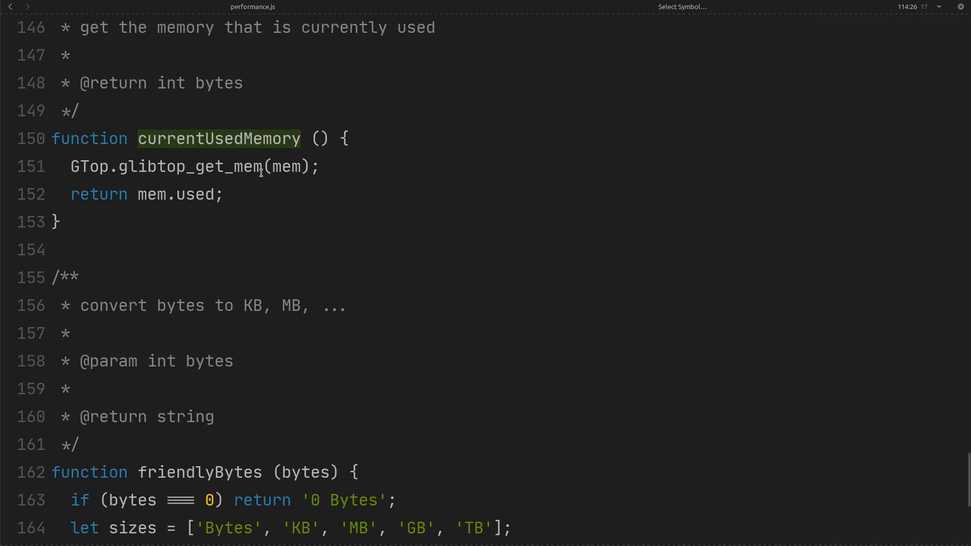
pyautogui.moveTo(137, 185)
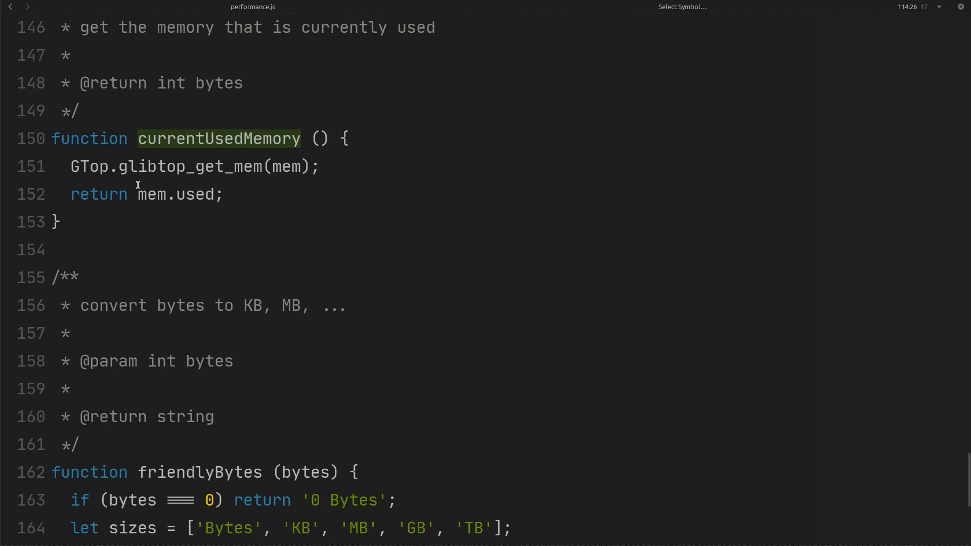
pyautogui.moveTo(334, 220)
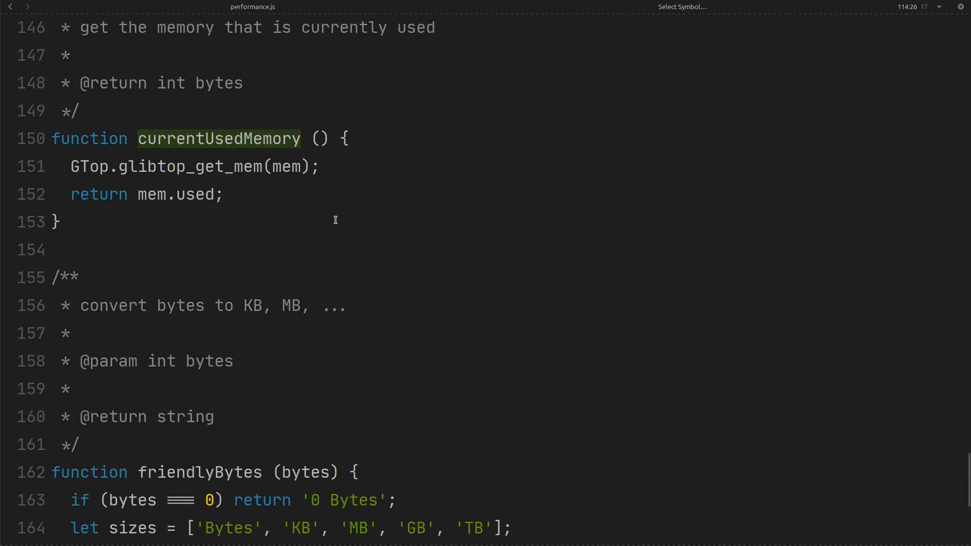
pyautogui.scroll(3)
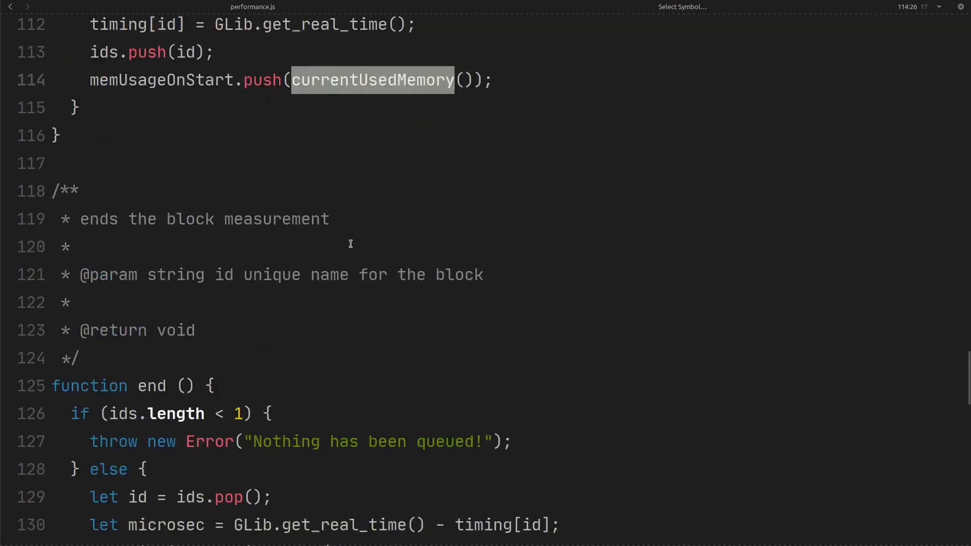
pyautogui.scroll(3)
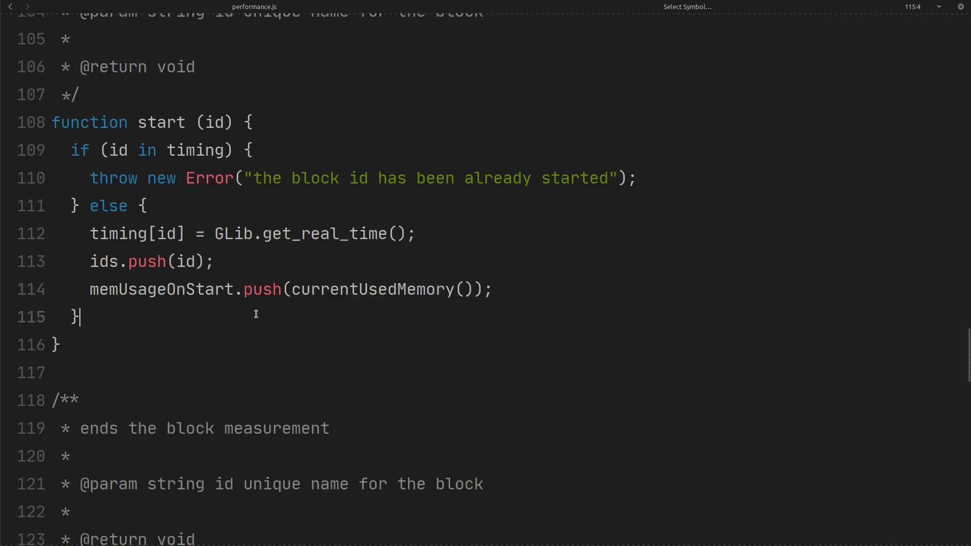
pyautogui.scroll(-3)
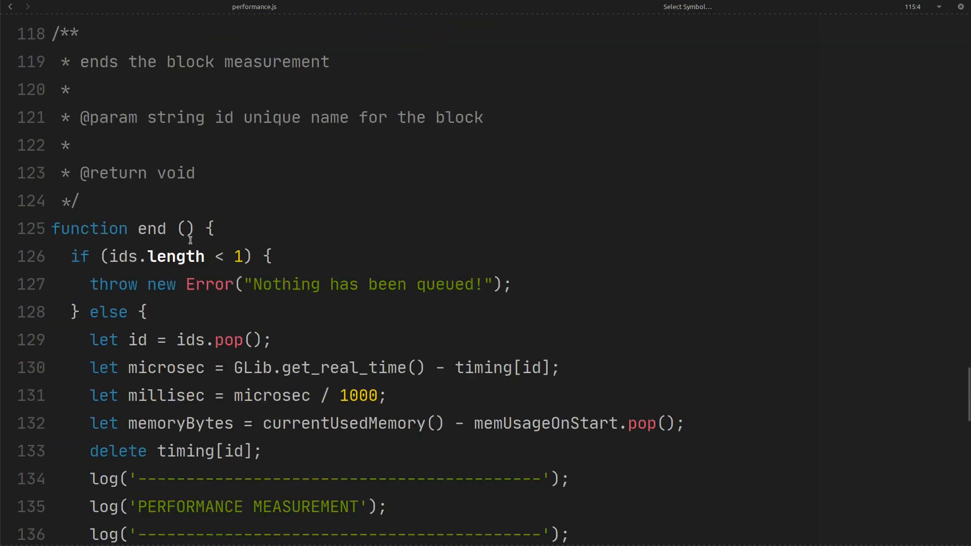
pyautogui.scroll(-3)
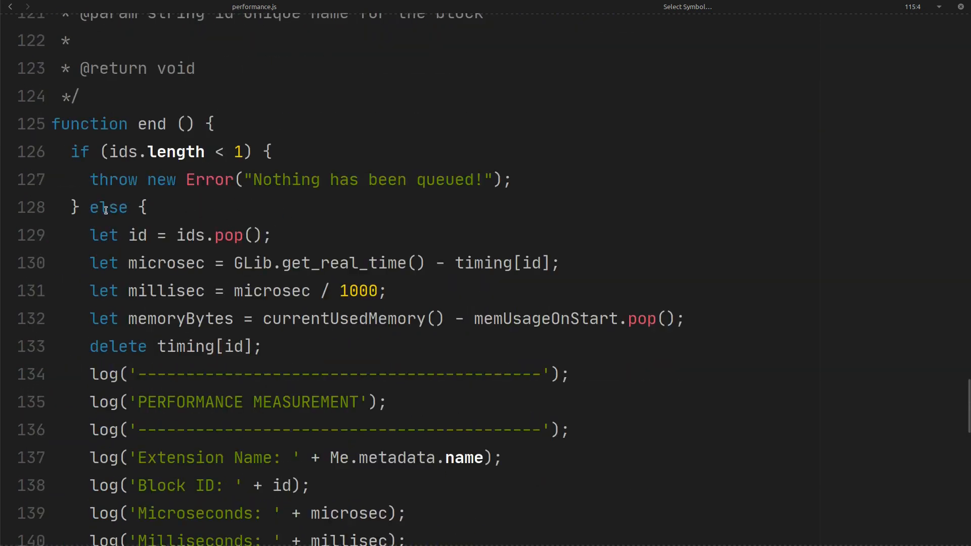
pyautogui.moveTo(146, 170)
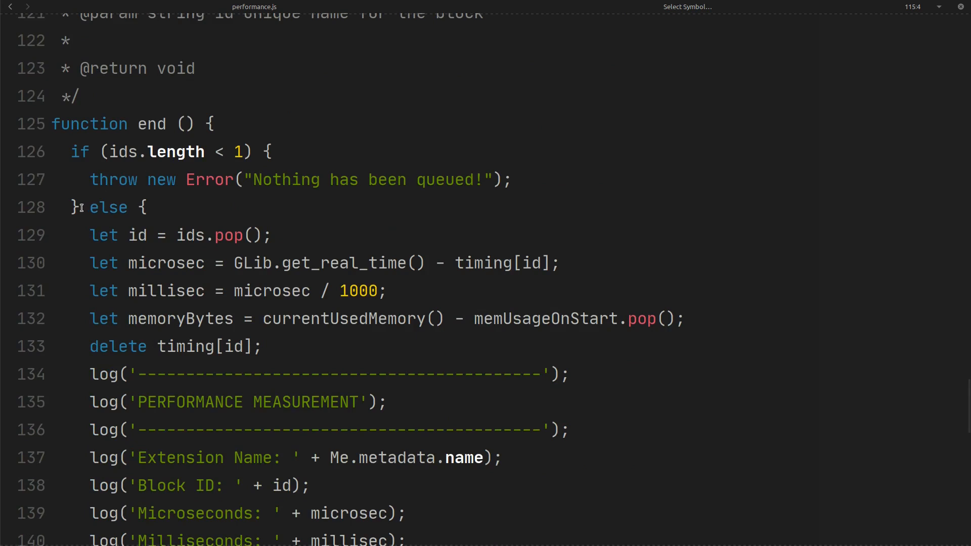
pyautogui.scroll(-3)
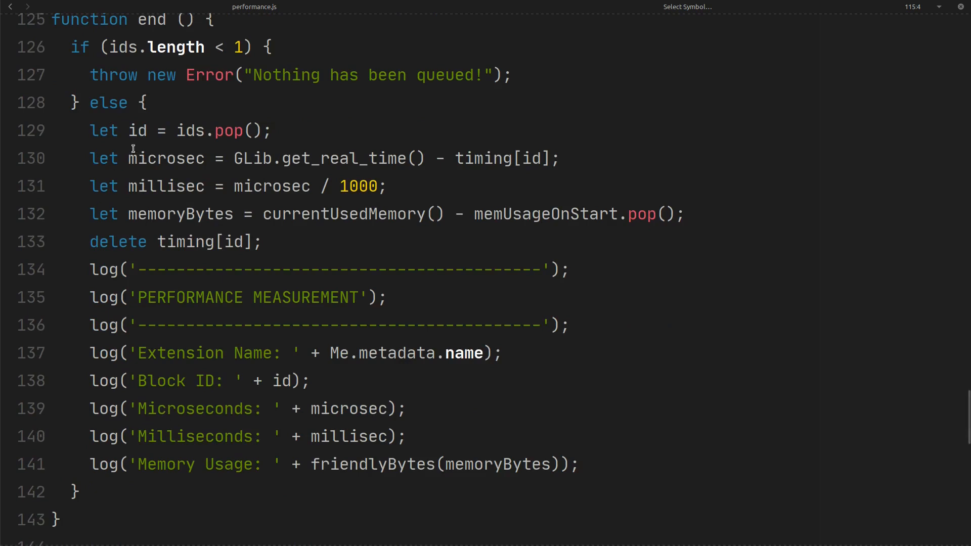
pyautogui.moveTo(271, 131)
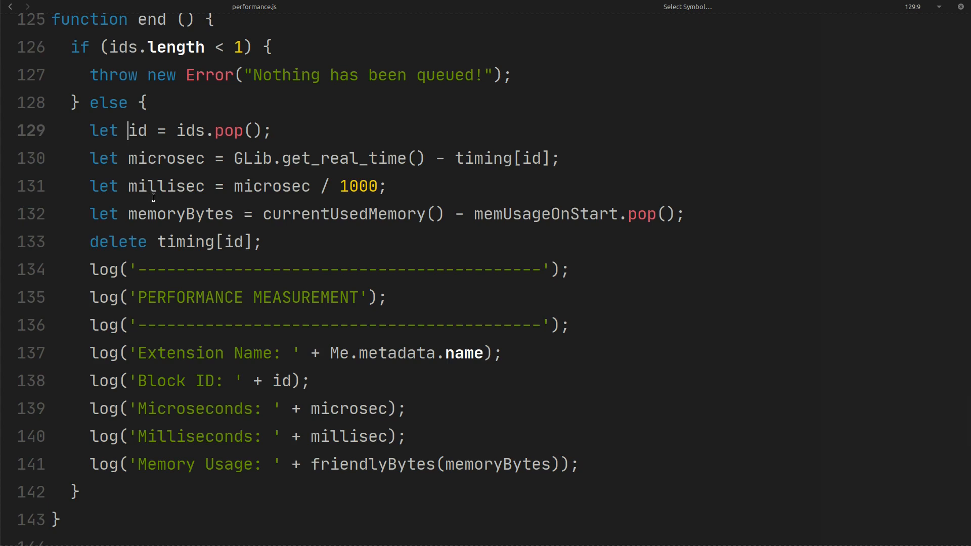
pyautogui.moveTo(242, 221)
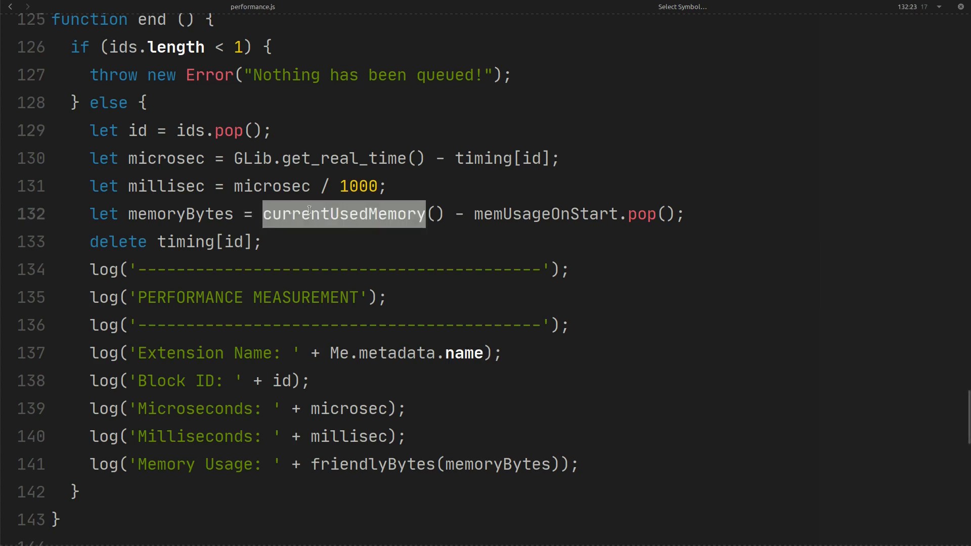
pyautogui.click(445, 213)
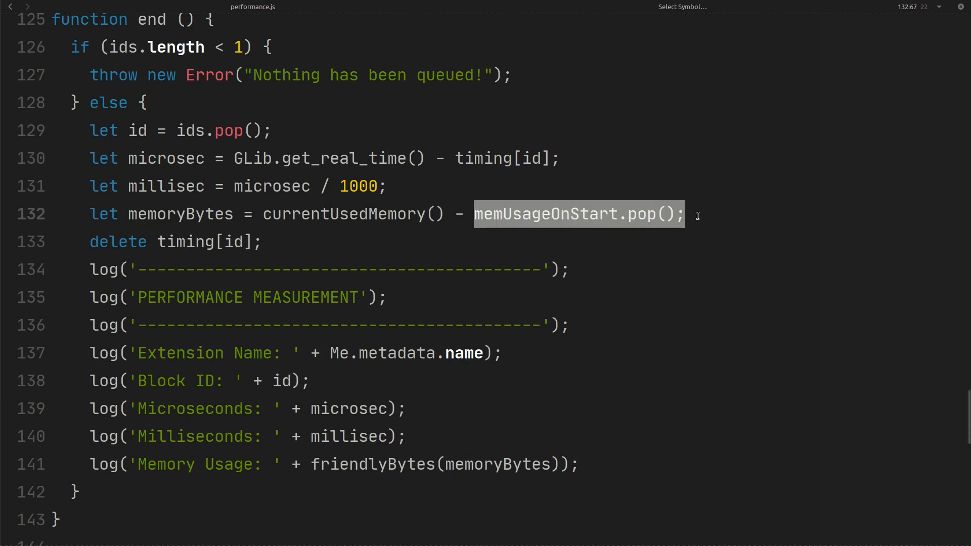
pyautogui.click(156, 242)
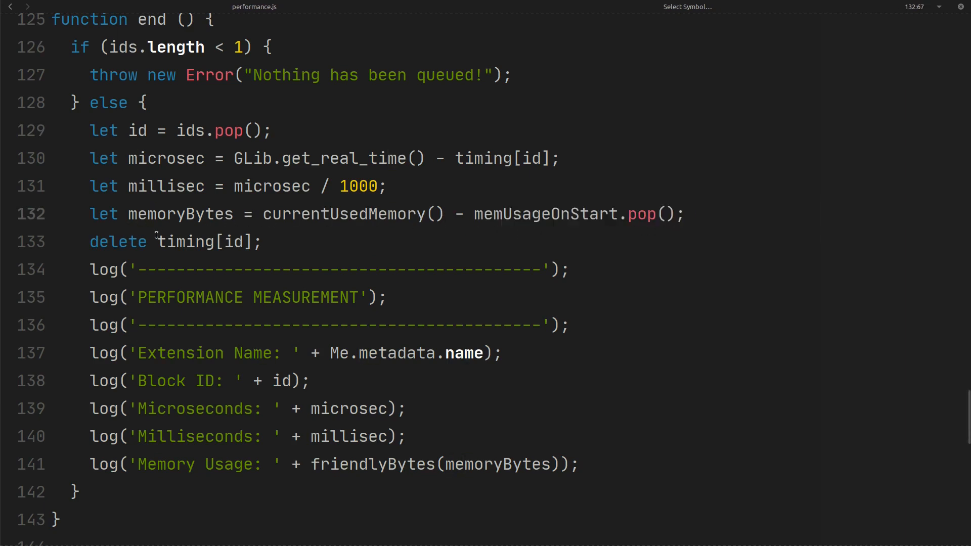
pyautogui.click(684, 214)
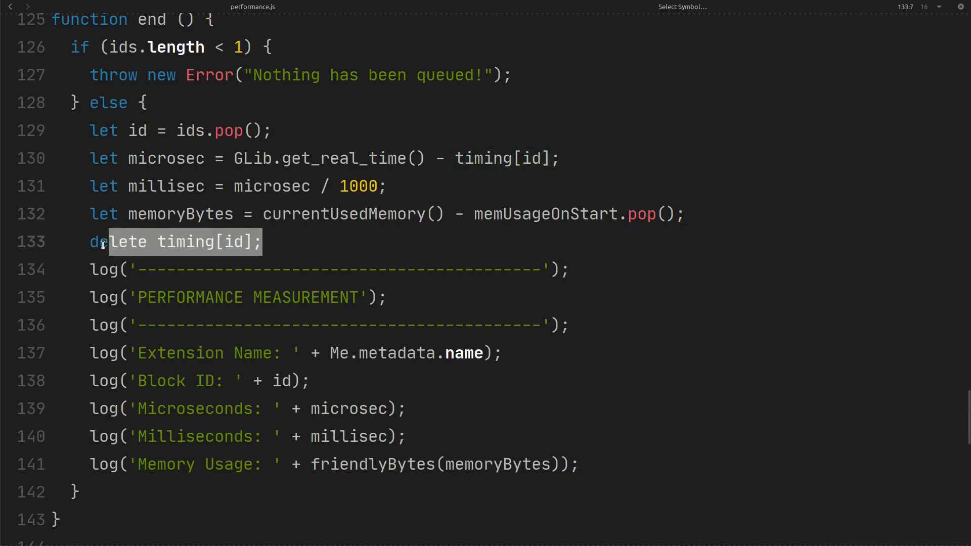
pyautogui.click(251, 242)
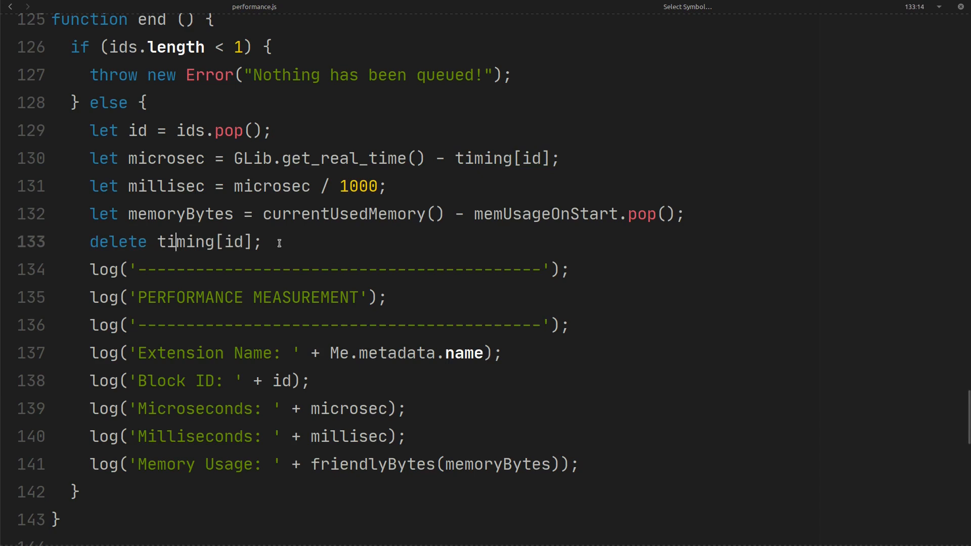
pyautogui.scroll(-3)
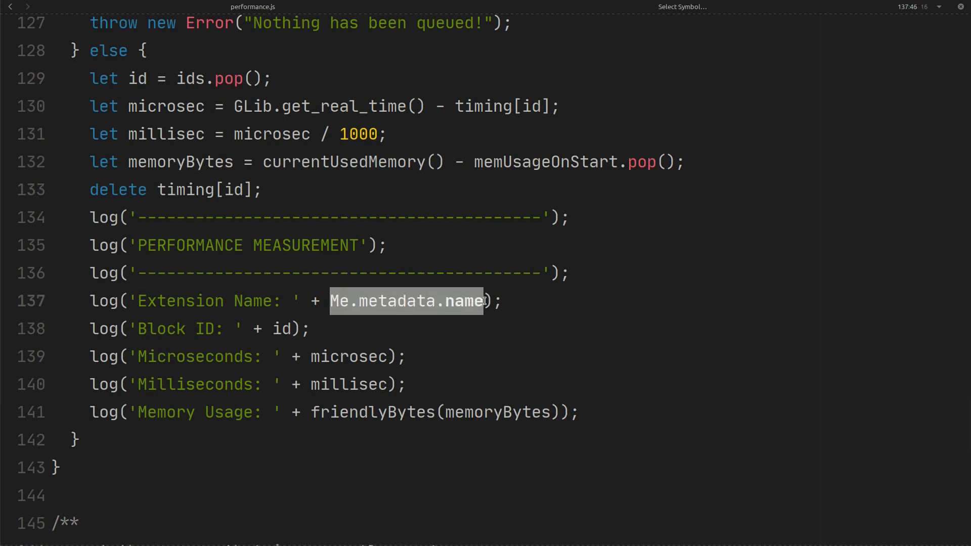
pyautogui.click(403, 293)
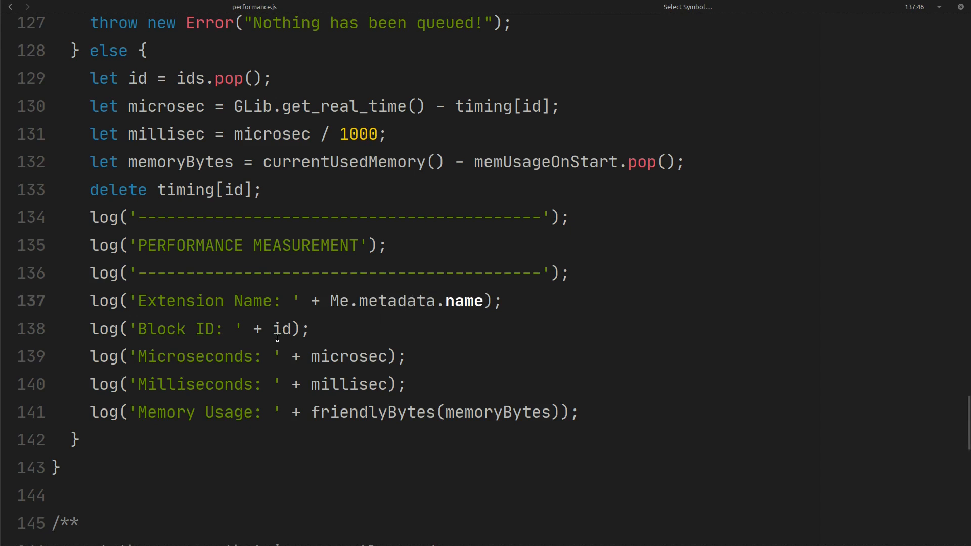
pyautogui.click(482, 301)
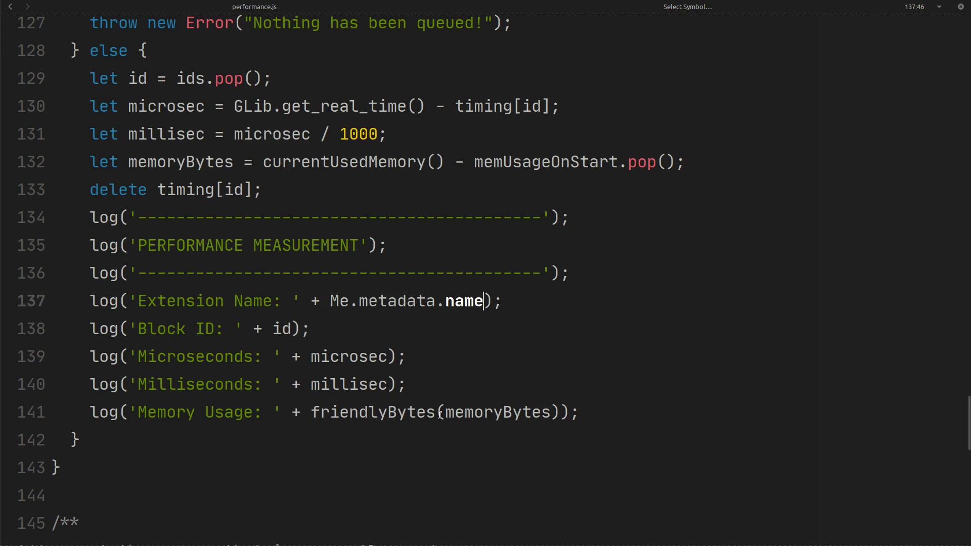
pyautogui.doubleClick(372, 412)
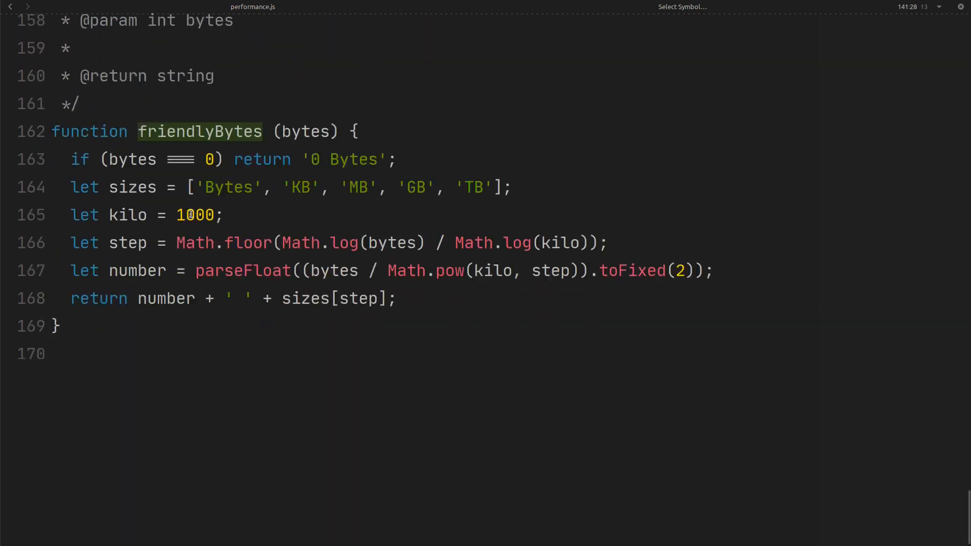
pyautogui.moveTo(253, 254)
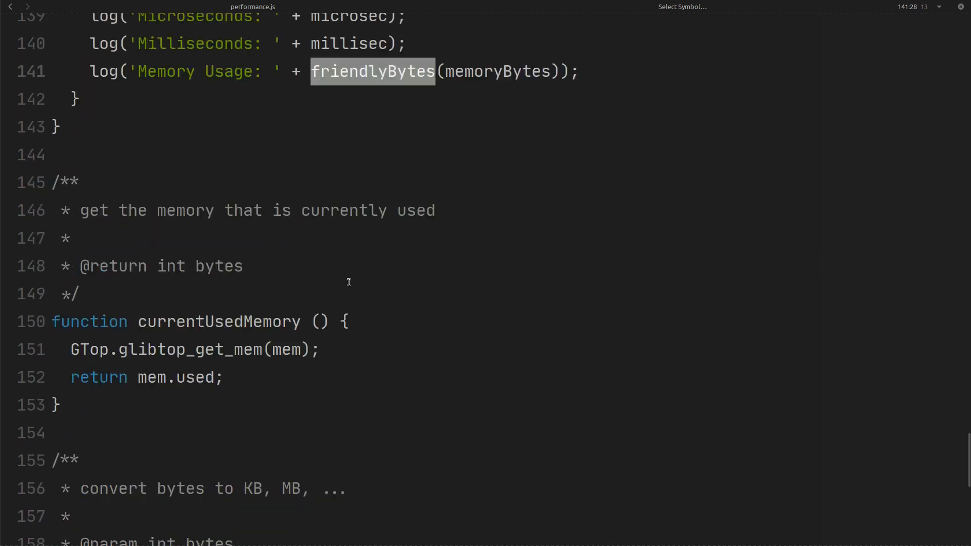
pyautogui.scroll(3)
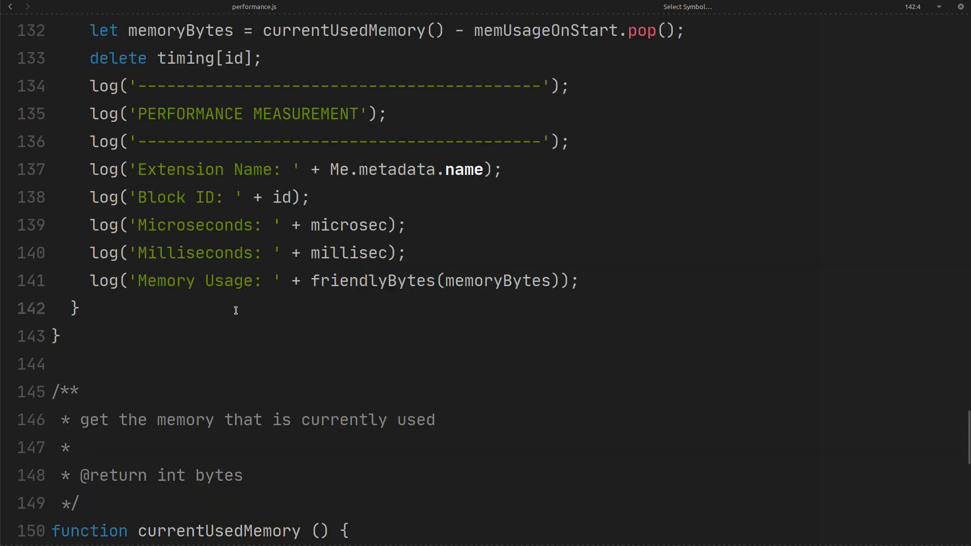
pyautogui.click(77, 308)
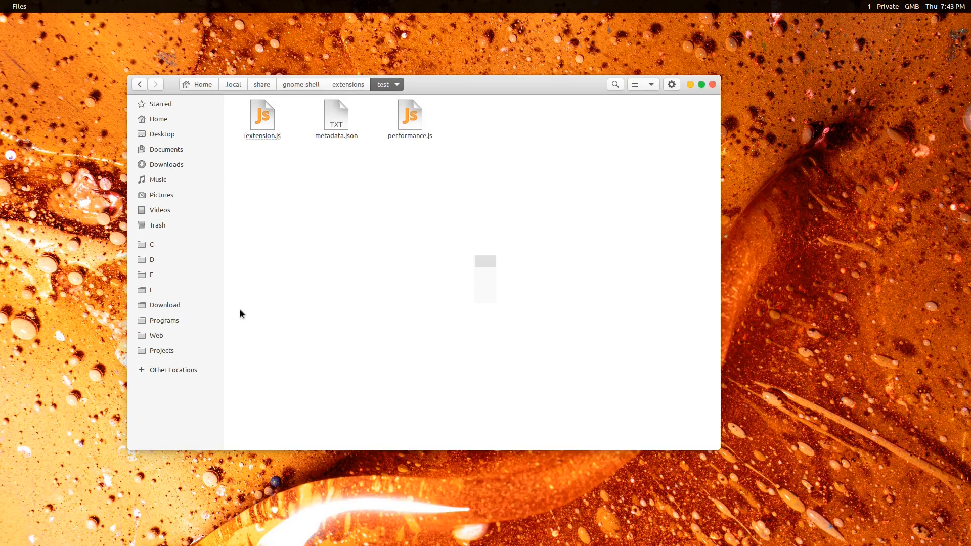
# Browse Files to ~/.local/share/gnome-shell/extensions/test.
pyautogui.click(711, 85)
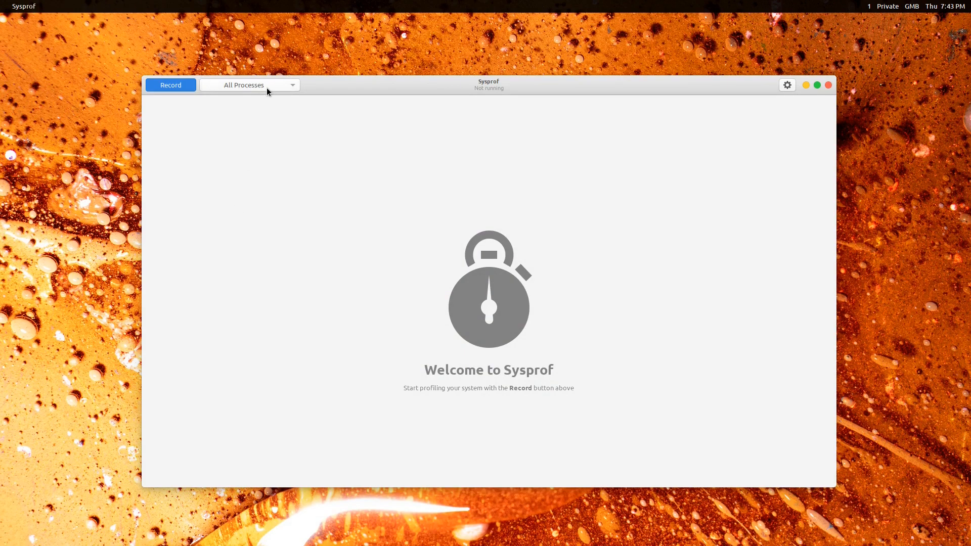
# Turn off whole-system profiling and pick both gnome-shell processes found via 'shell'.
pyautogui.click(249, 85)
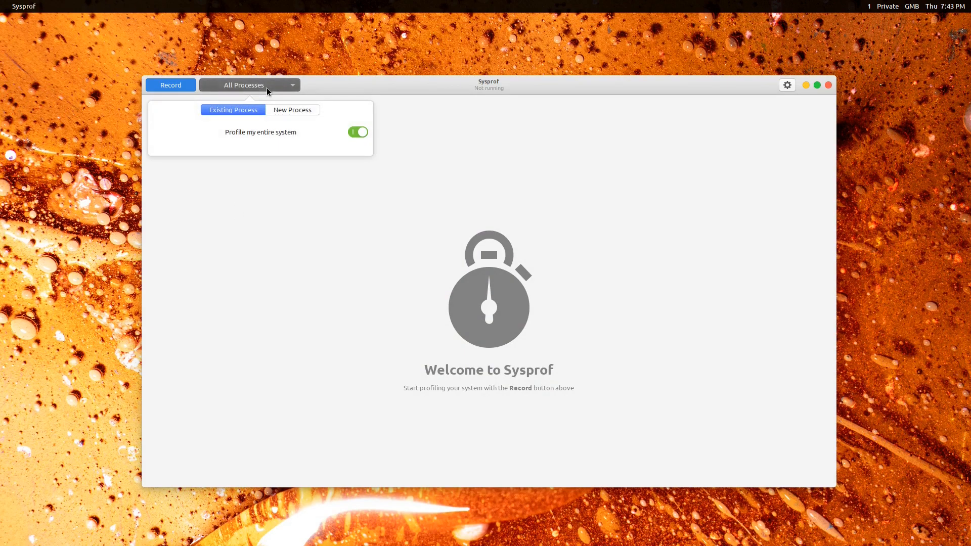
pyautogui.click(358, 132)
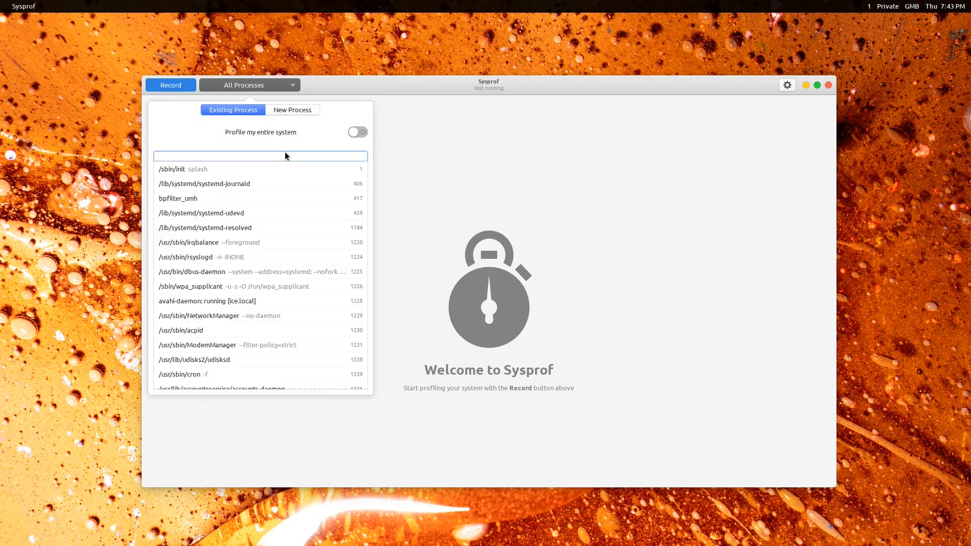
pyautogui.write('shell')
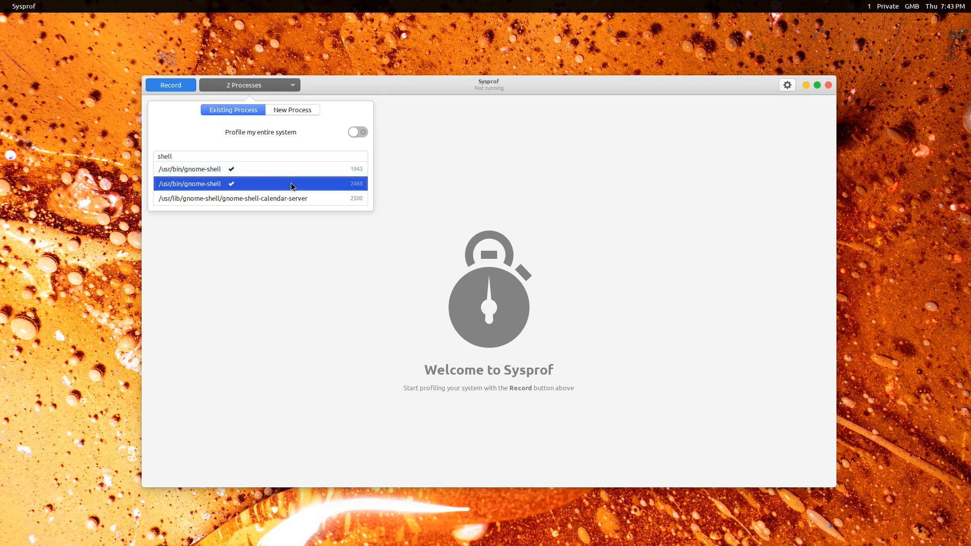
pyautogui.moveTo(385, 180)
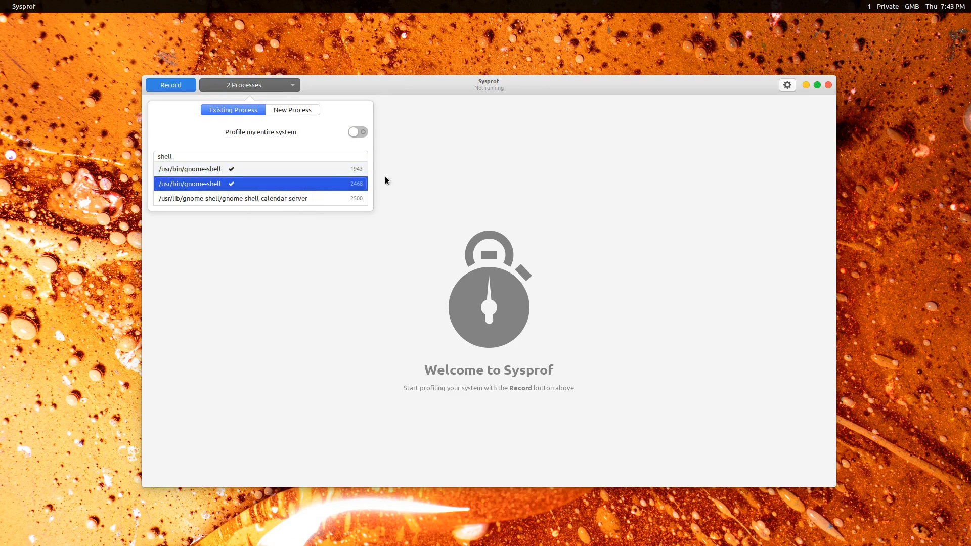
pyautogui.click(170, 84)
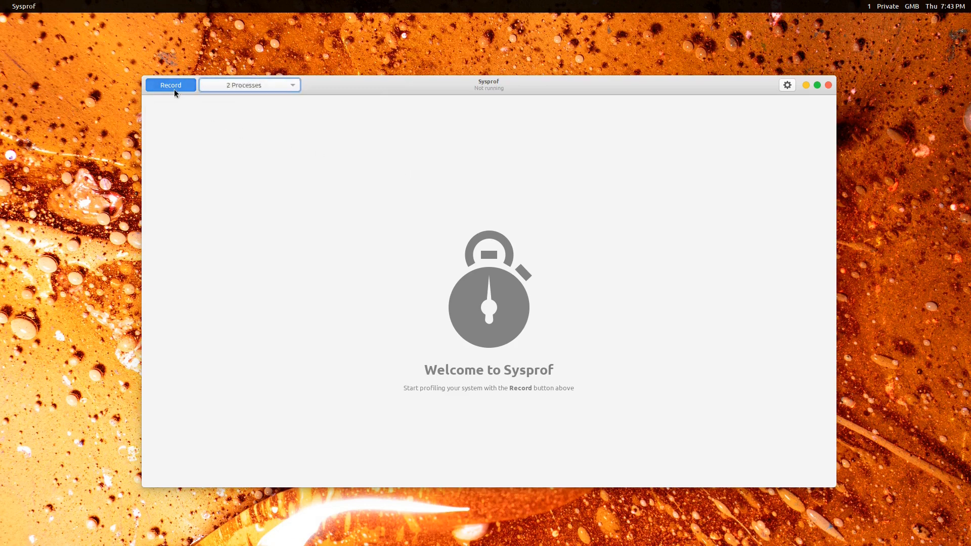
# Record a few seconds of the two gnome-shell processes, authenticating for performance counters, then stop to view the capture.
pyautogui.click(171, 84)
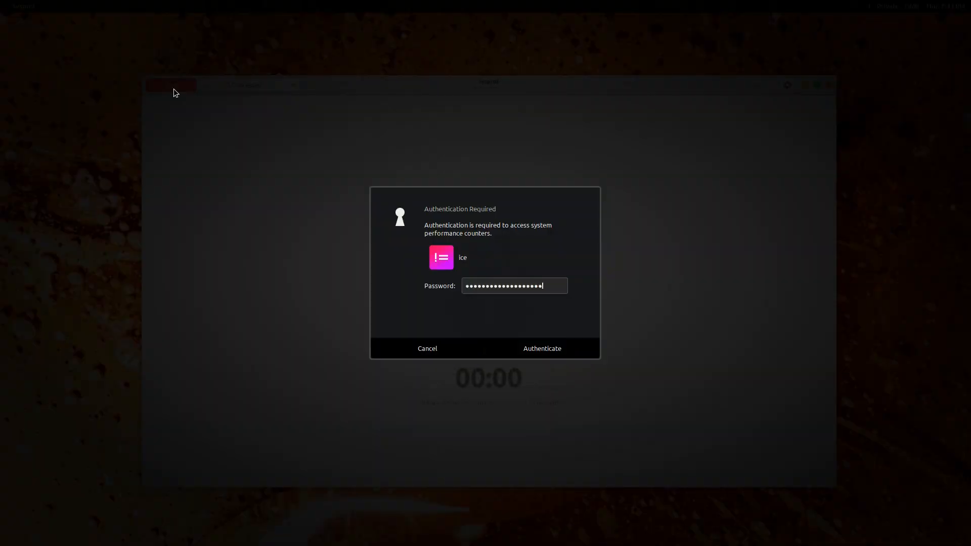
pyautogui.click(541, 348)
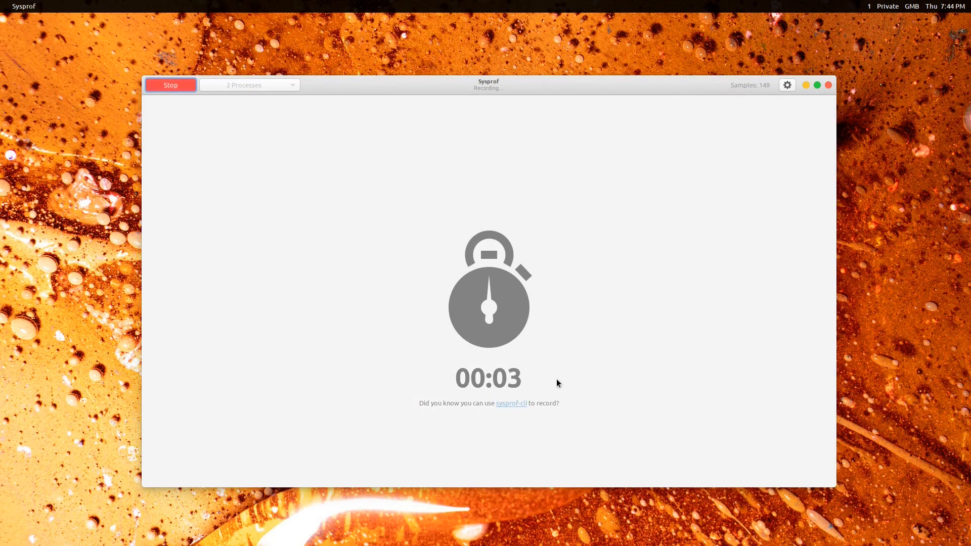
pyautogui.moveTo(275, 88)
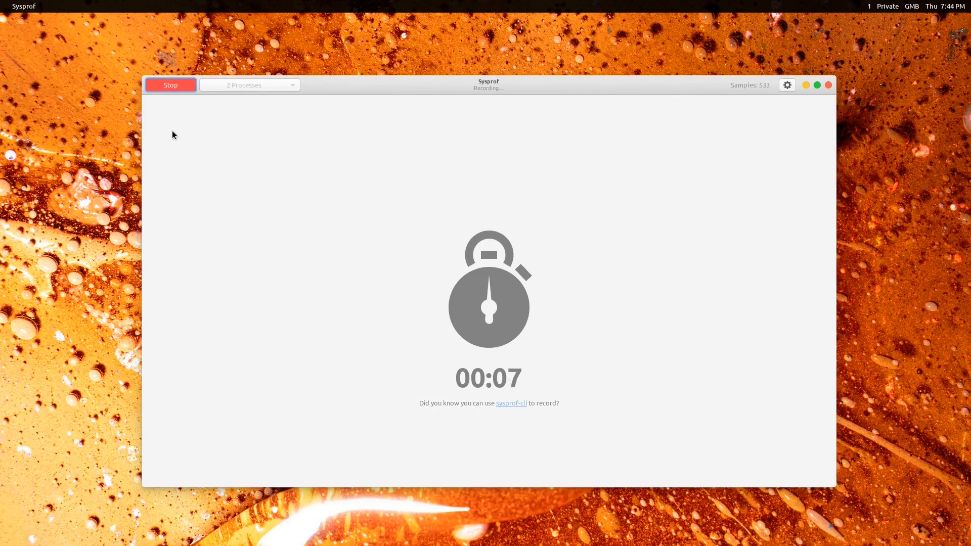
pyautogui.click(170, 85)
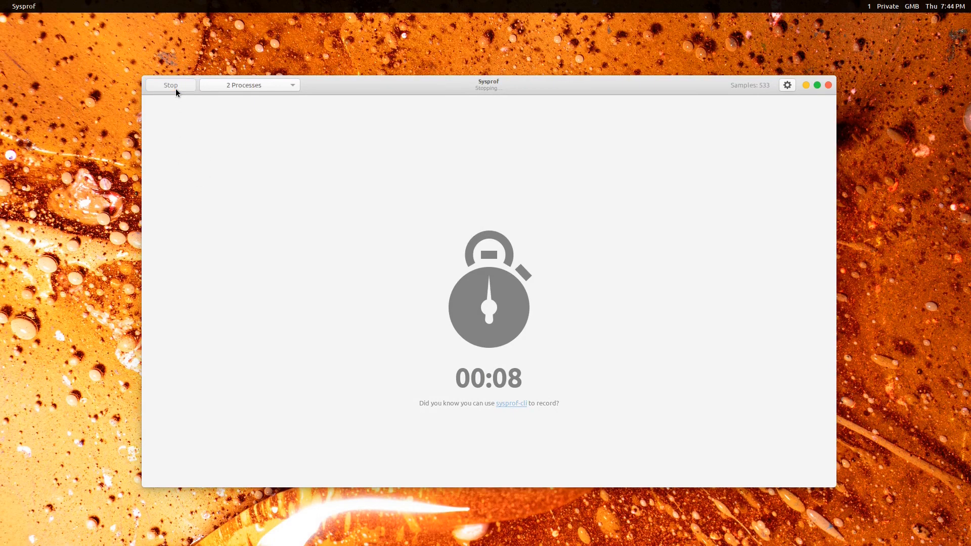
pyautogui.click(171, 85)
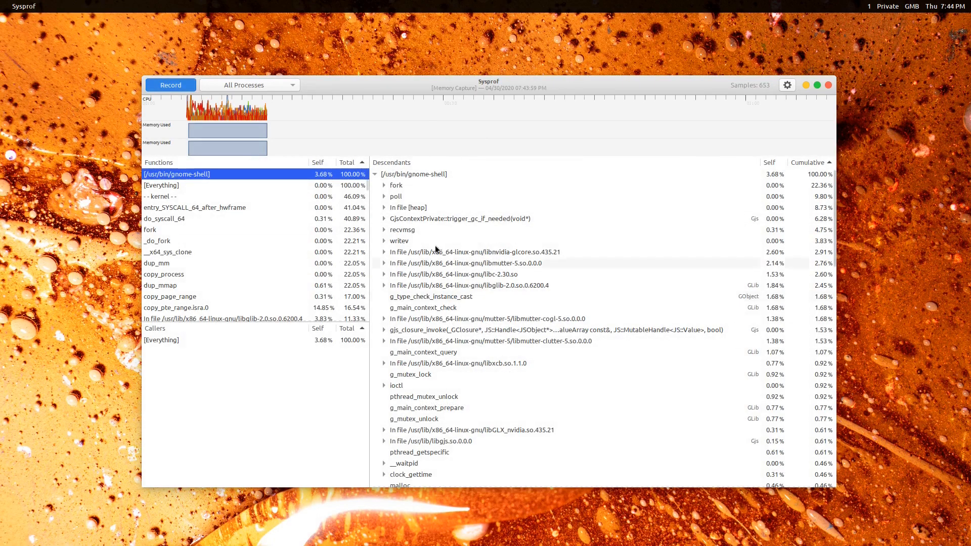
pyautogui.click(384, 174)
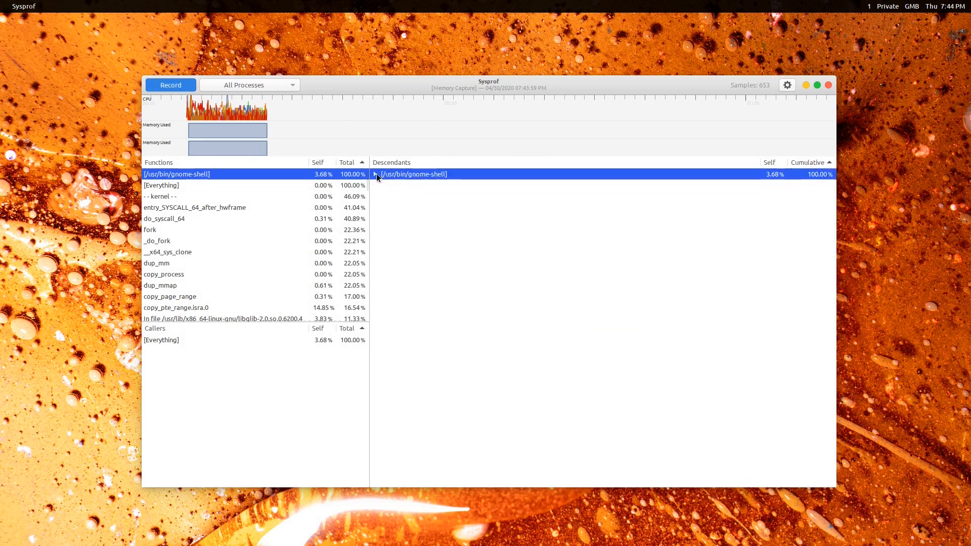
pyautogui.click(375, 173)
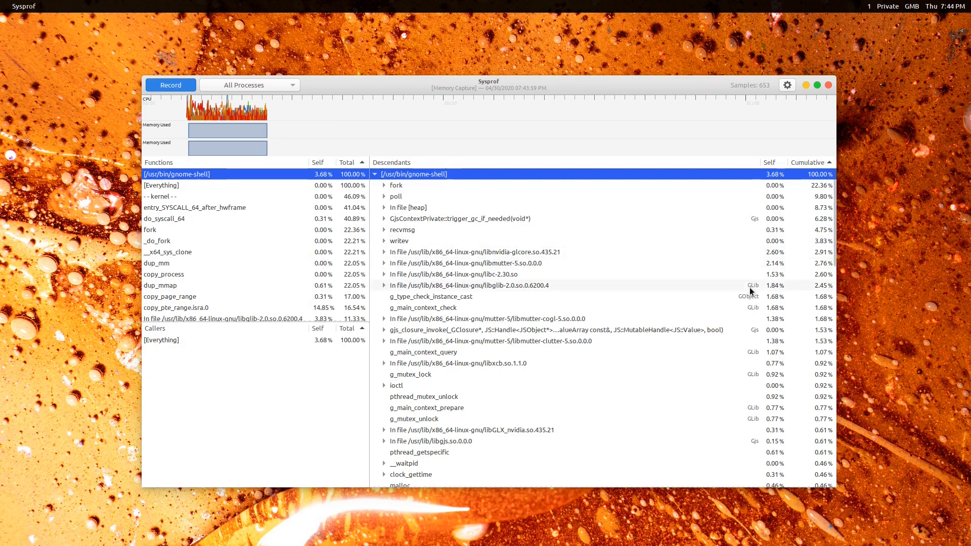
pyautogui.click(430, 297)
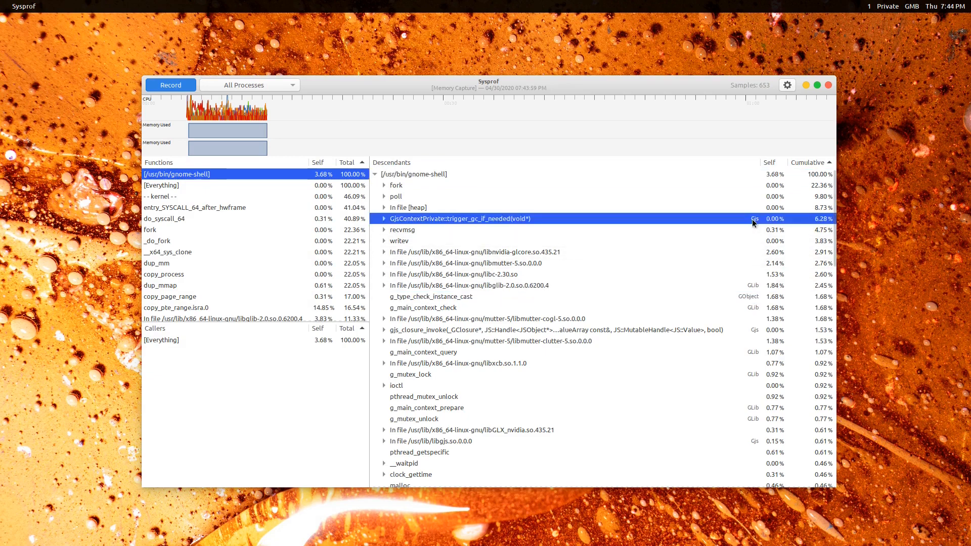
pyautogui.scroll(-3)
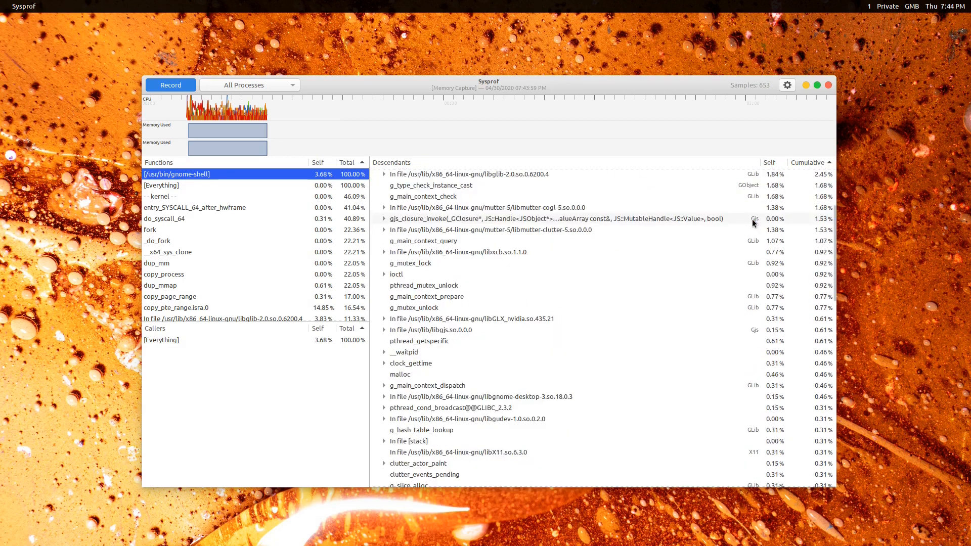
pyautogui.scroll(-3)
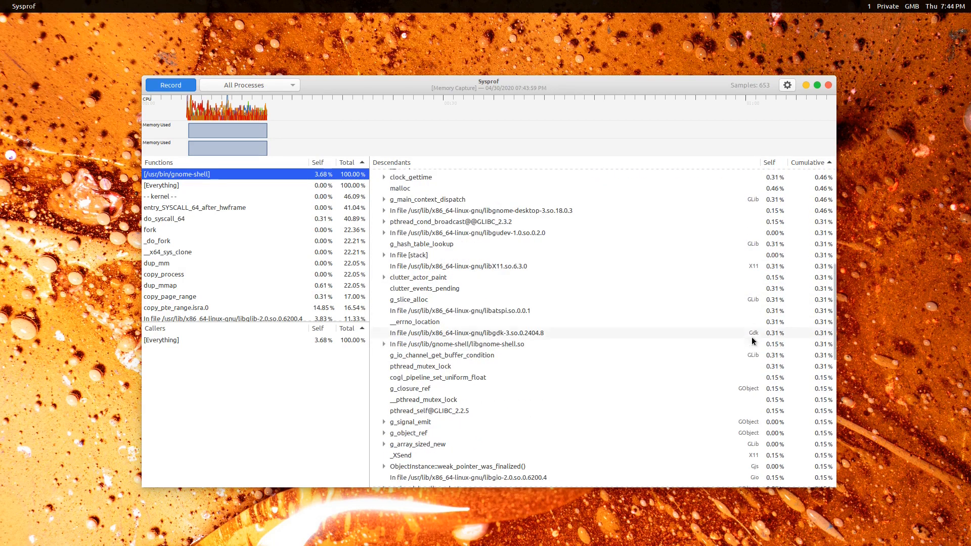
pyautogui.scroll(-3)
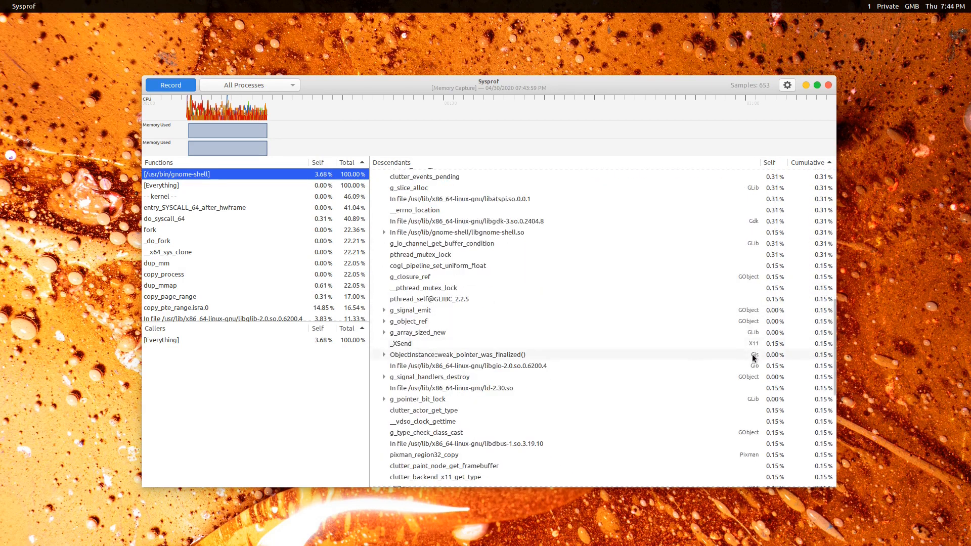
pyautogui.scroll(-3)
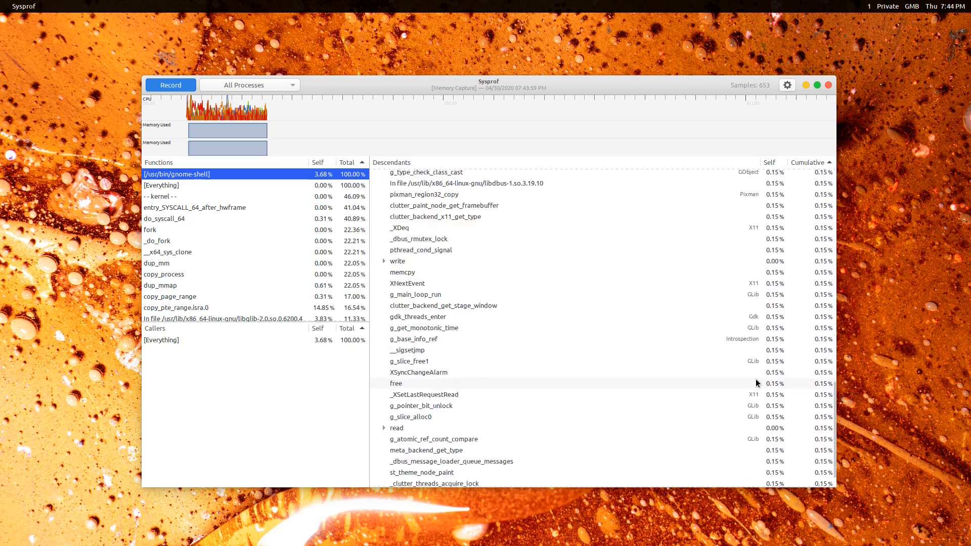
pyautogui.click(397, 261)
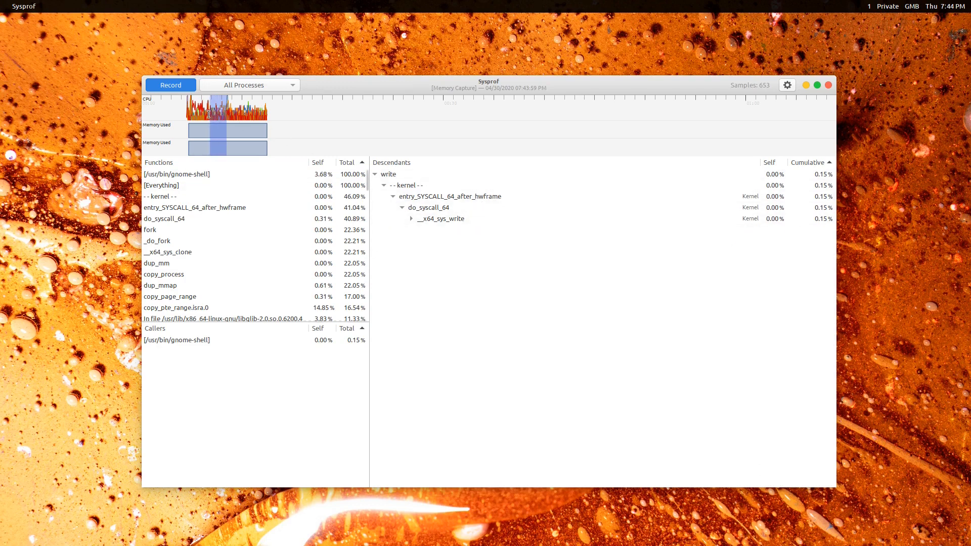
# Select [Everything] then /usr/bin/gnome-shell to restore the full-capture call tree with fork and poll leading.
pyautogui.click(160, 173)
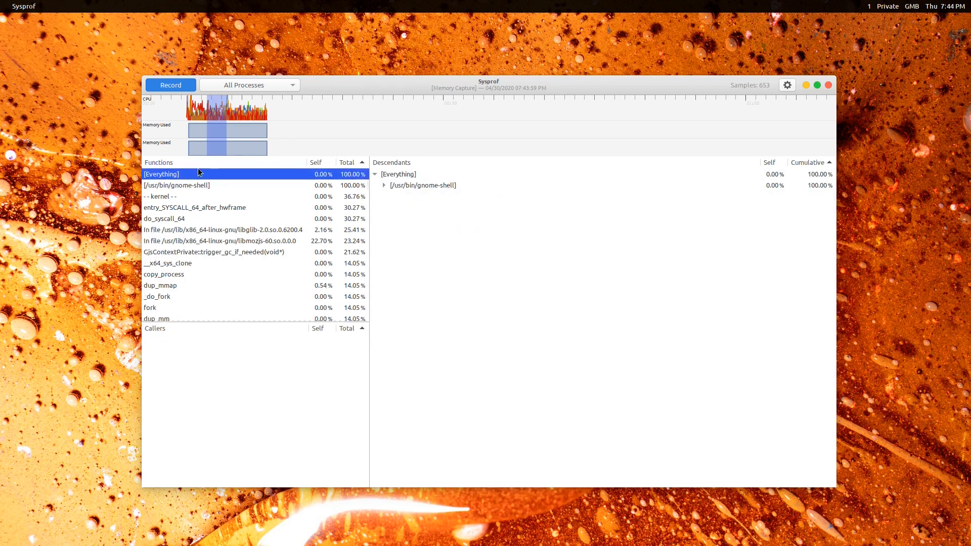
pyautogui.click(176, 185)
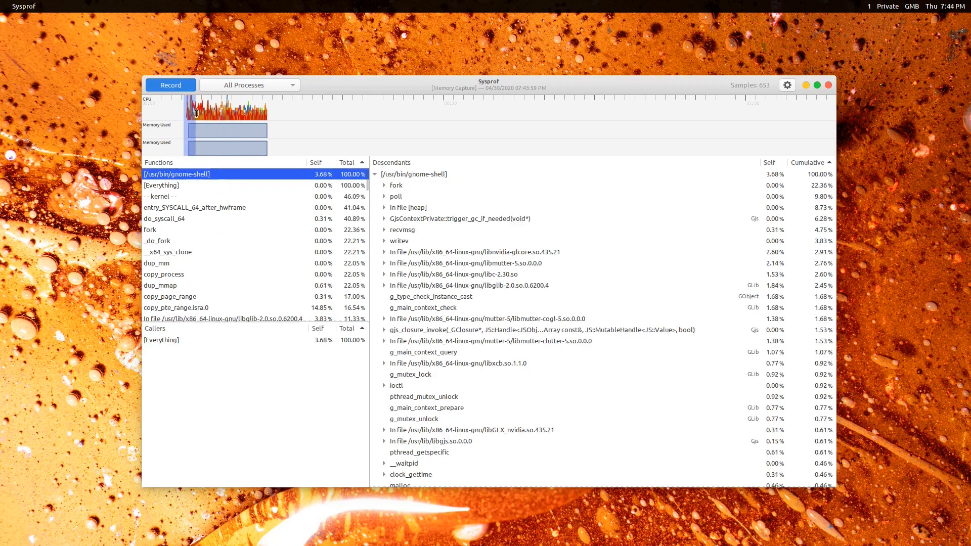